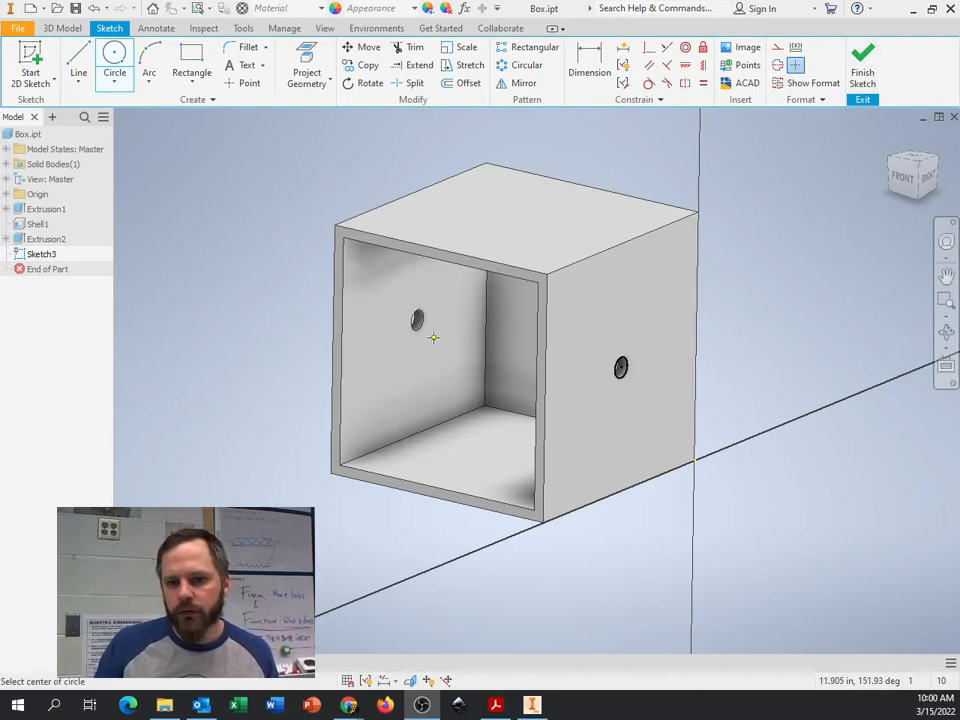
Finish Sketch3, extrude its circle, then undo to leave only the two side holes.
{"action": "left_click", "coordinate": [418, 320]}
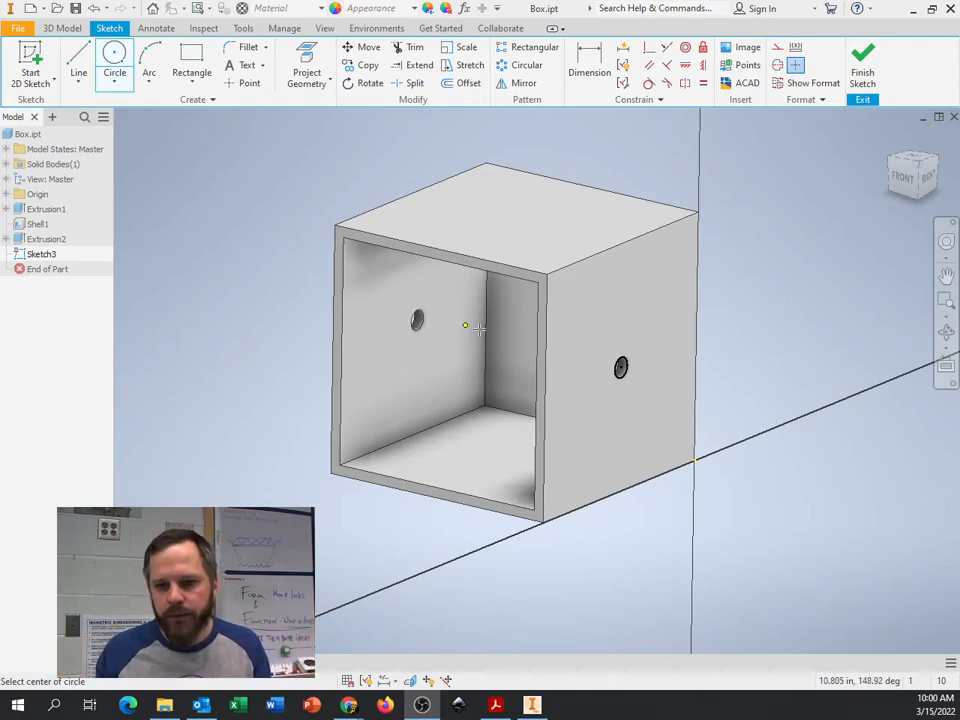
{"action": "mouse_move", "coordinate": [725, 312]}
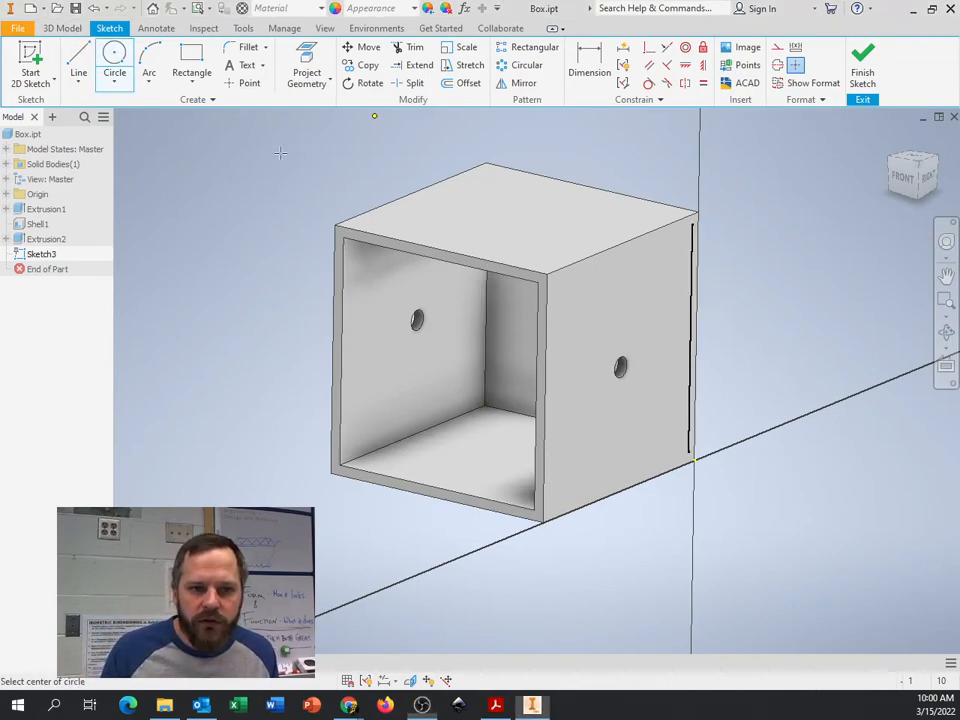
{"action": "left_click", "coordinate": [587, 327]}
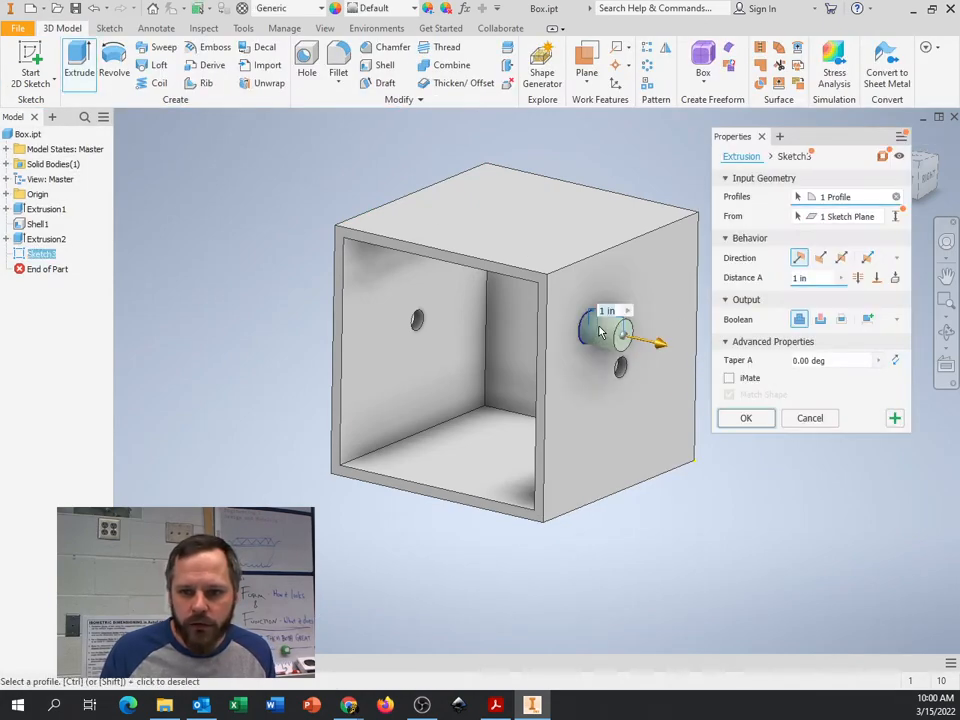
{"action": "left_click", "coordinate": [745, 418]}
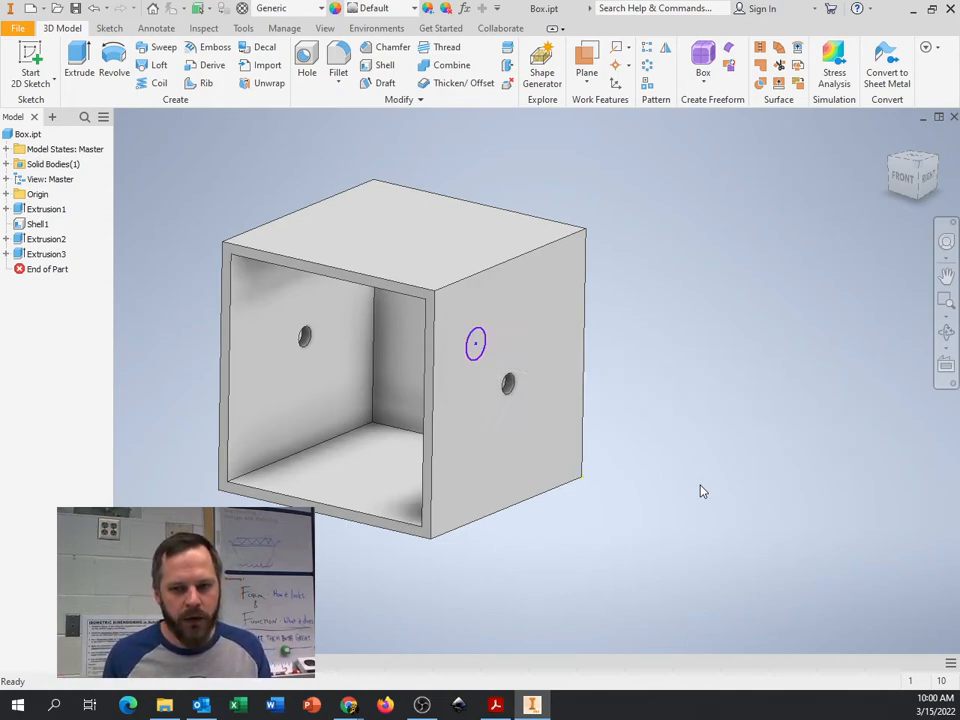
{"action": "left_click", "coordinate": [109, 27]}
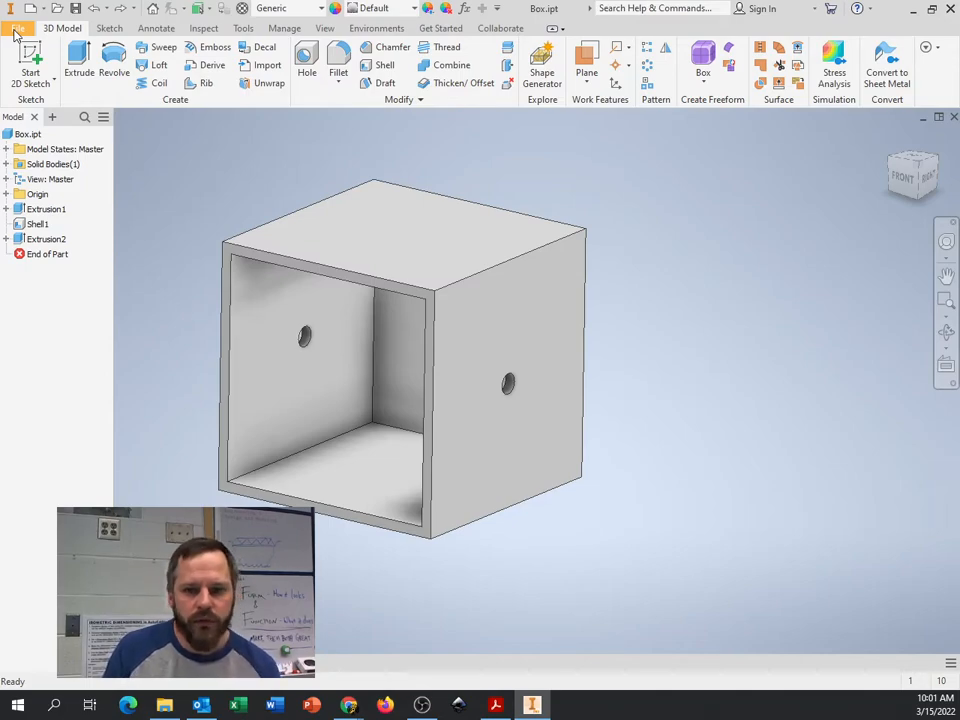
Create a new part and start a 2D sketch on the YZ Plane.
{"action": "left_click", "coordinate": [18, 28]}
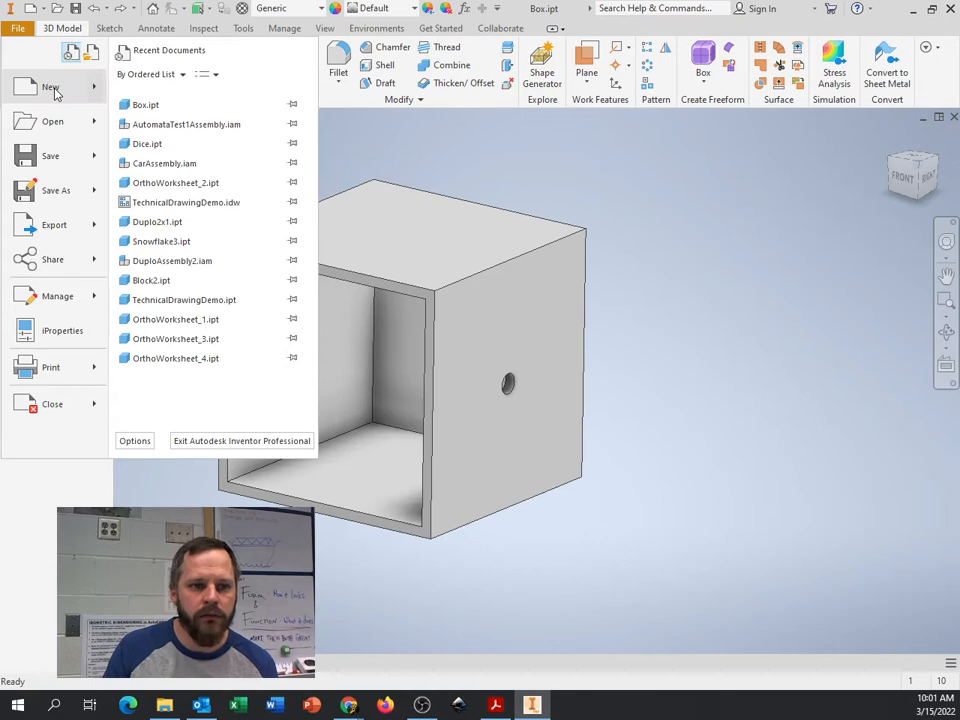
{"action": "left_click", "coordinate": [50, 90]}
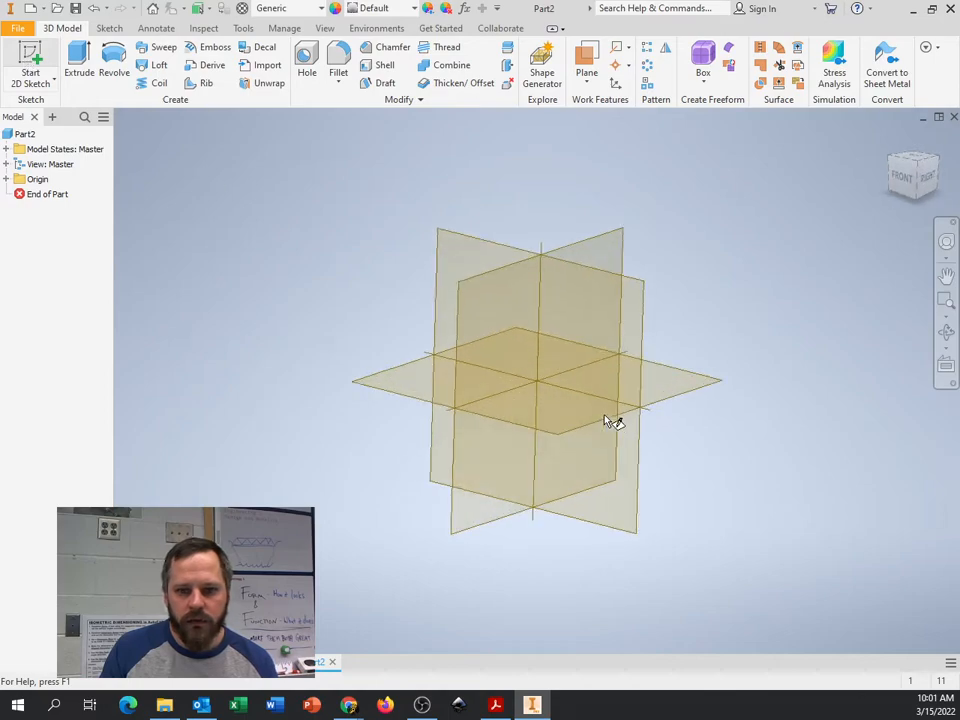
{"action": "left_click", "coordinate": [30, 60]}
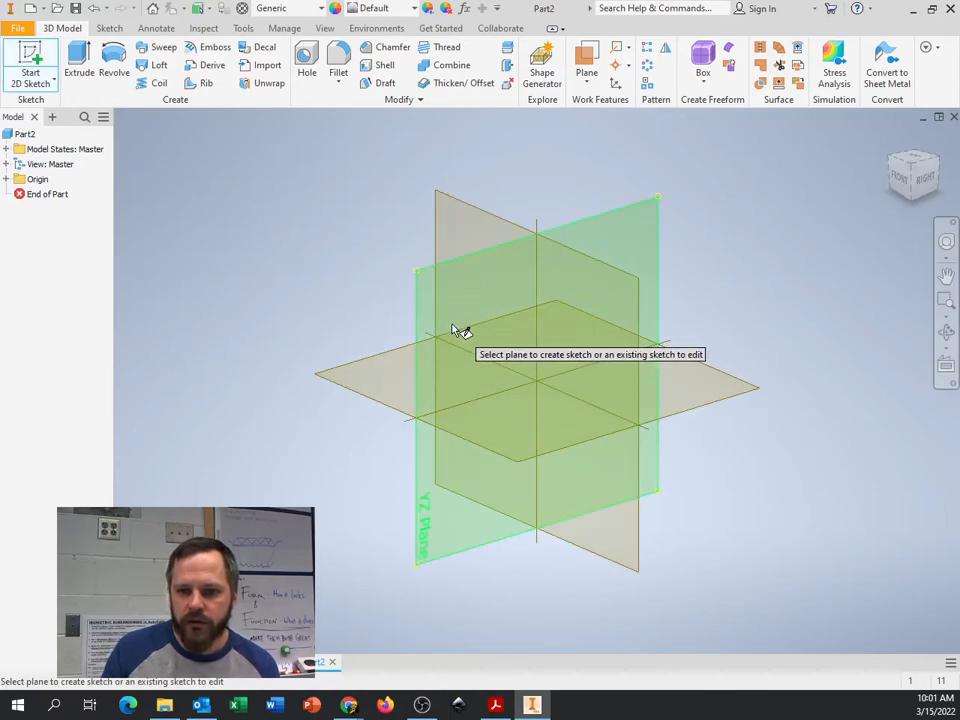
{"action": "left_click", "coordinate": [537, 300]}
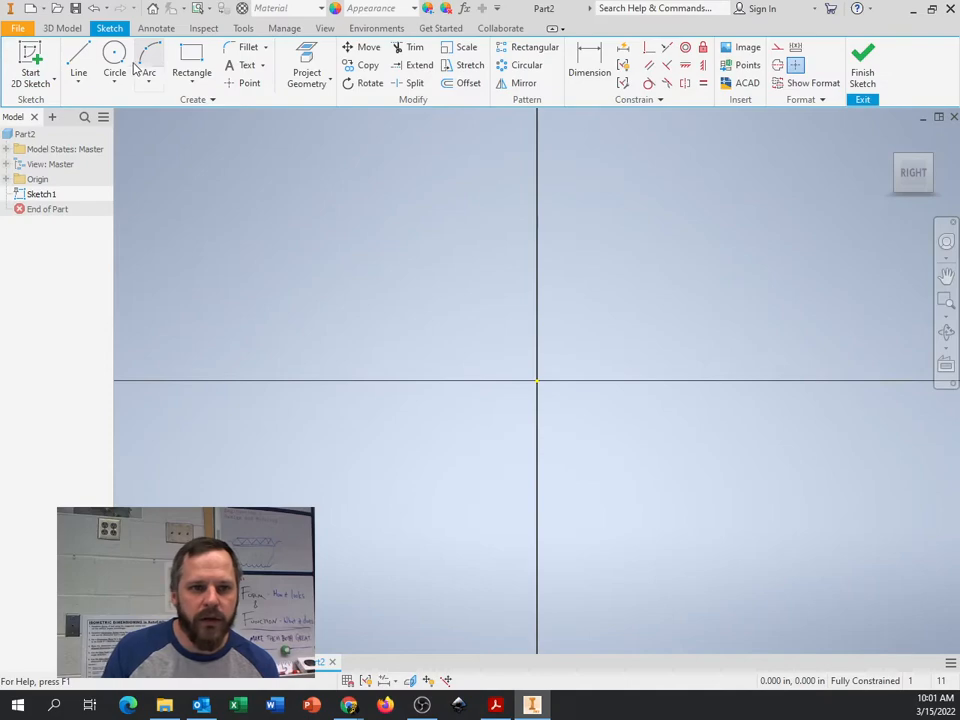
Sketch a 0.500 diameter circle centered on the origin and finish the sketch.
{"action": "left_click", "coordinate": [114, 60]}
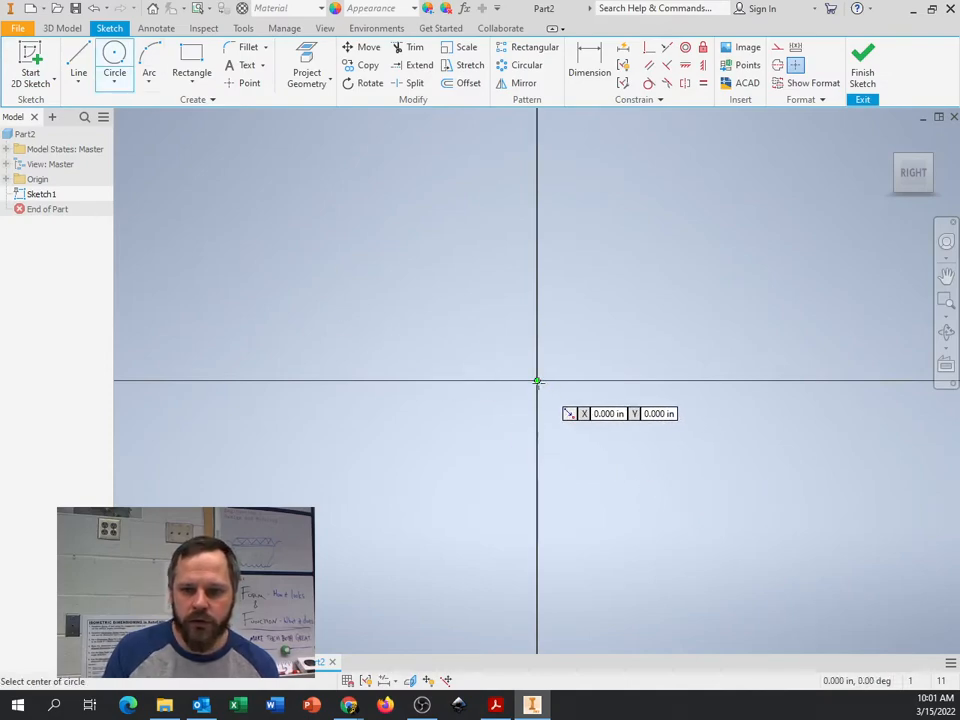
{"action": "left_click", "coordinate": [538, 382]}
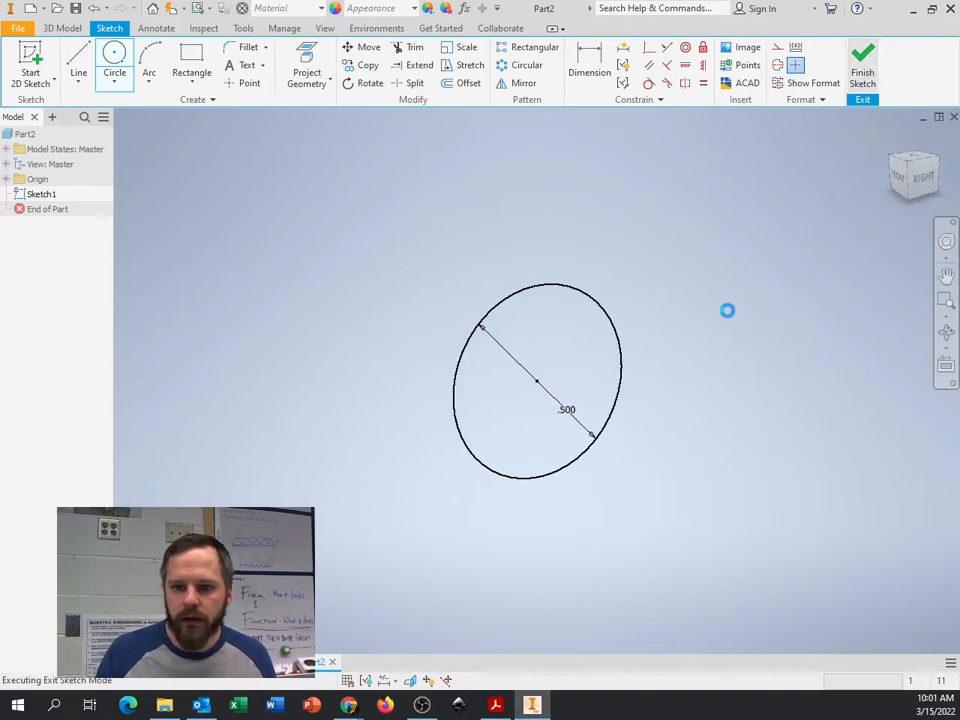
{"action": "left_click", "coordinate": [862, 55]}
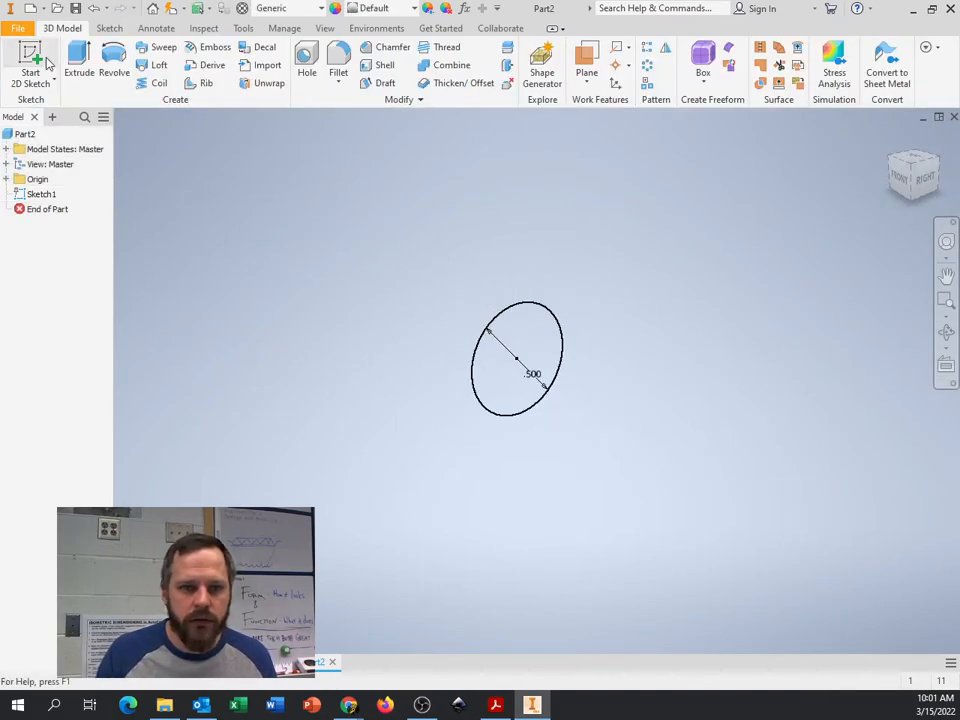
Extrude the circle 8 in symmetrically into a solid rod.
{"action": "left_click", "coordinate": [78, 60]}
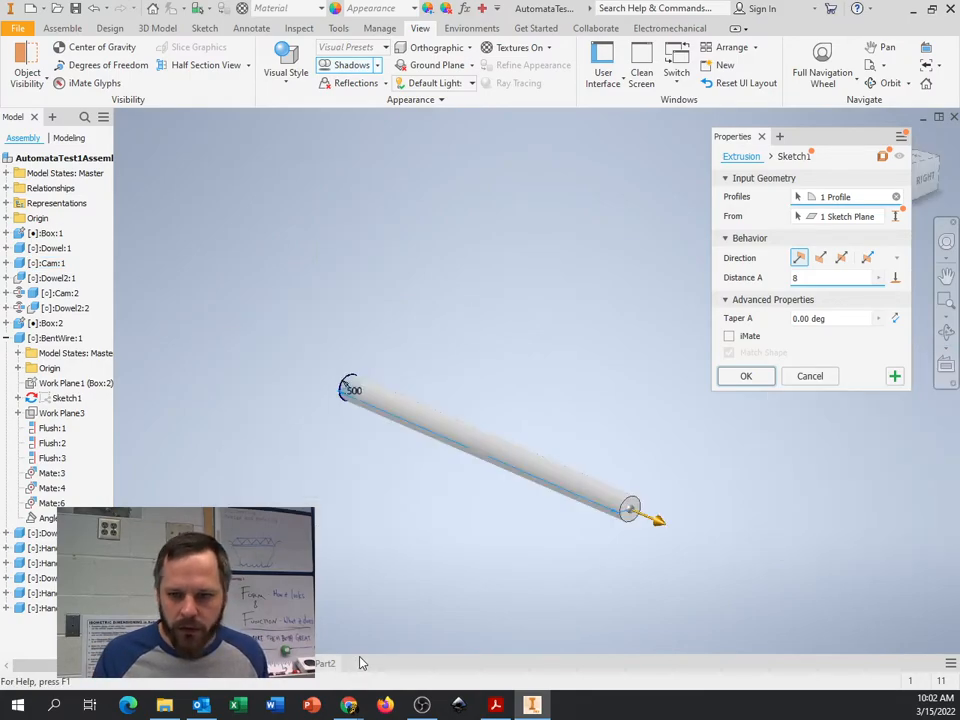
{"action": "left_click", "coordinate": [842, 257]}
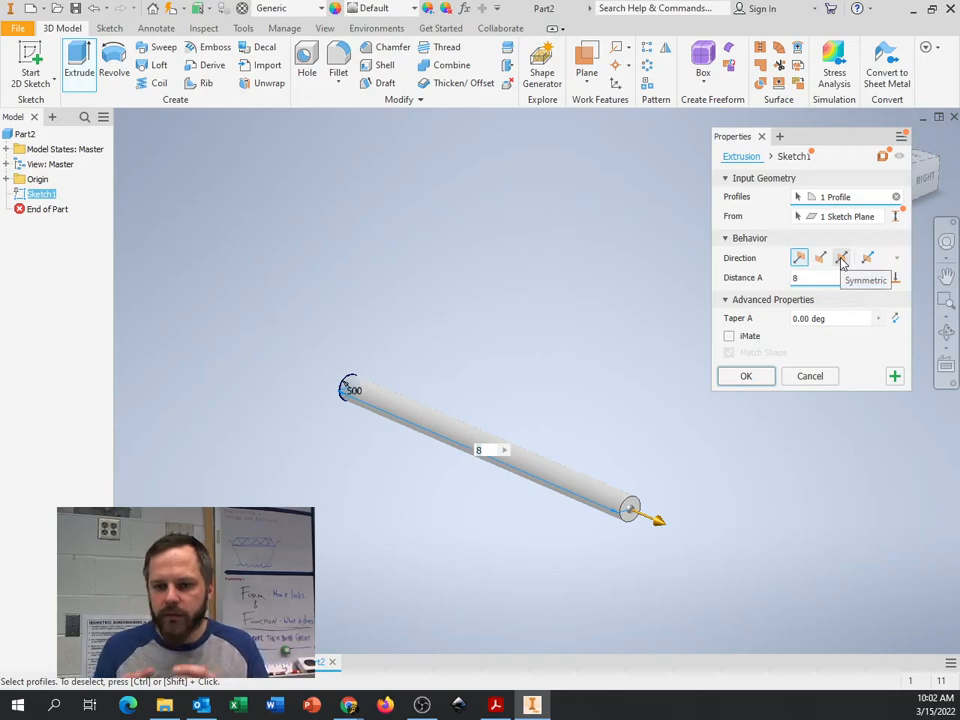
{"action": "mouse_move", "coordinate": [843, 260]}
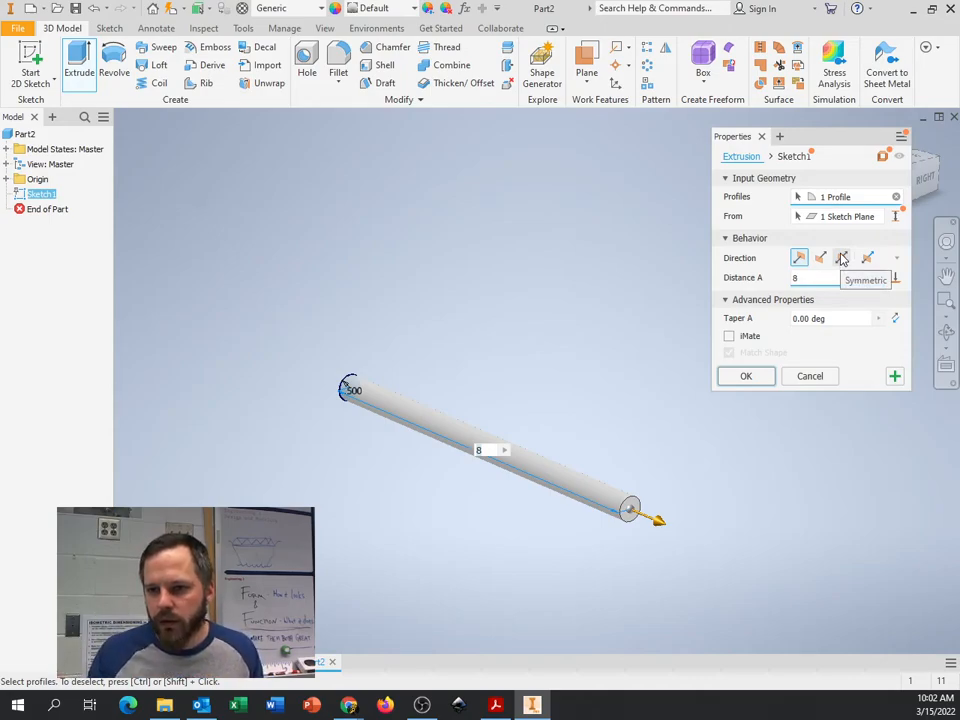
{"action": "left_click", "coordinate": [842, 258]}
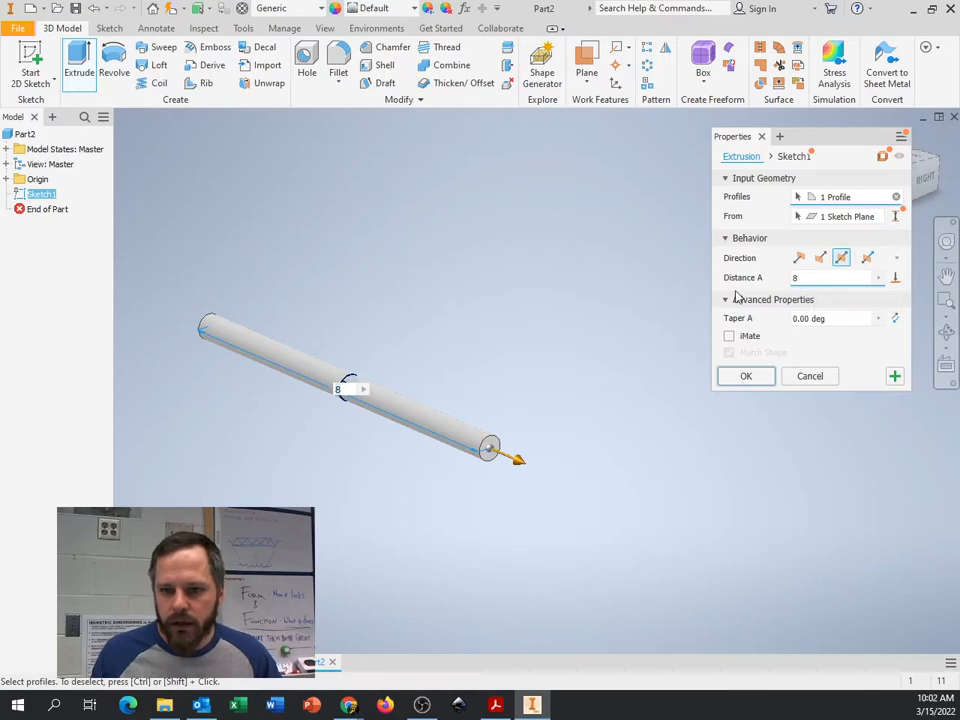
{"action": "mouse_move", "coordinate": [833, 283]}
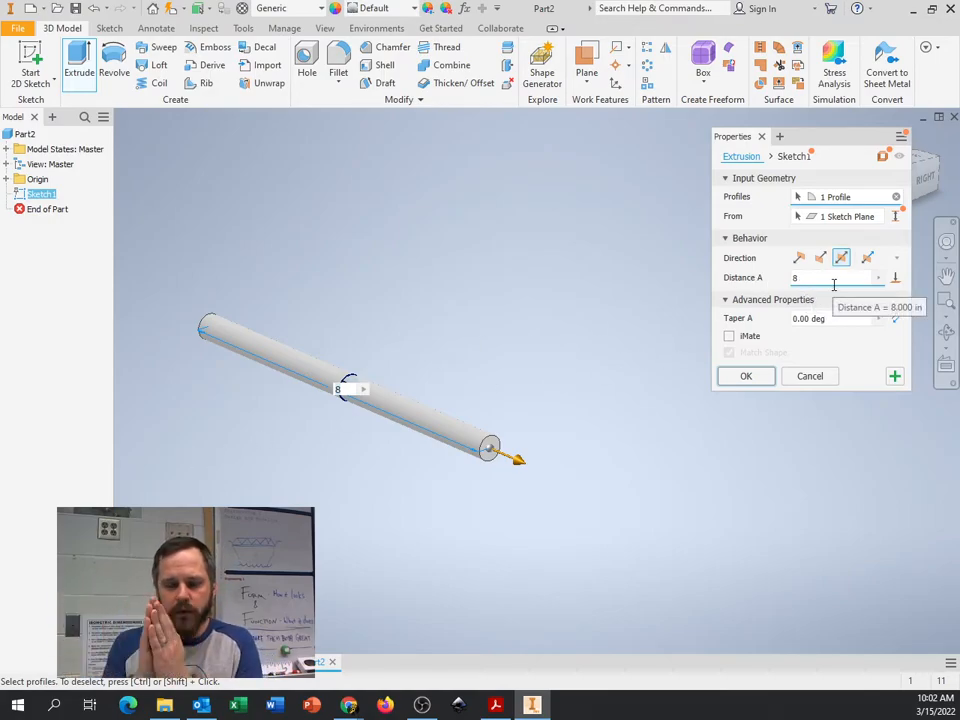
{"action": "mouse_move", "coordinate": [738, 425]}
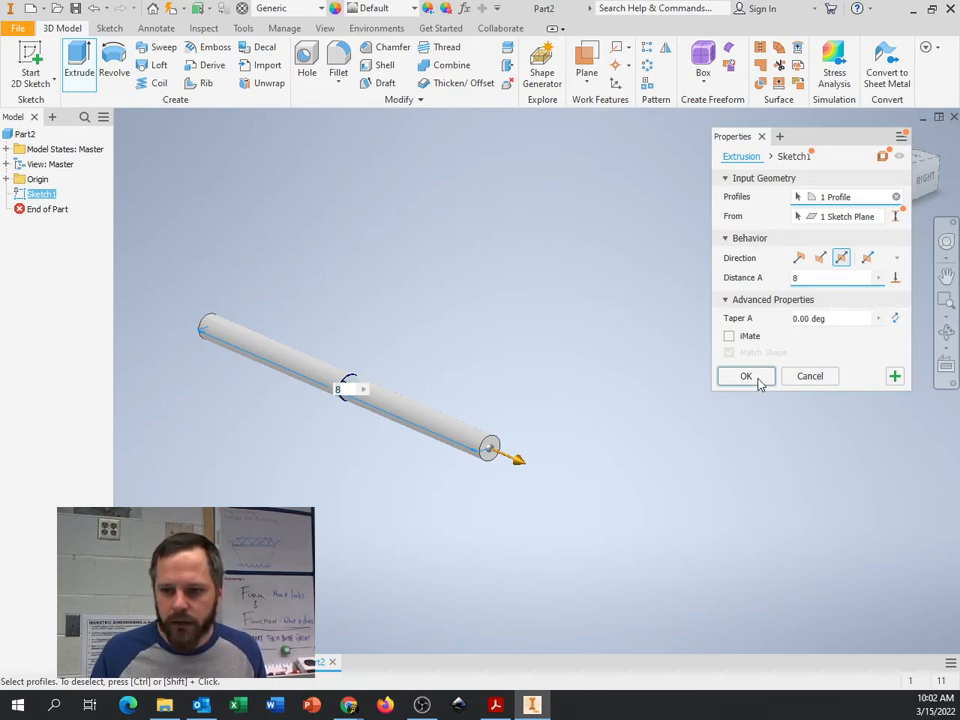
{"action": "left_click", "coordinate": [745, 376]}
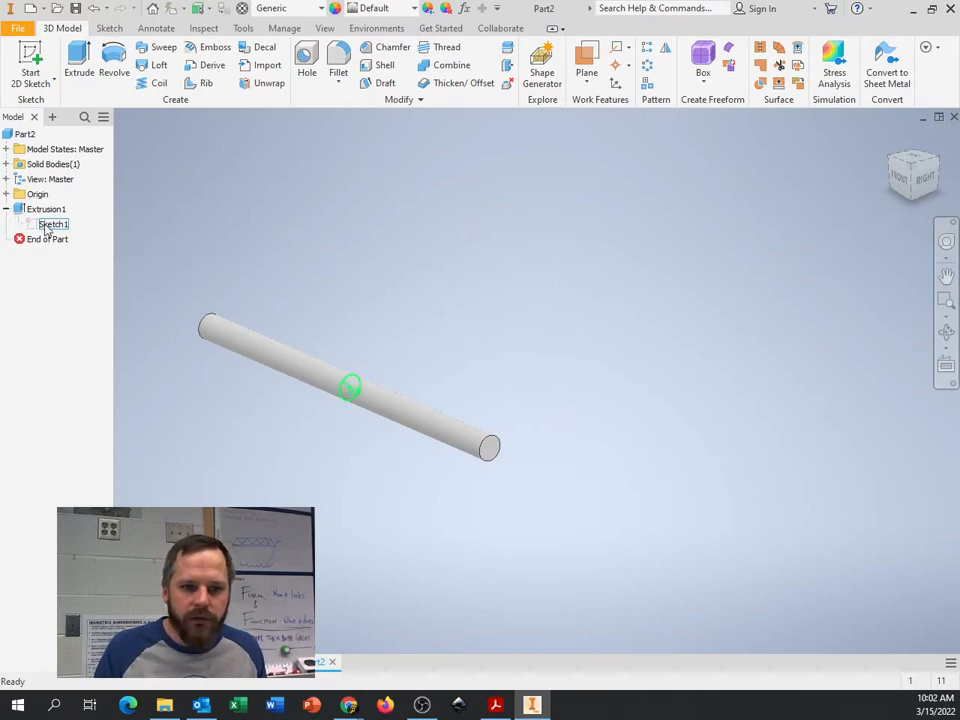
Reopen and finish the rod's circle sketch unchanged, then expand Origin in the browser.
{"action": "double_click", "coordinate": [52, 223]}
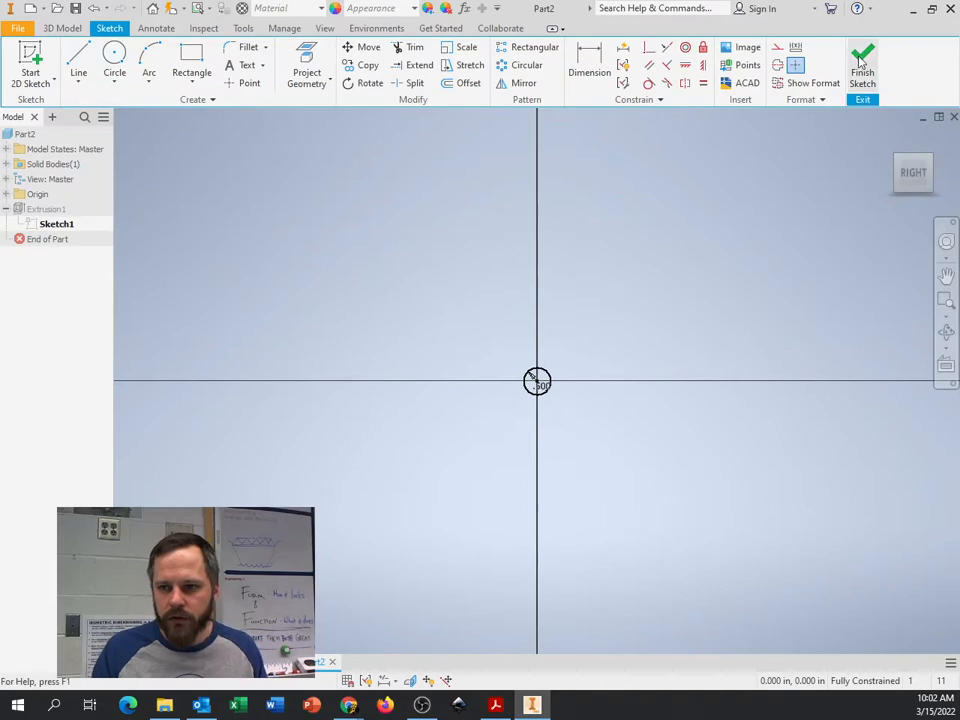
{"action": "left_click", "coordinate": [862, 62]}
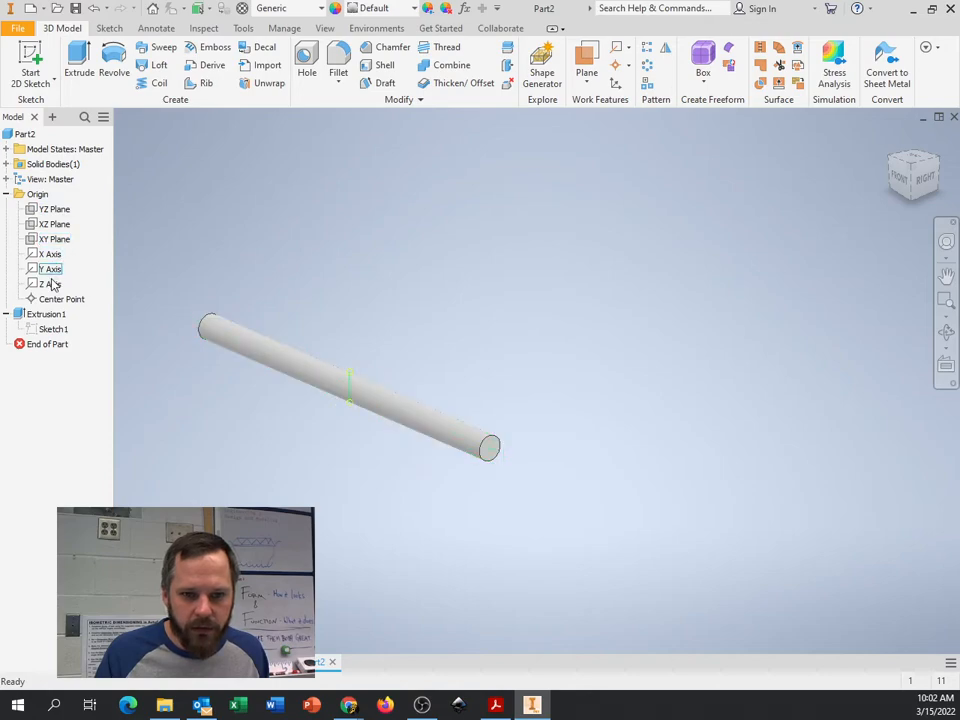
{"action": "left_click", "coordinate": [56, 239]}
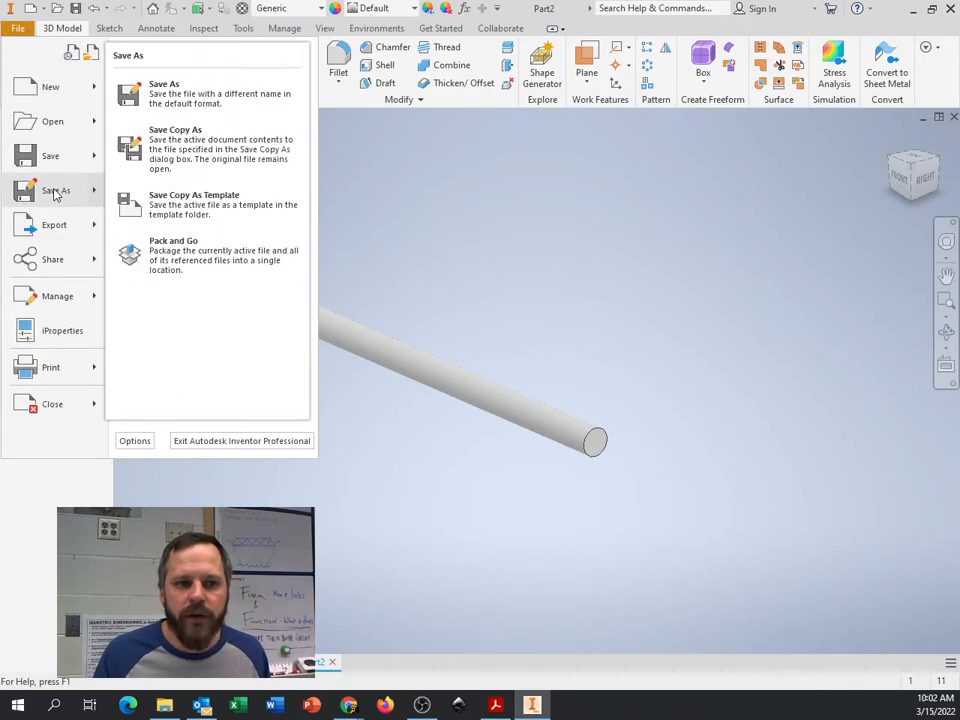
Start Save As and browse to the Automaton folder on OneDrive.
{"action": "left_click", "coordinate": [163, 84]}
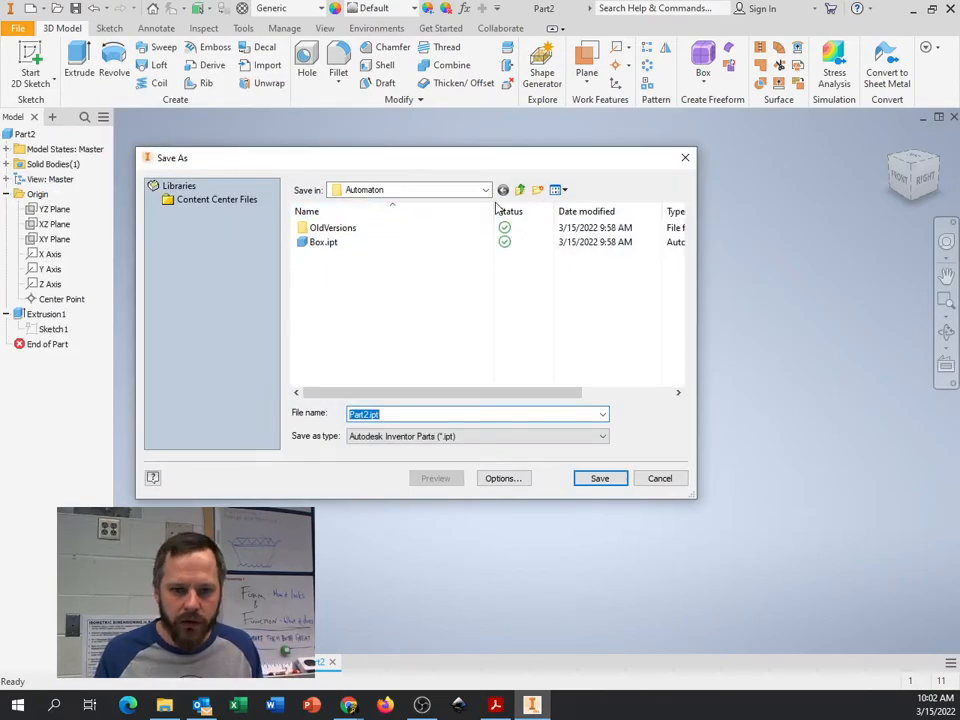
{"action": "left_click", "coordinate": [485, 190]}
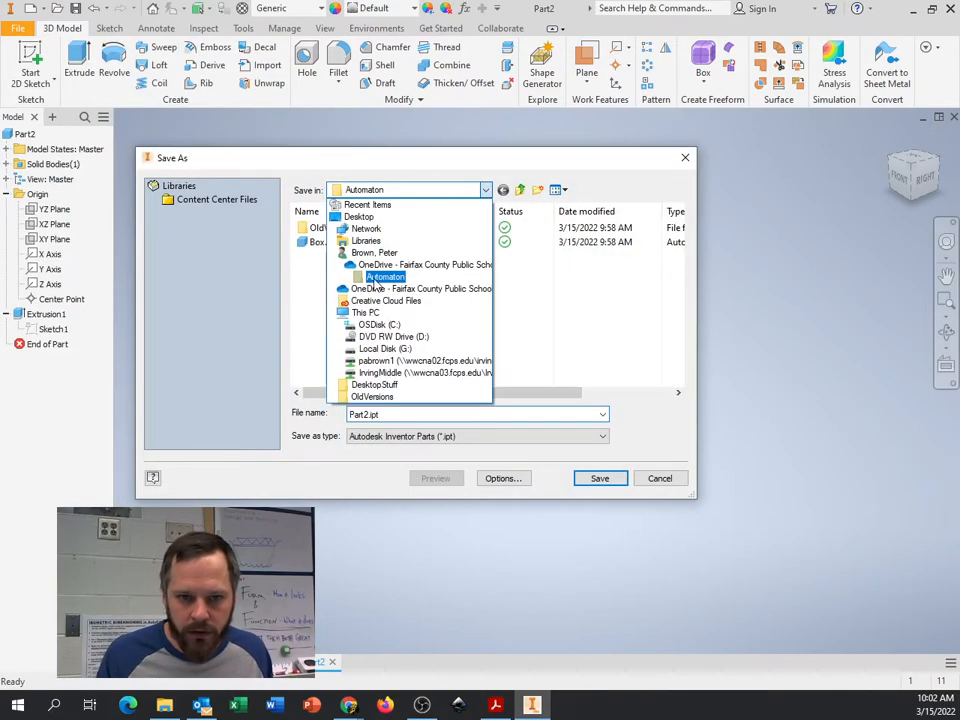
{"action": "left_click", "coordinate": [421, 288]}
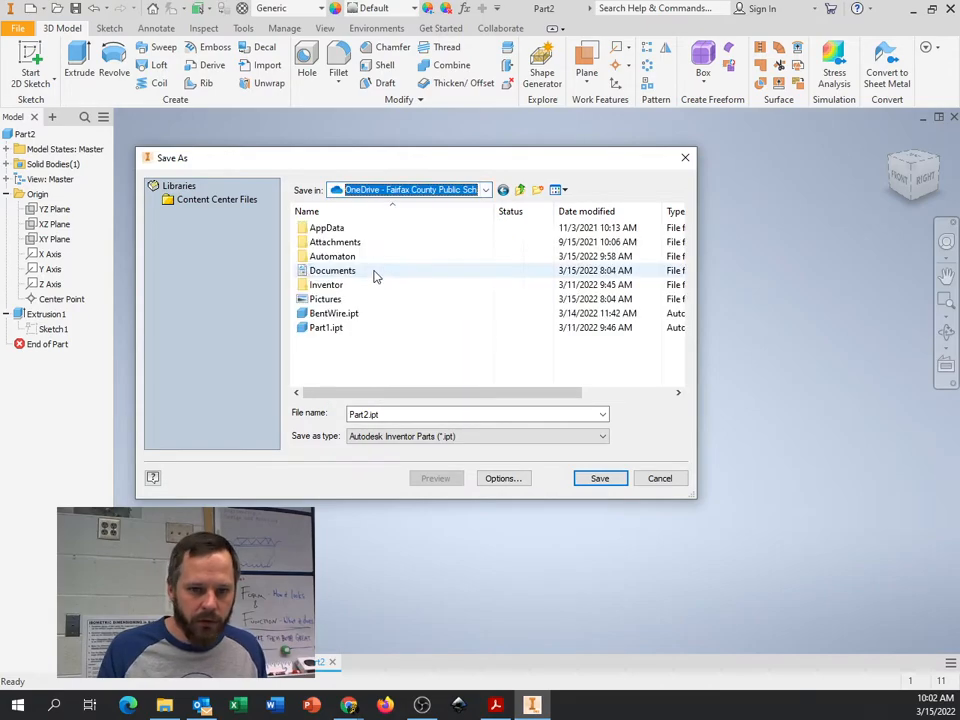
{"action": "double_click", "coordinate": [333, 256]}
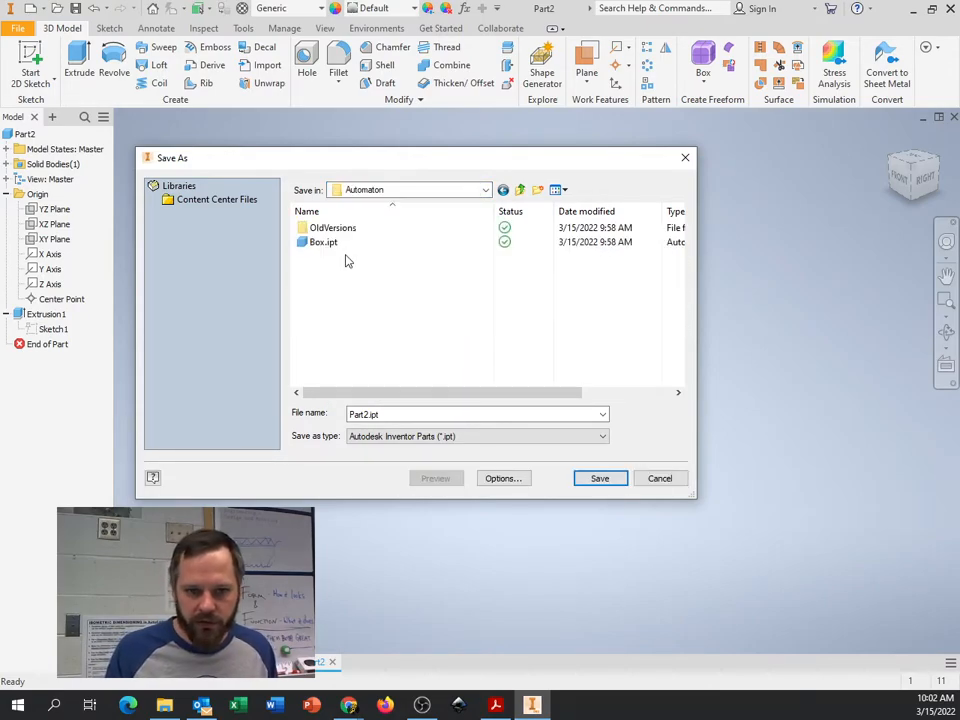
Save the rod part as MainAxle.ipt.
{"action": "triple_click", "coordinate": [475, 413]}
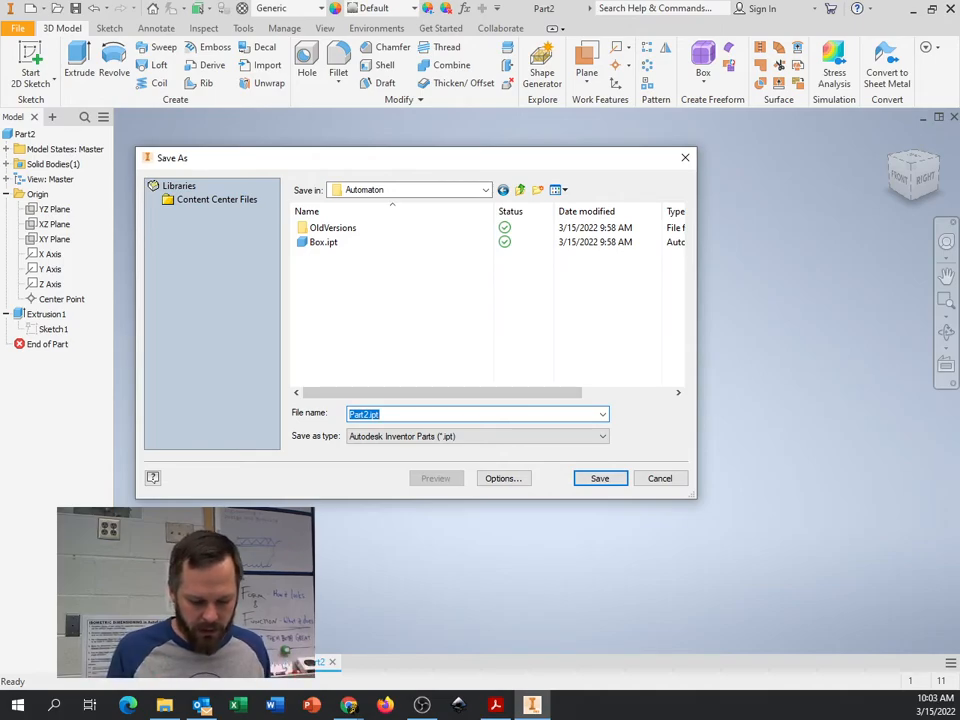
{"action": "type", "text": "dowels"}
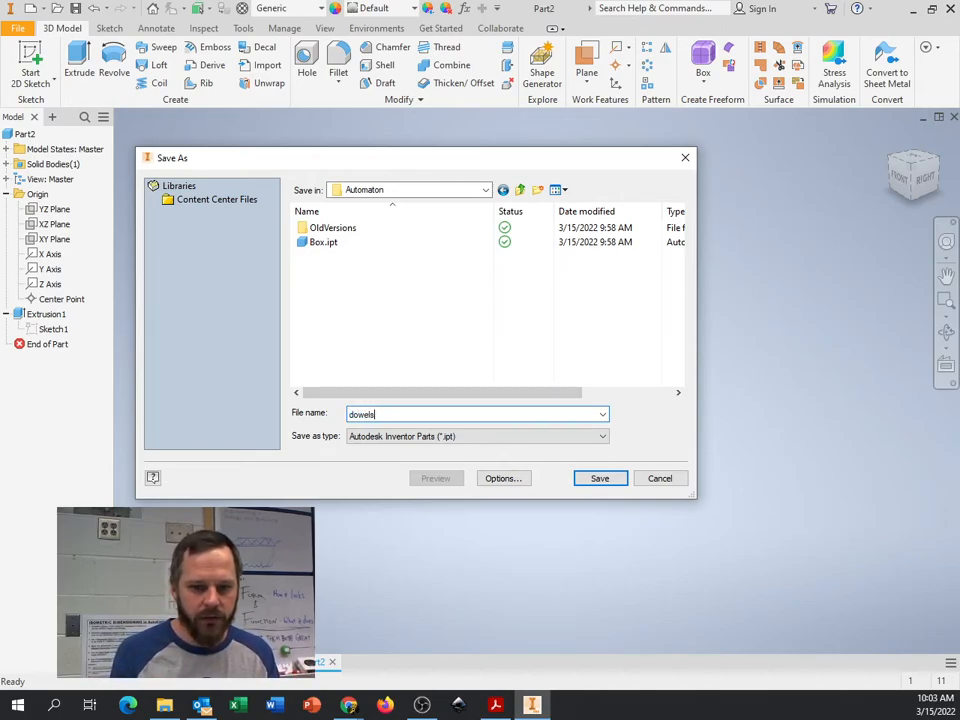
{"action": "type", "text": "Ma"}
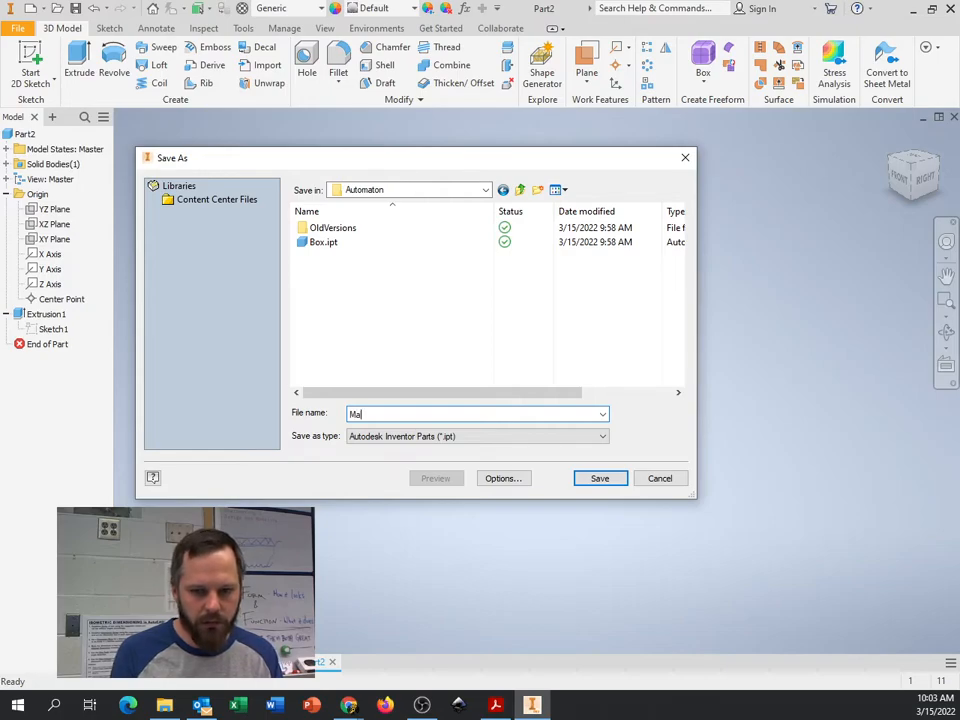
{"action": "type", "text": "inAx"}
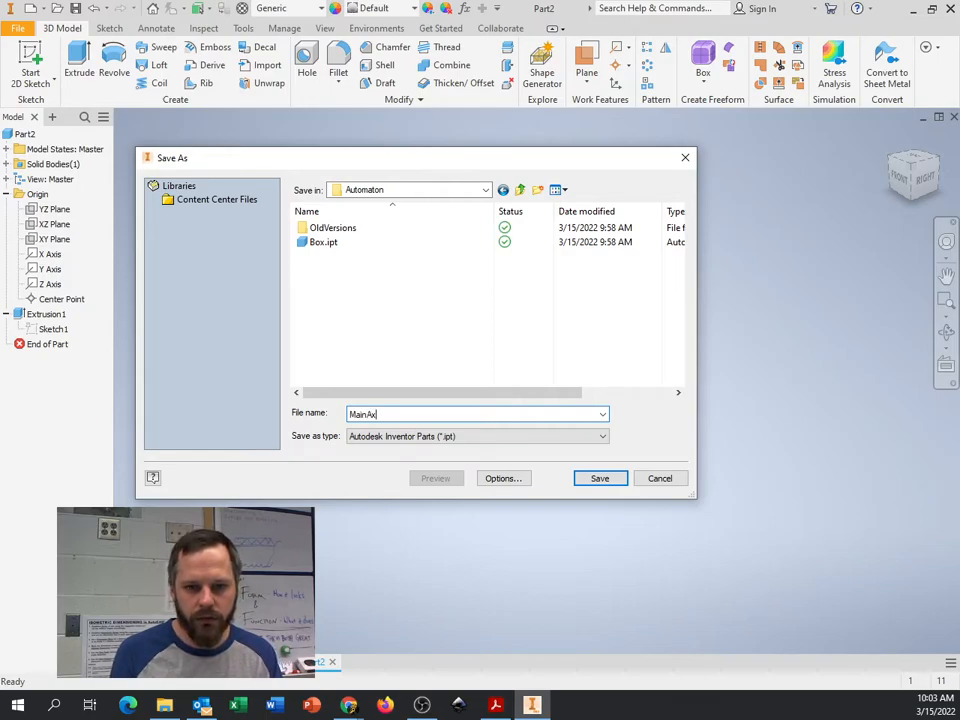
{"action": "type", "text": "le"}
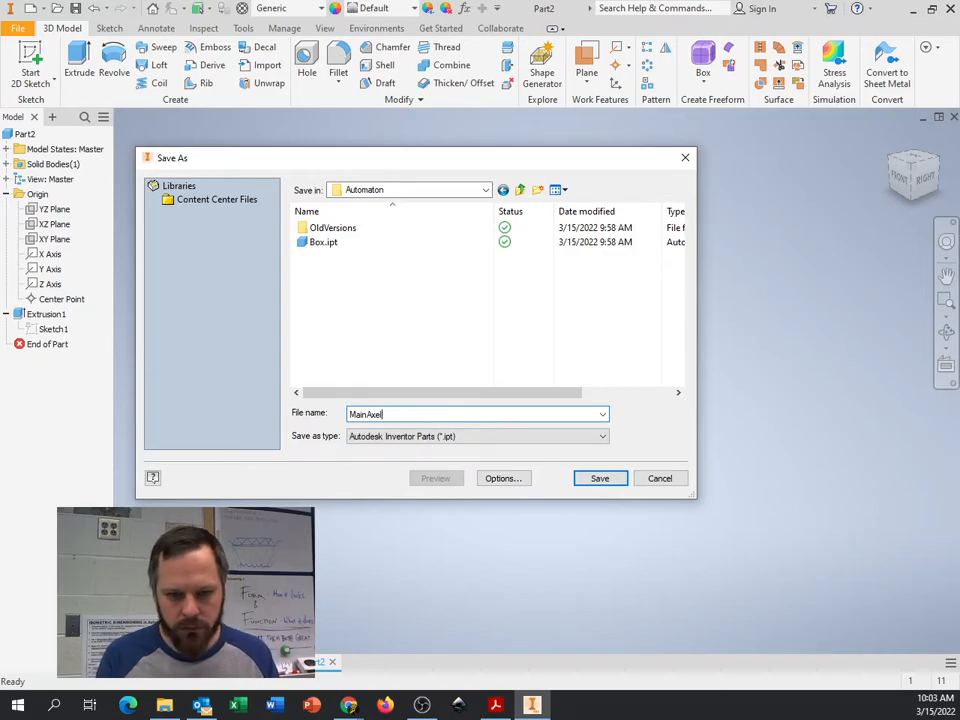
{"action": "mouse_move", "coordinate": [753, 345]}
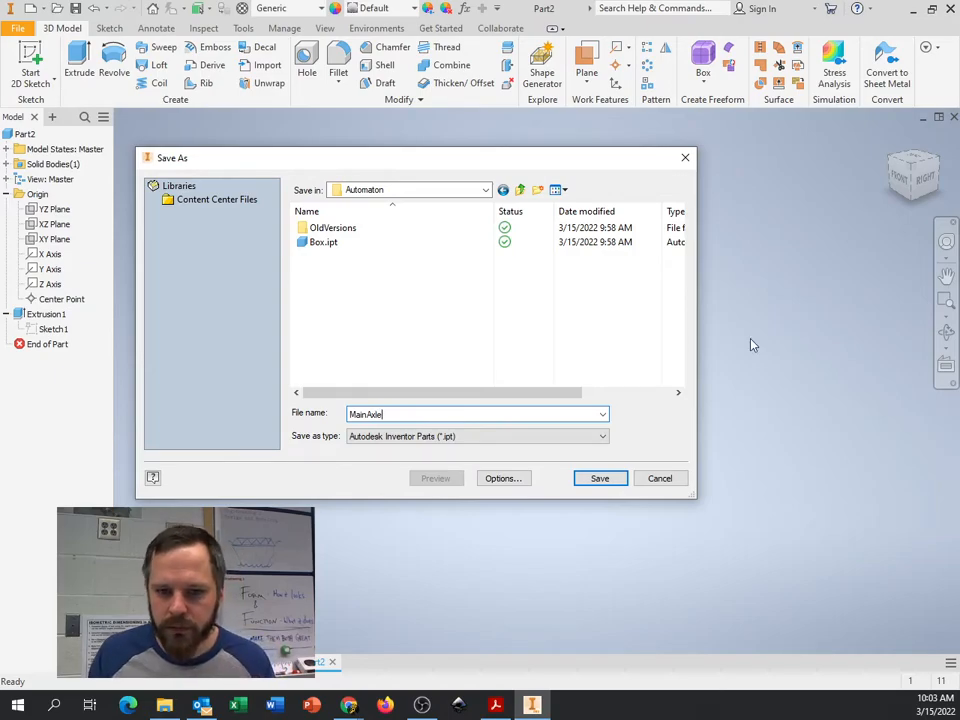
{"action": "left_click", "coordinate": [599, 478]}
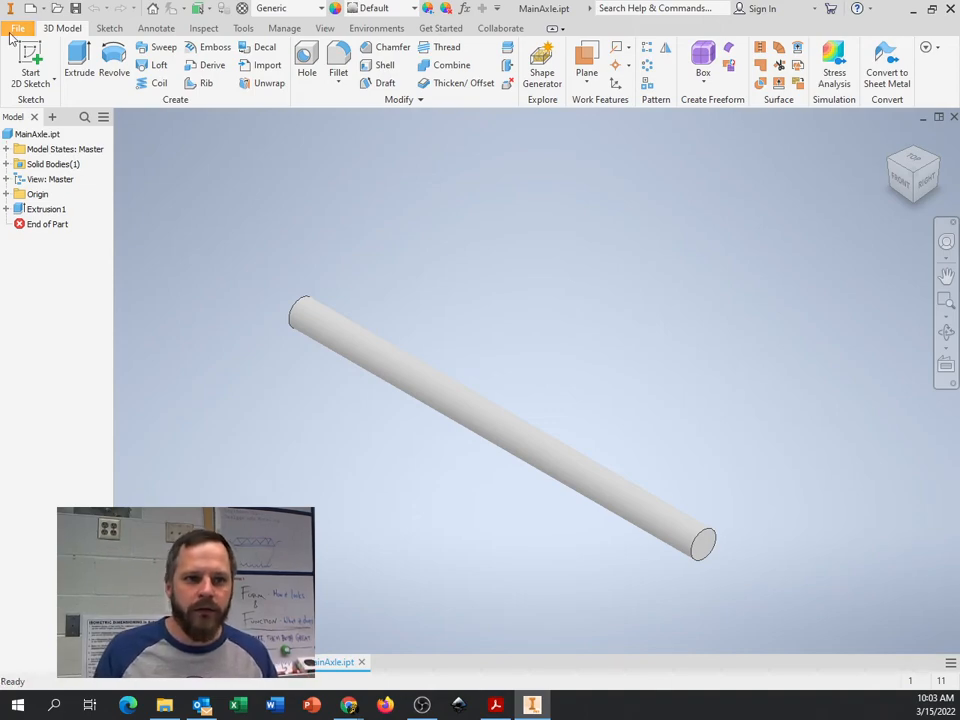
Create a new assembly from the Standard (in).iam template and switch to Assembly1.
{"action": "left_click", "coordinate": [17, 28]}
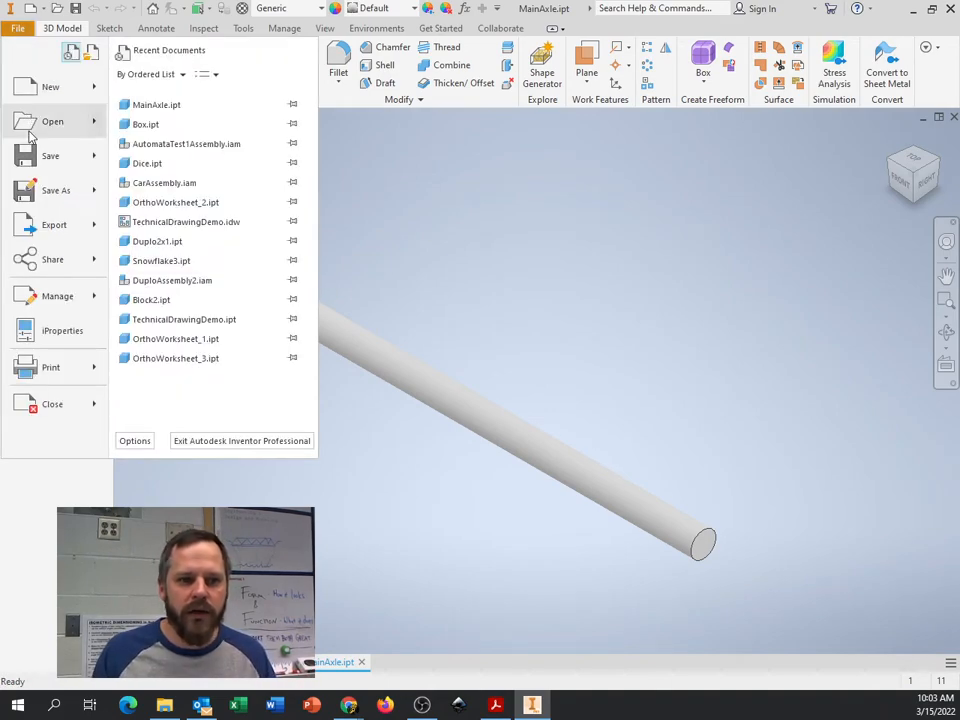
{"action": "left_click", "coordinate": [50, 86]}
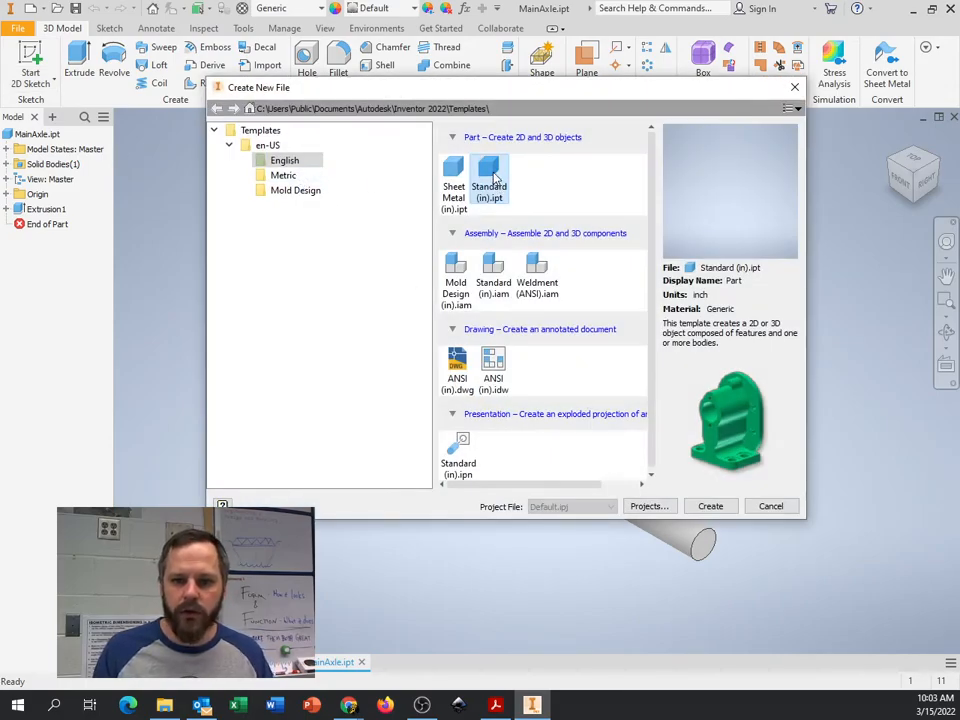
{"action": "mouse_move", "coordinate": [512, 252]}
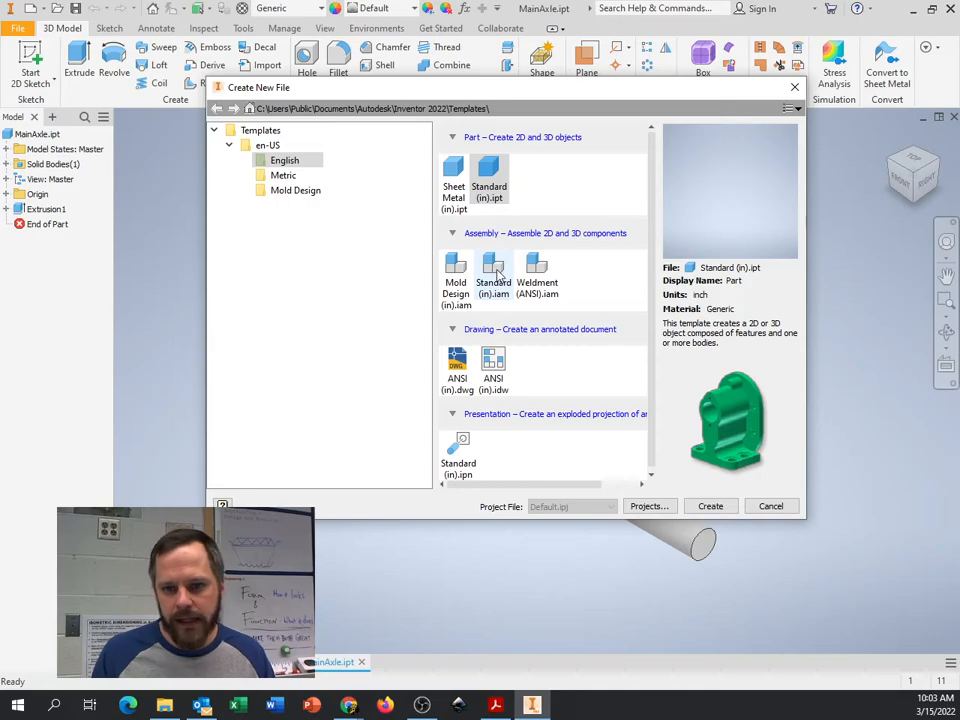
{"action": "left_click", "coordinate": [493, 270]}
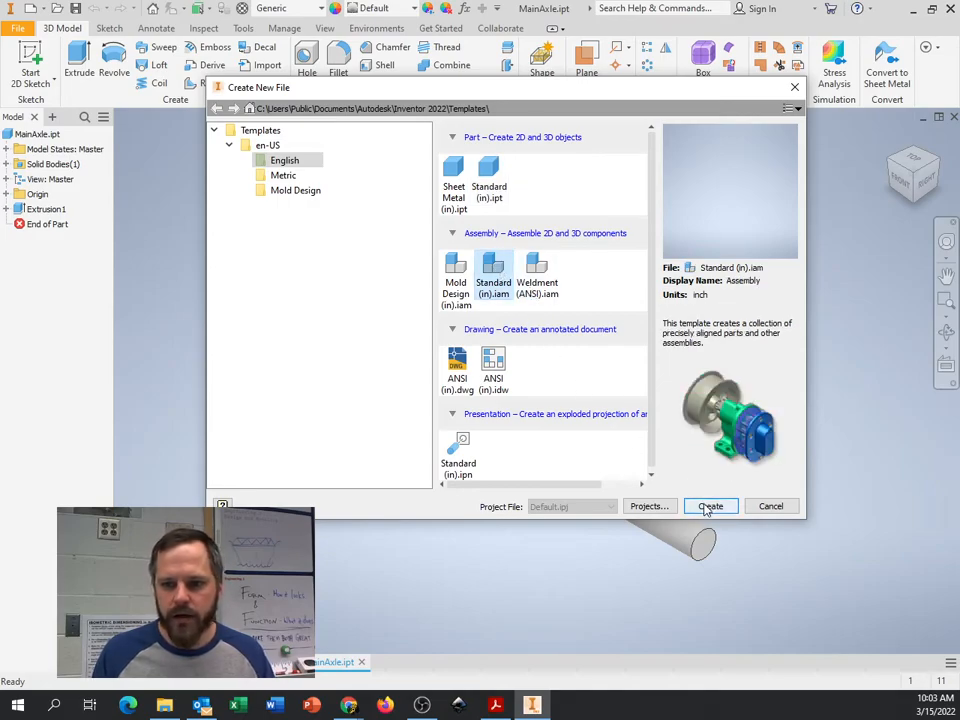
{"action": "left_click", "coordinate": [710, 506]}
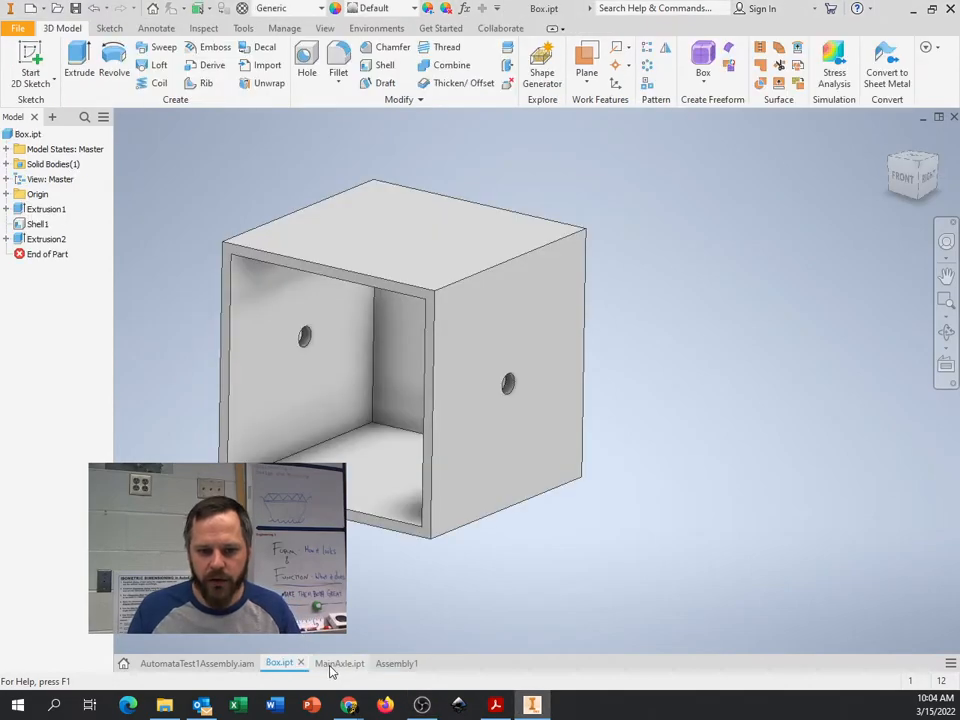
{"action": "left_click", "coordinate": [386, 663]}
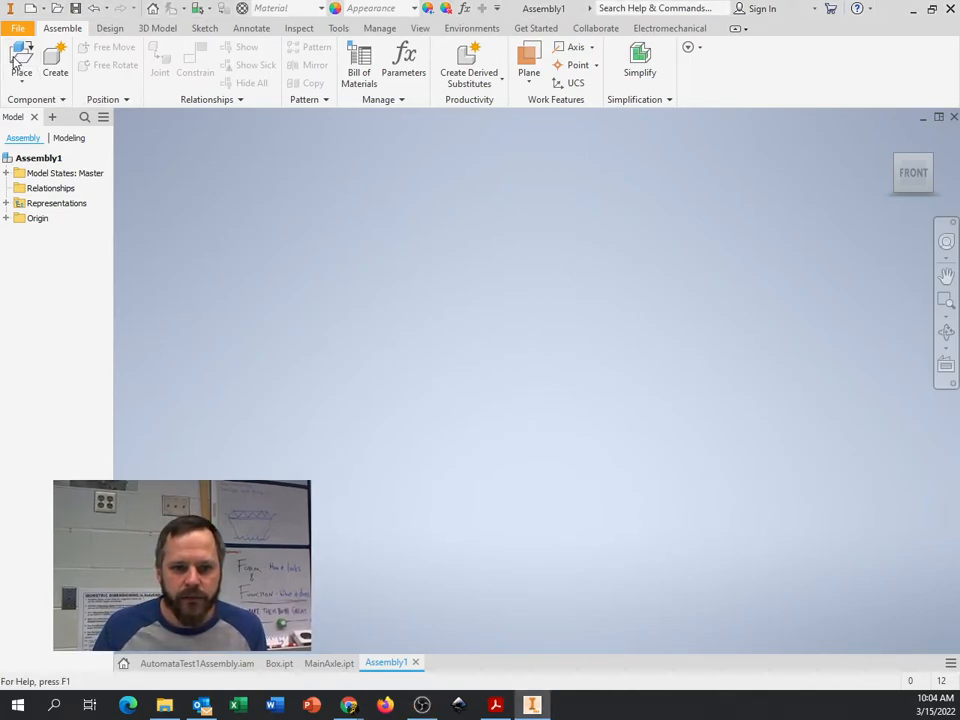
Place components, selecting Box.ipt and MainAxle.ipt from the Automaton folder.
{"action": "left_click", "coordinate": [21, 58]}
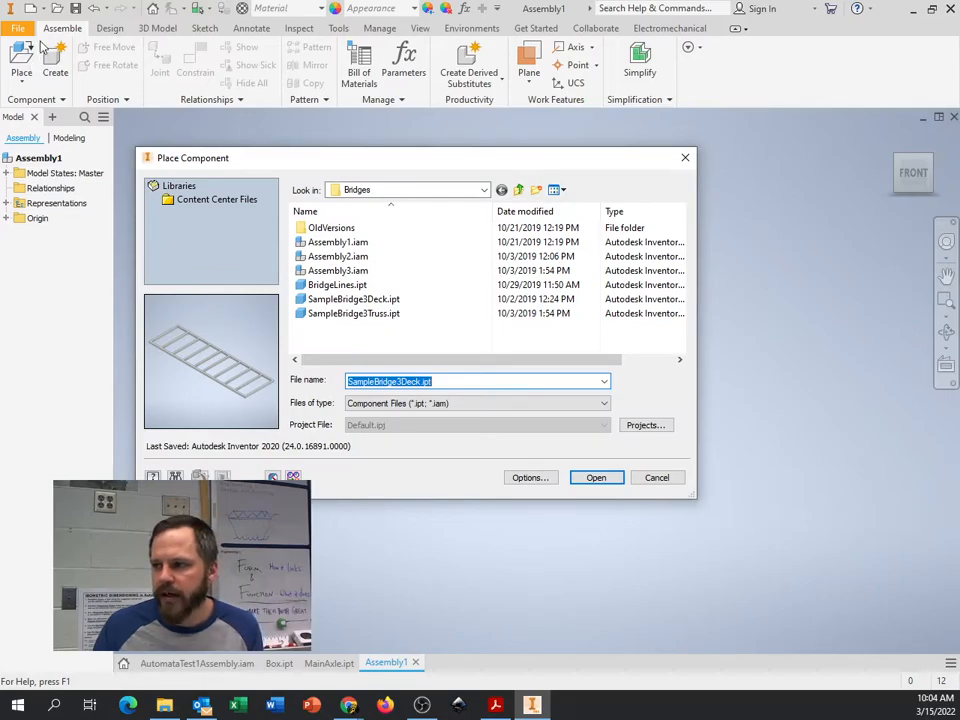
{"action": "mouse_move", "coordinate": [490, 206]}
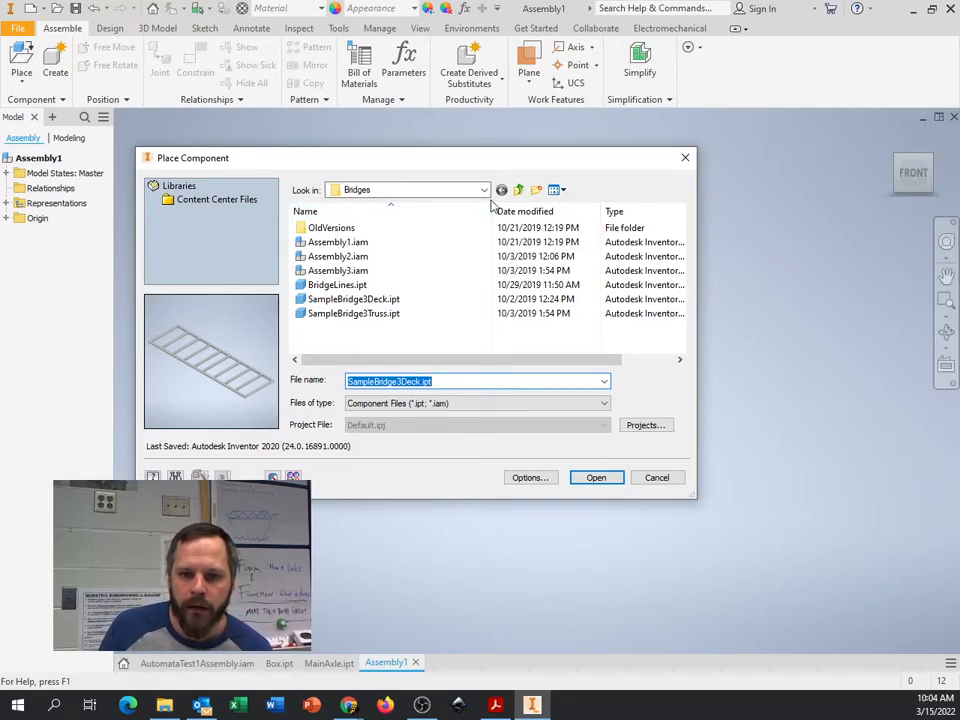
{"action": "left_click", "coordinate": [484, 190]}
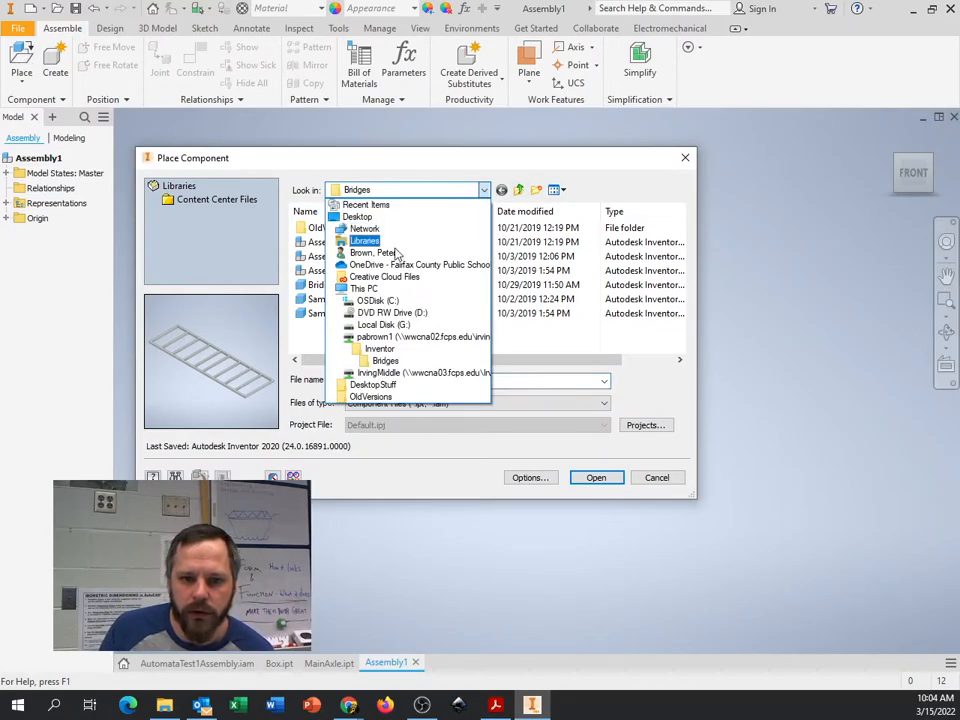
{"action": "left_click", "coordinate": [418, 264]}
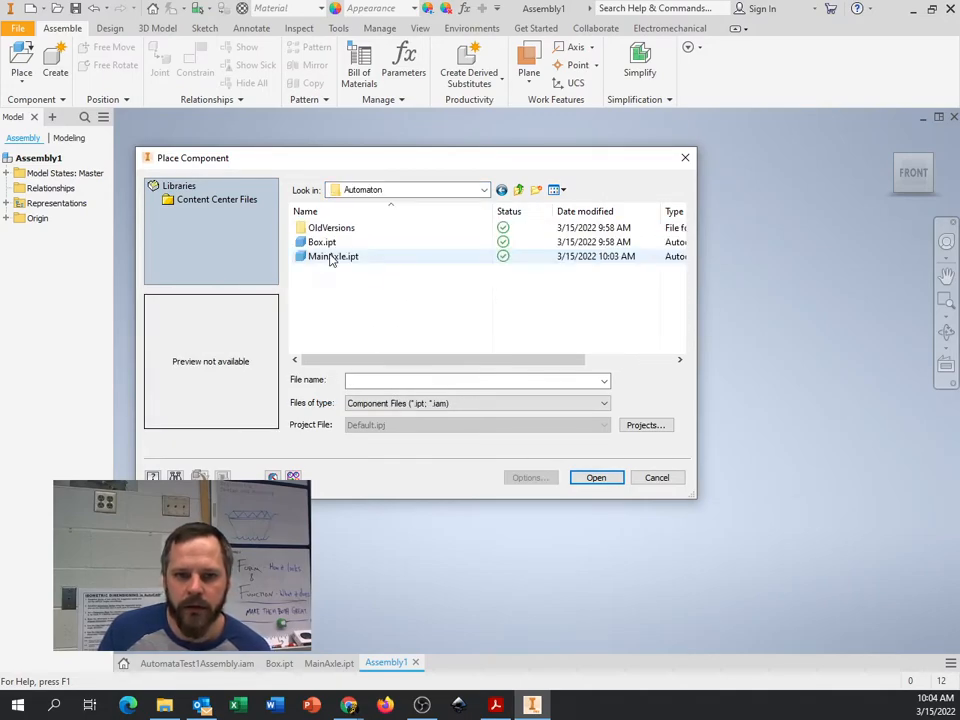
{"action": "left_click", "coordinate": [322, 242]}
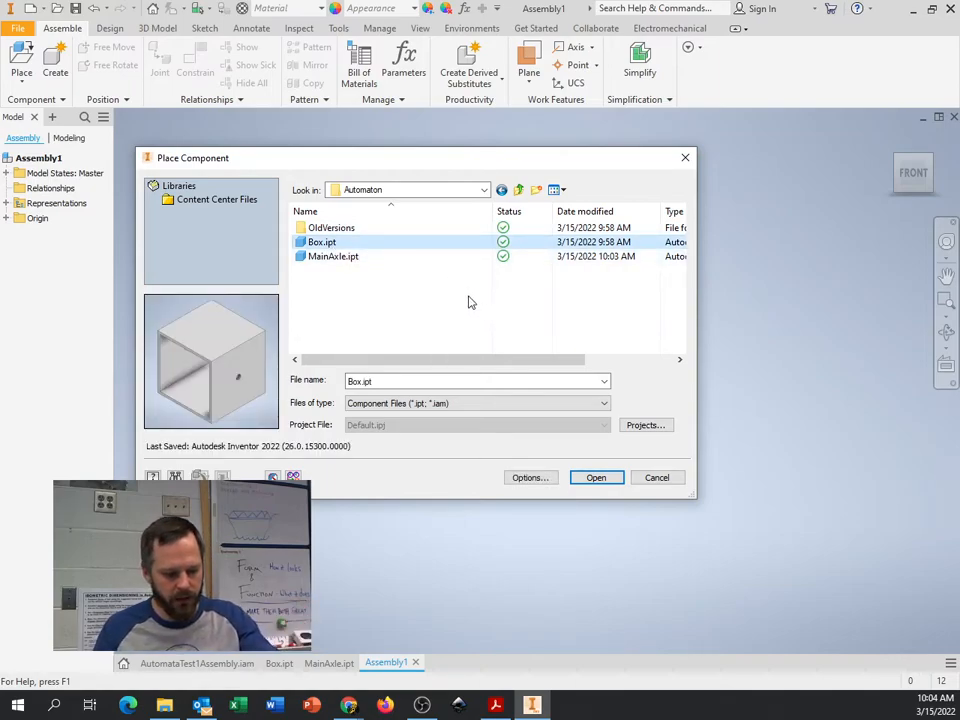
{"action": "left_click", "coordinate": [334, 256]}
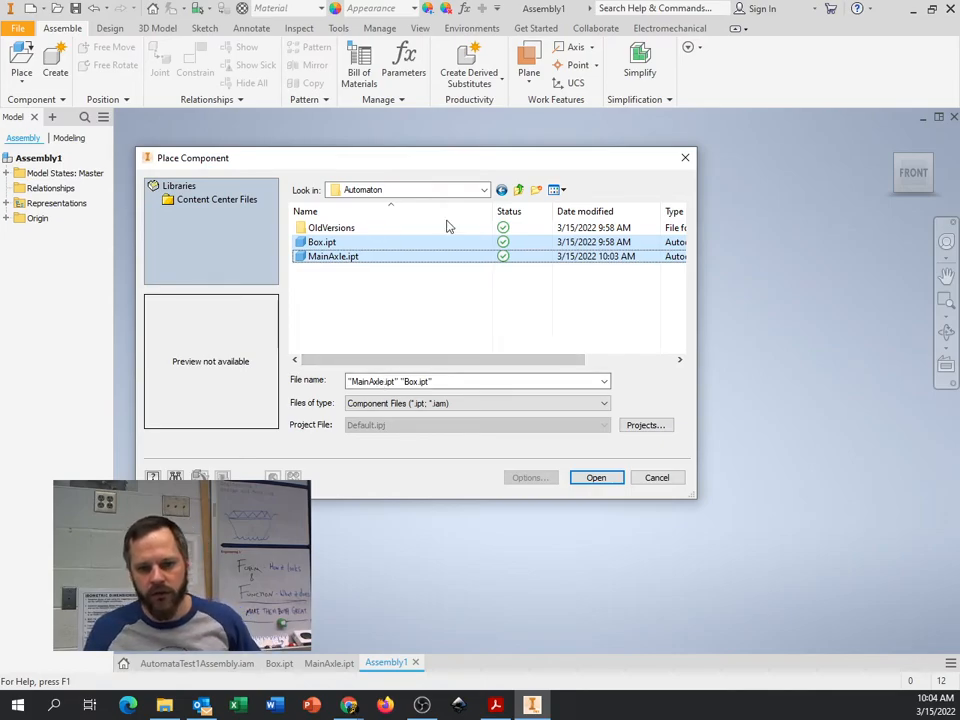
{"action": "left_click", "coordinate": [596, 477]}
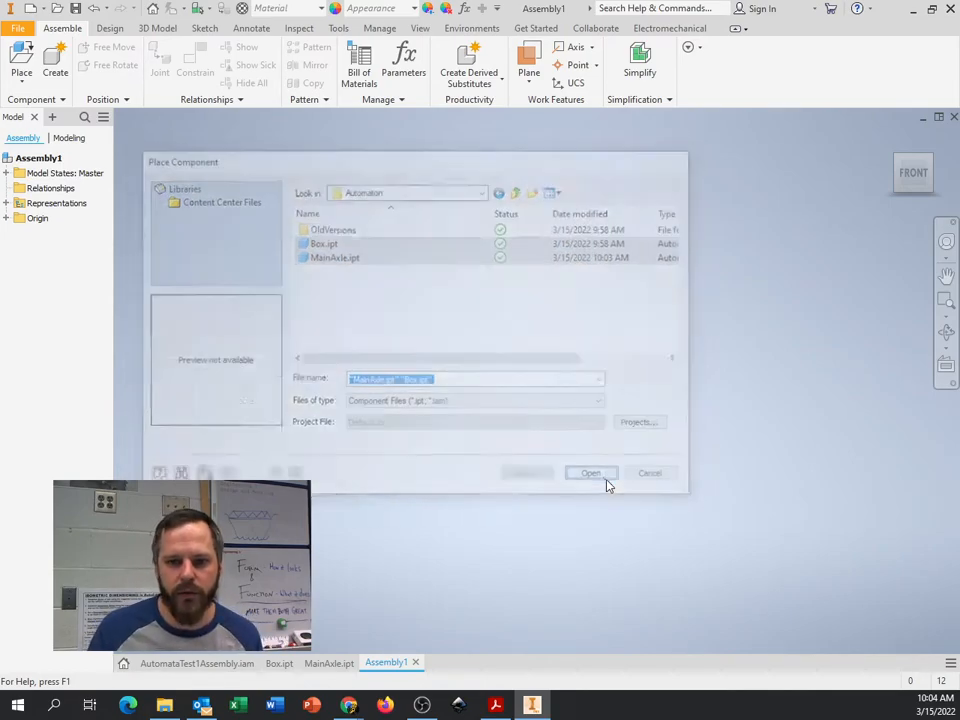
Drop Box:1 and MainAxle:1 into the assembly and move the axle out beside the box.
{"action": "left_click", "coordinate": [591, 473]}
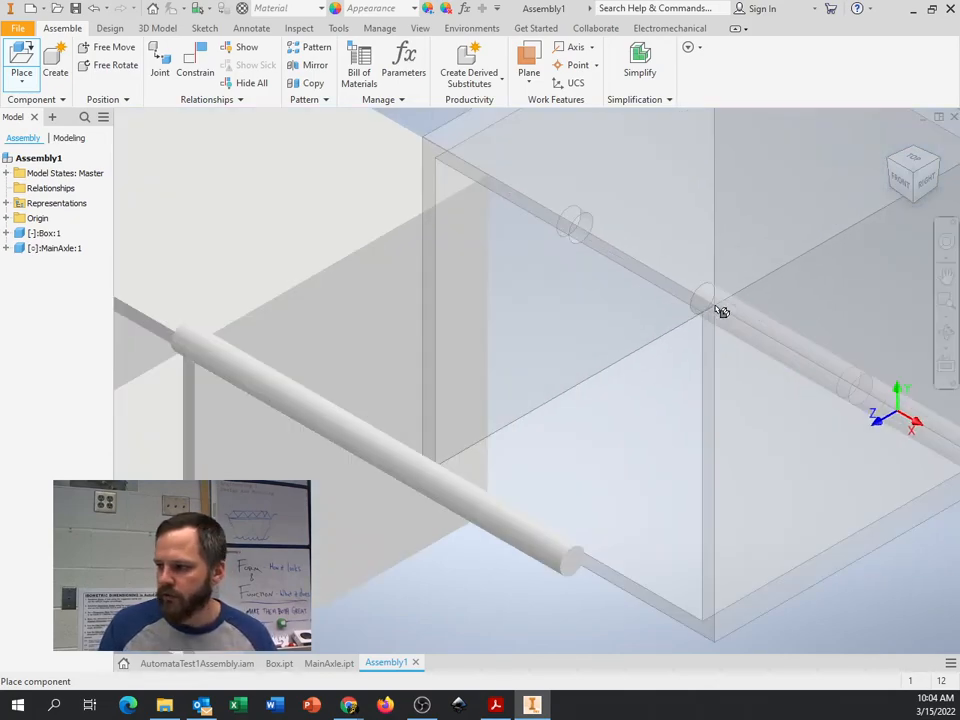
{"action": "left_click_drag", "start_coordinate": [720, 310], "coordinate": [660, 380]}
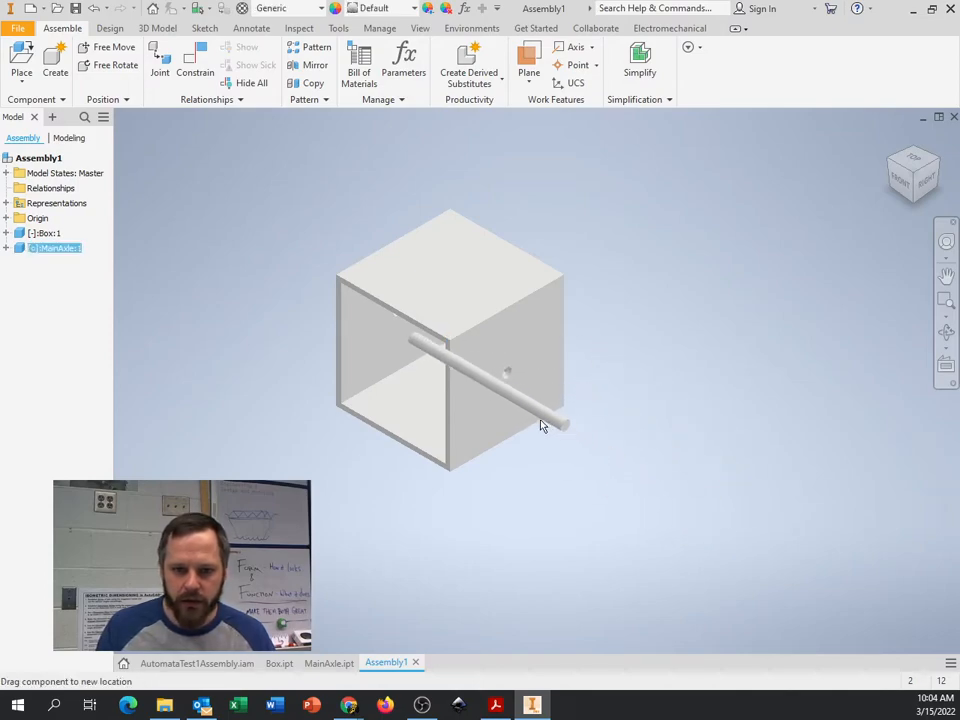
{"action": "left_click_drag", "start_coordinate": [480, 390], "coordinate": [755, 400]}
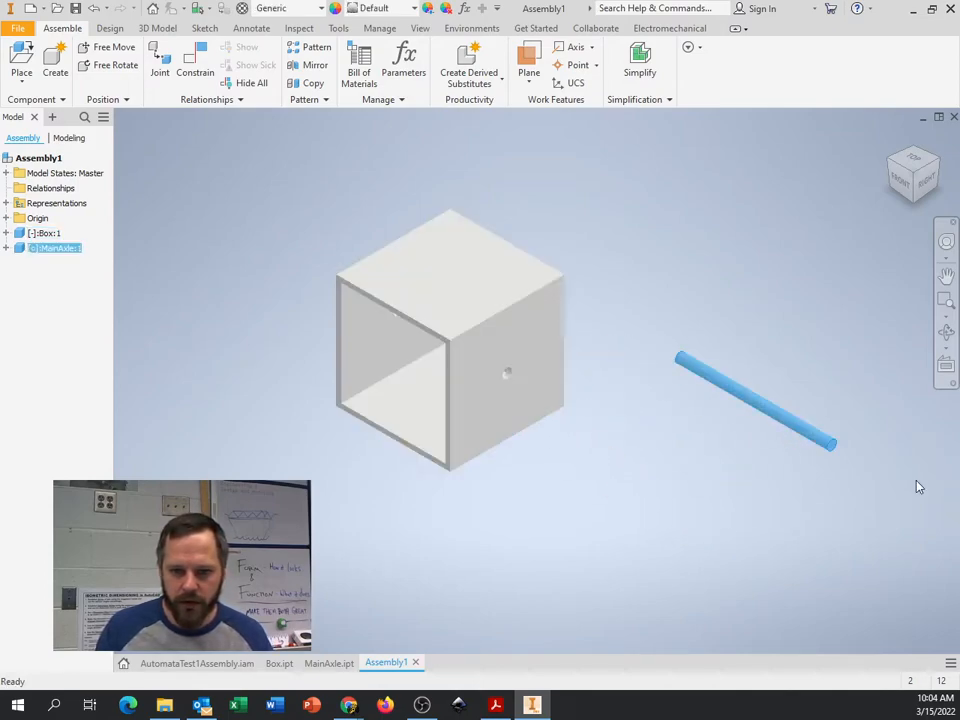
{"action": "left_click_drag", "start_coordinate": [755, 400], "coordinate": [677, 405]}
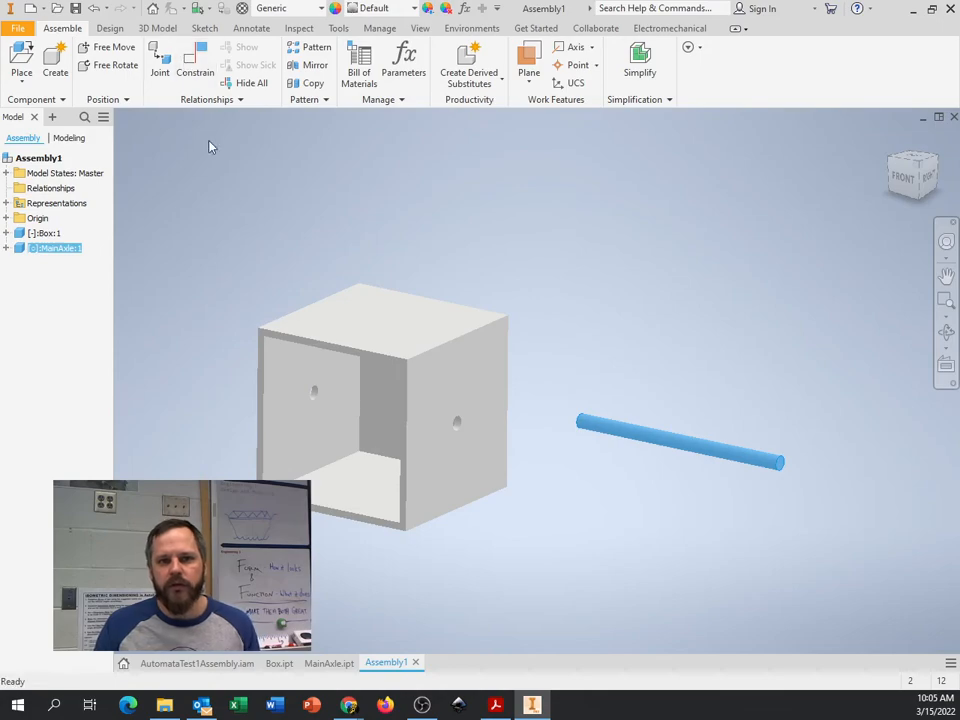
{"action": "mouse_move", "coordinate": [196, 65]}
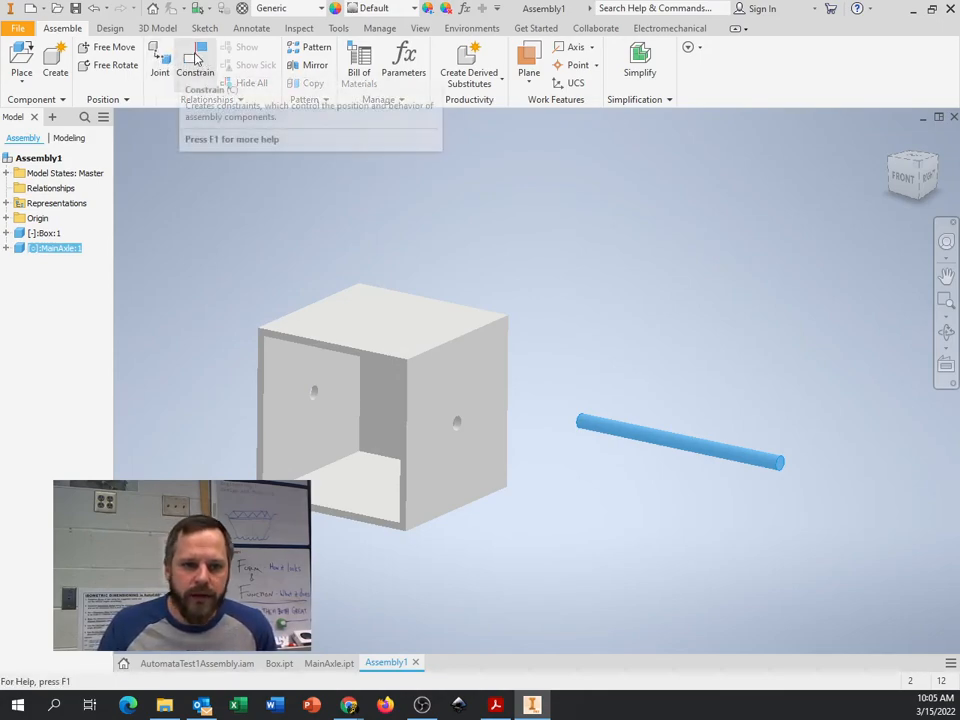
{"action": "mouse_move", "coordinate": [196, 60]}
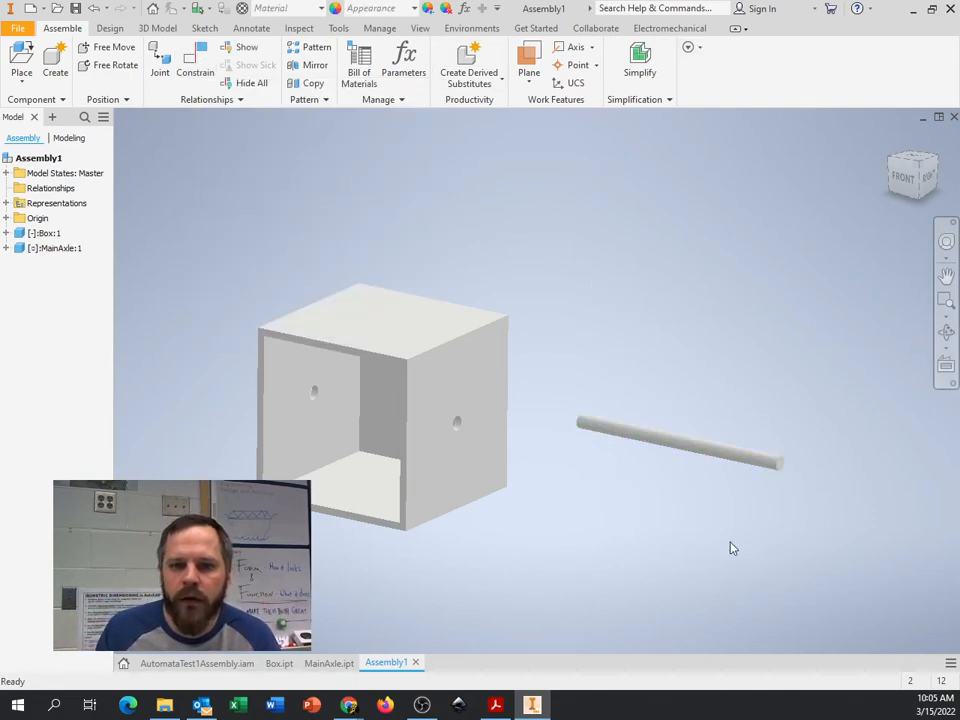
{"action": "mouse_move", "coordinate": [555, 434]}
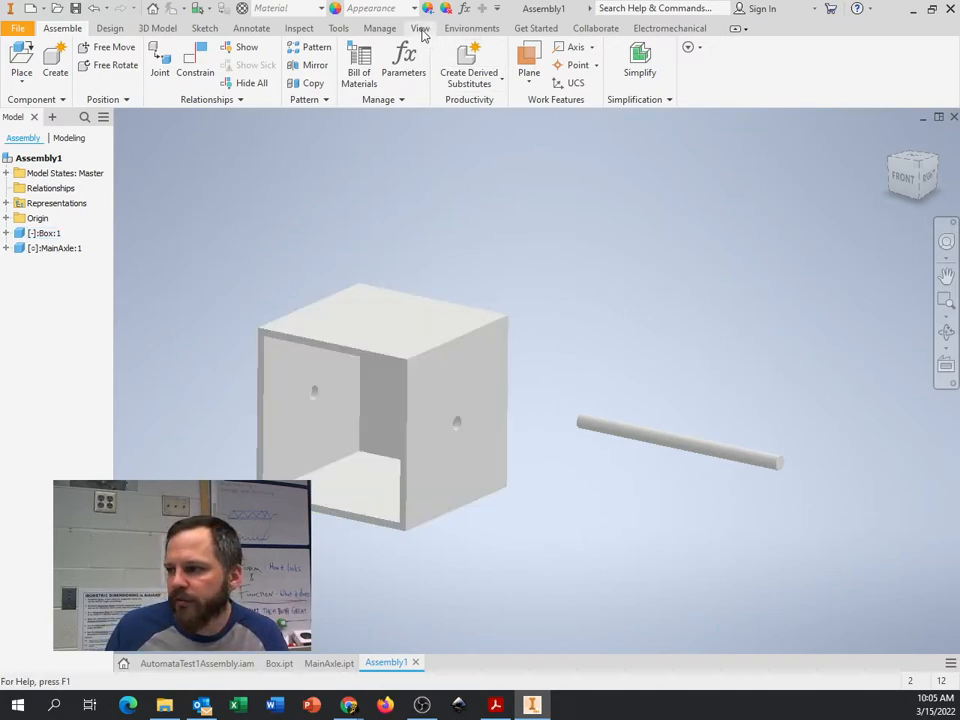
Check the MainAxle part document, then return to Assembly1.
{"action": "left_click", "coordinate": [420, 28]}
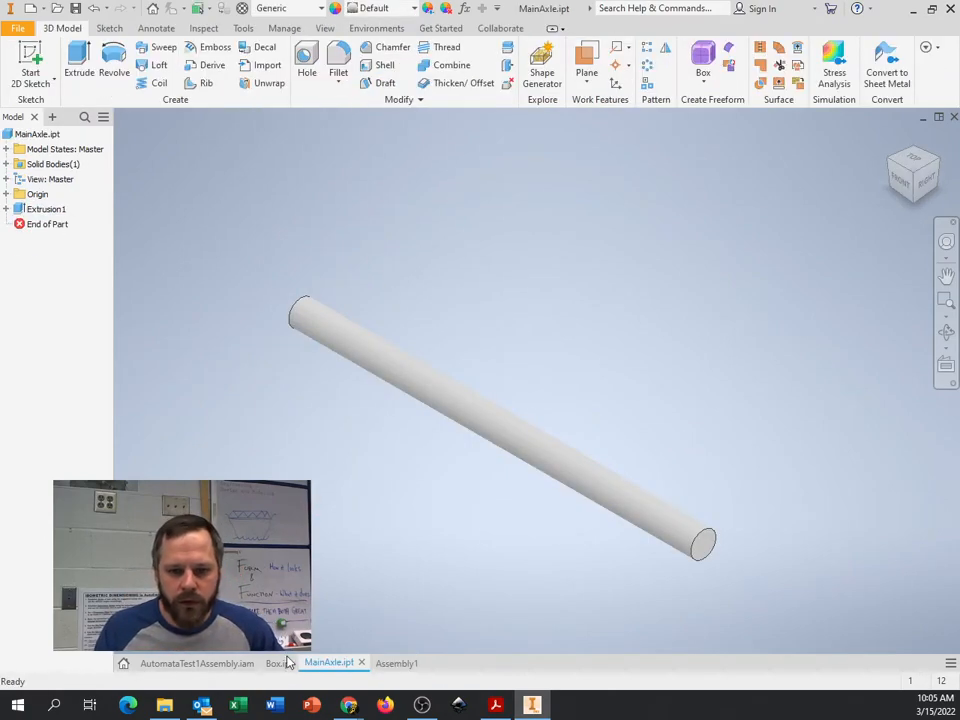
{"action": "left_click", "coordinate": [279, 663]}
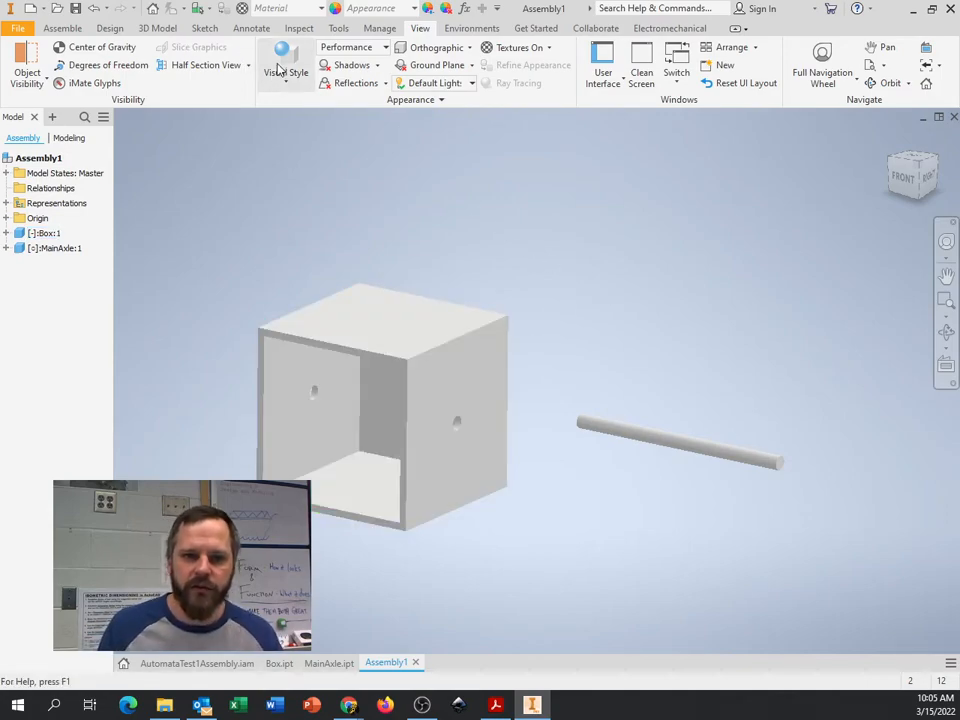
{"action": "mouse_move", "coordinate": [378, 27]}
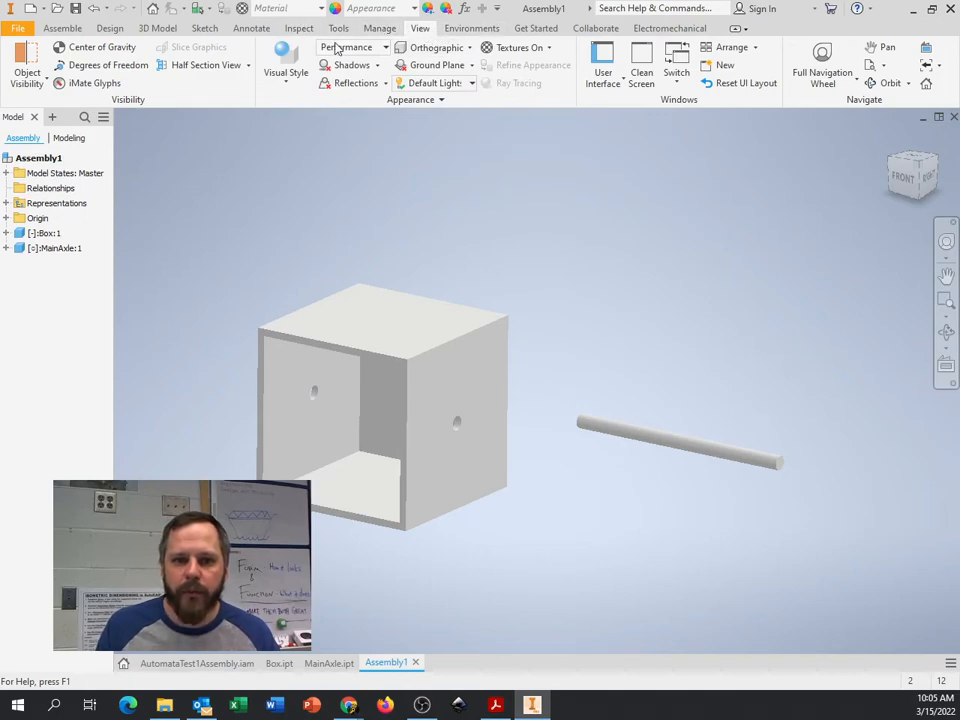
Set the visual style to Shaded with Edges.
{"action": "left_click", "coordinate": [286, 65]}
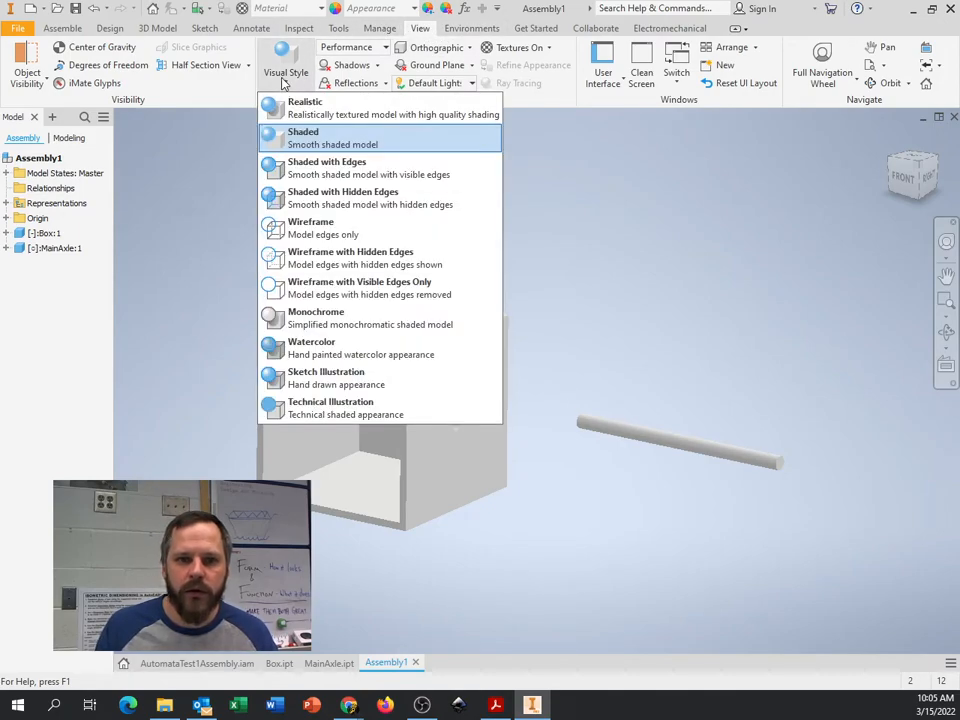
{"action": "mouse_move", "coordinate": [327, 167]}
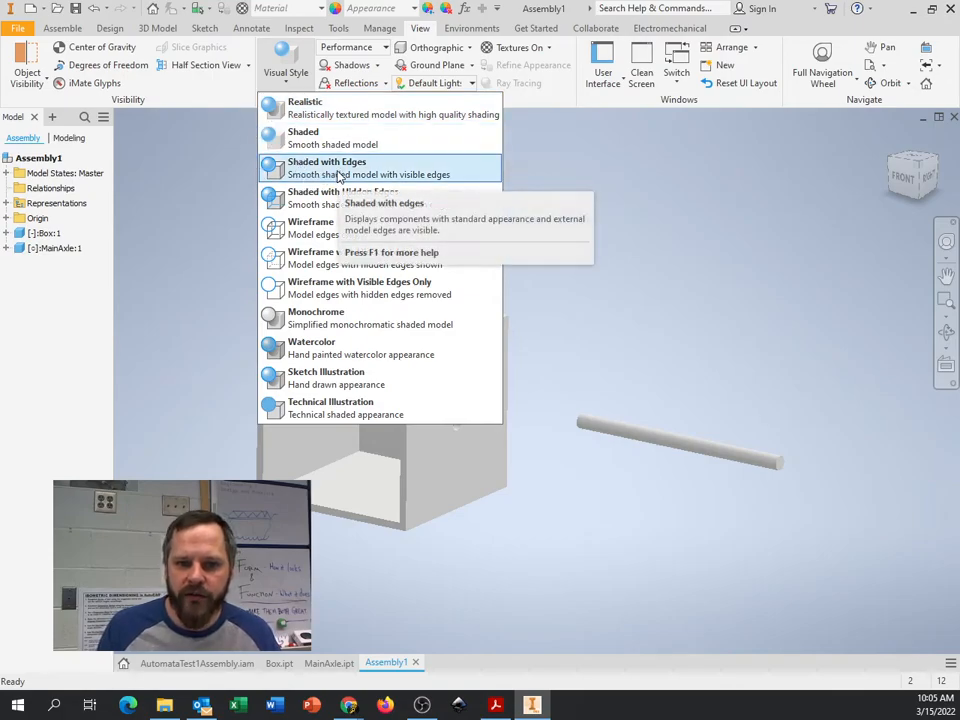
{"action": "left_click", "coordinate": [326, 167]}
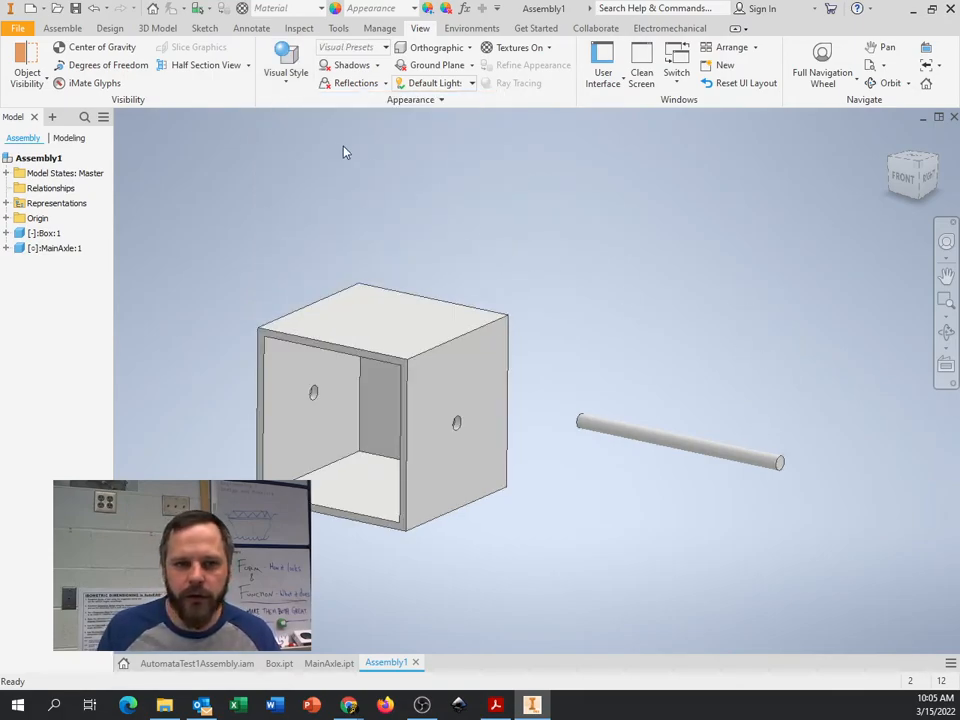
{"action": "left_click", "coordinate": [285, 60]}
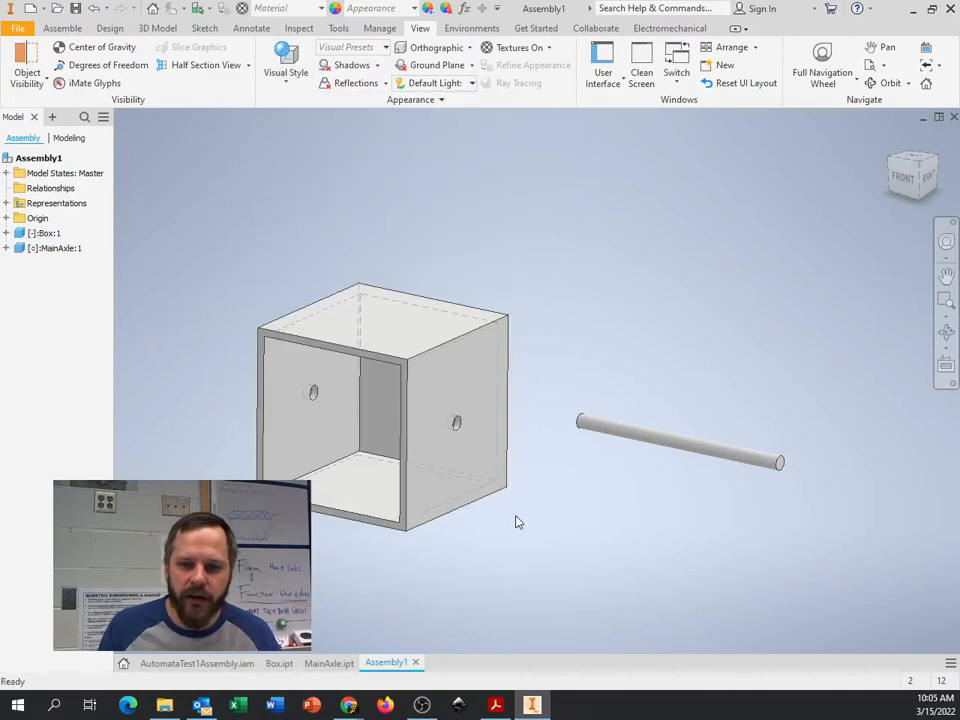
{"action": "mouse_move", "coordinate": [600, 323]}
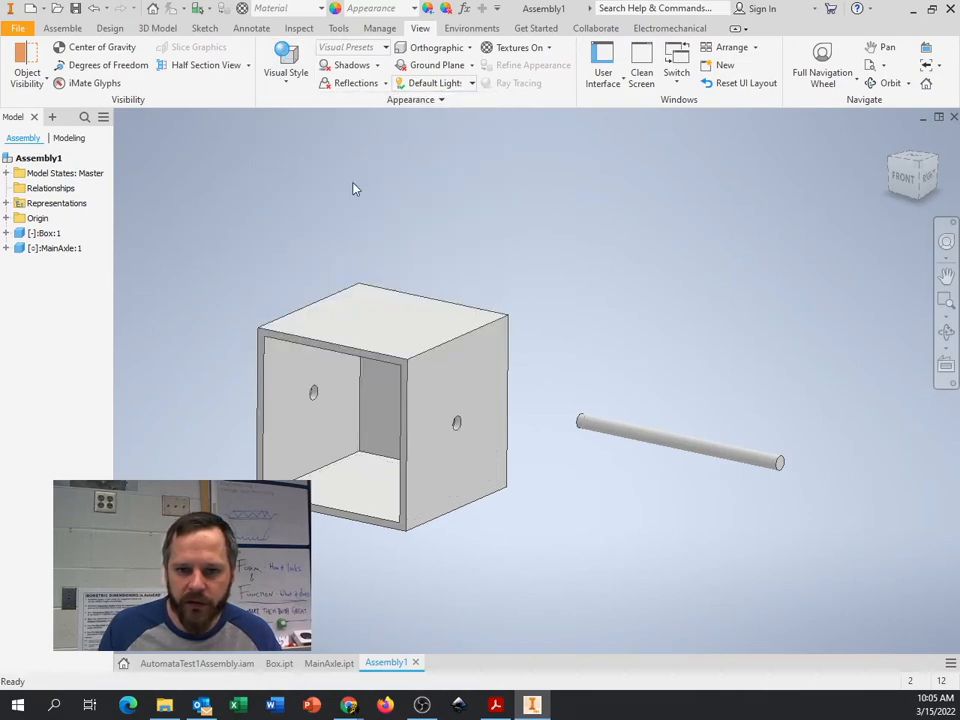
Drag the MainAxle toward the box hole and back to show it still moves freely.
{"action": "left_click_drag", "start_coordinate": [680, 440], "coordinate": [560, 450]}
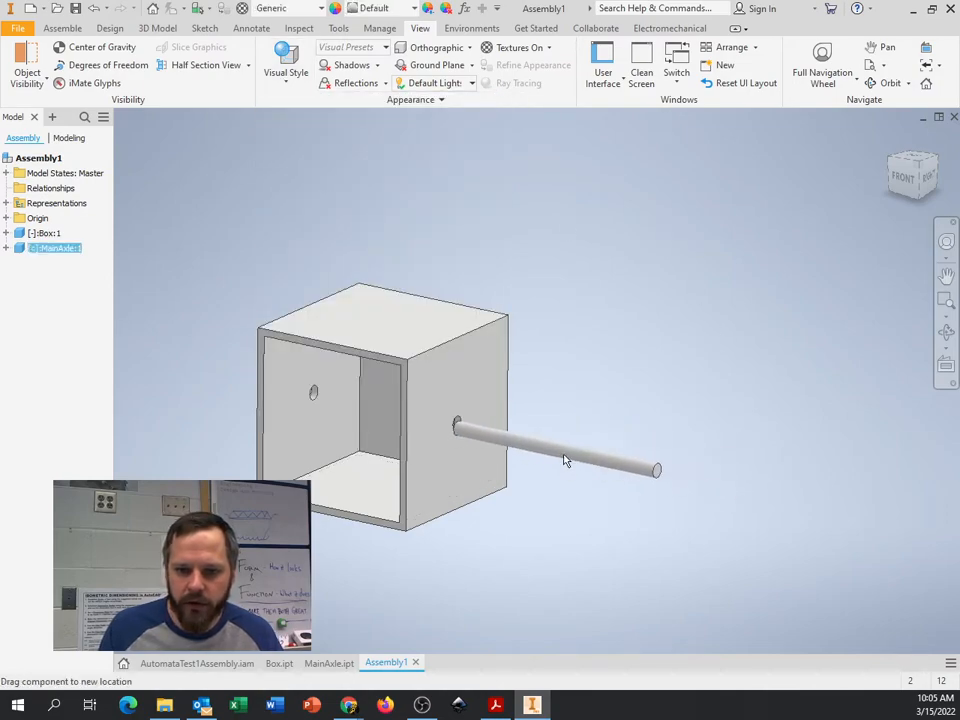
{"action": "left_click_drag", "start_coordinate": [560, 460], "coordinate": [675, 410]}
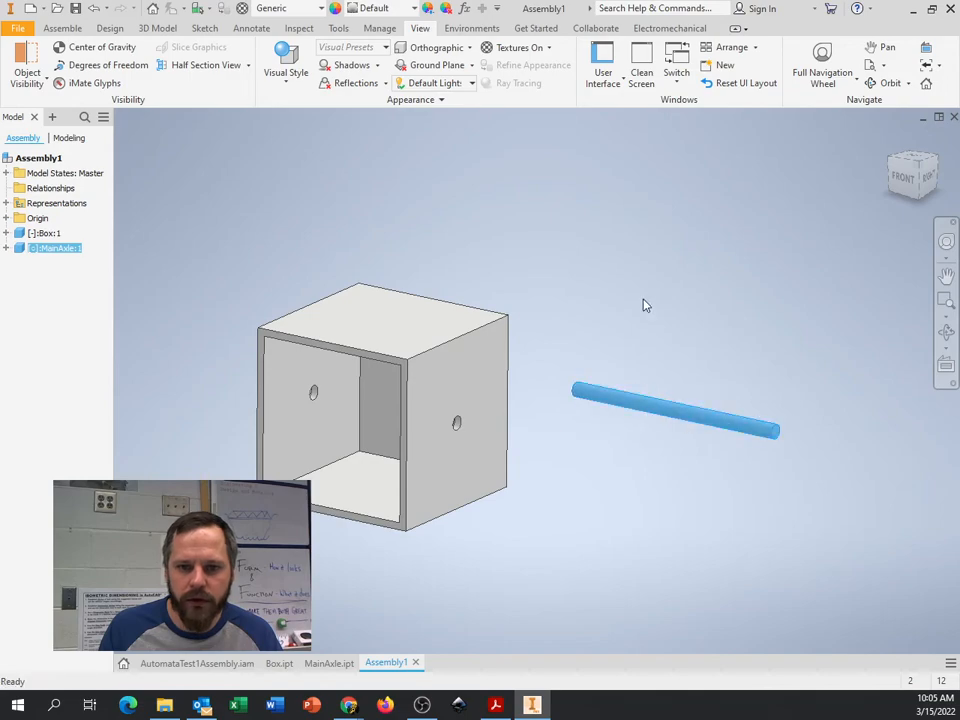
{"action": "left_click", "coordinate": [62, 27]}
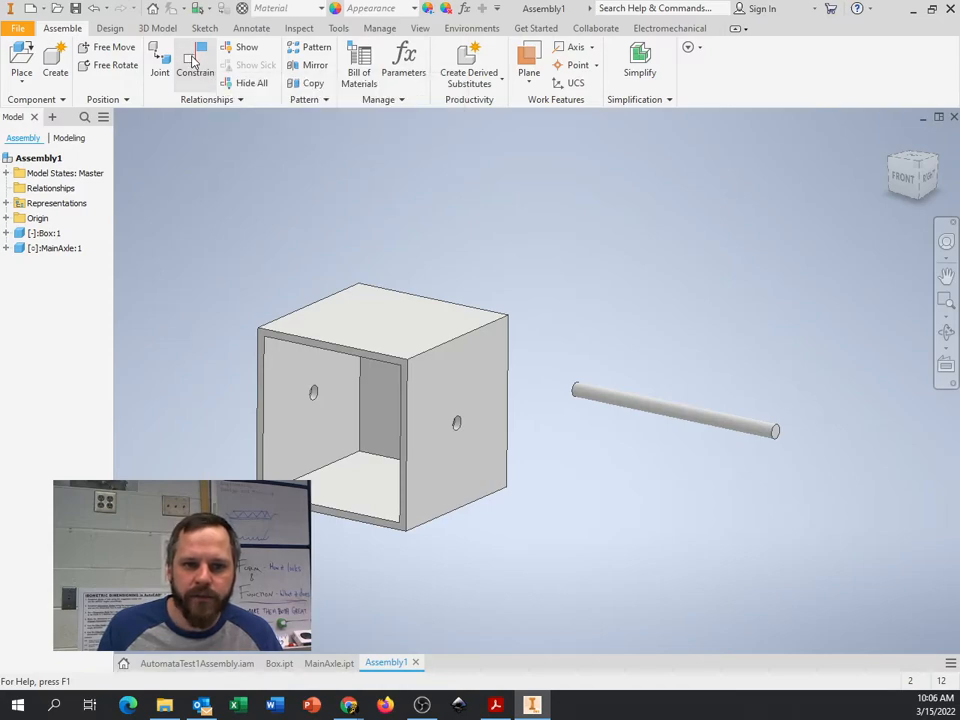
Begin a new assembly constraint and choose the Insert type after reviewing Mate.
{"action": "left_click", "coordinate": [195, 65]}
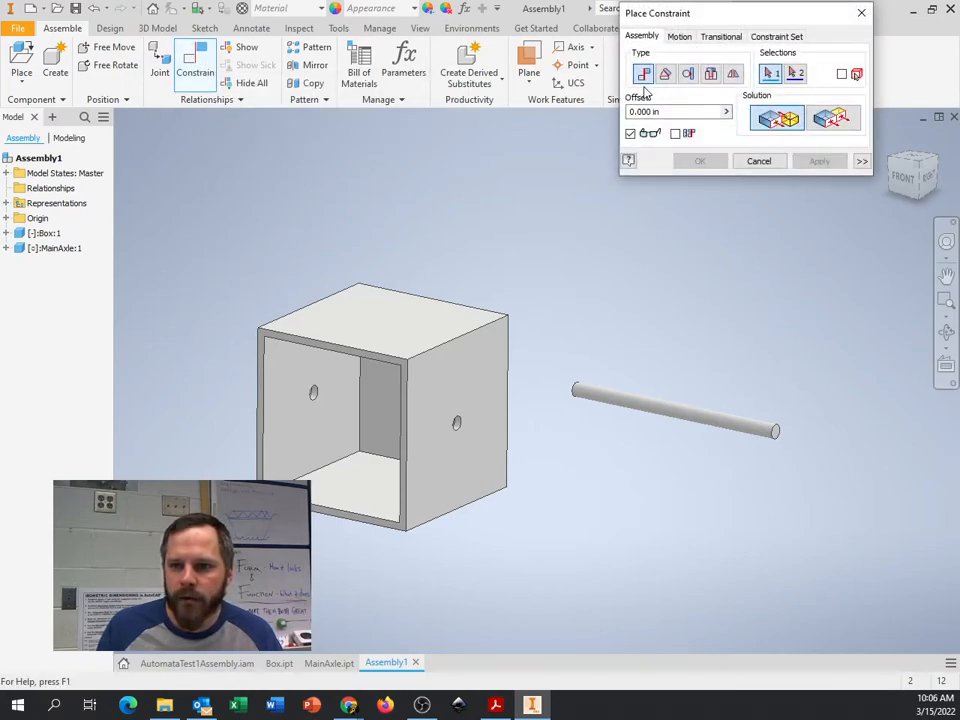
{"action": "left_click", "coordinate": [687, 73]}
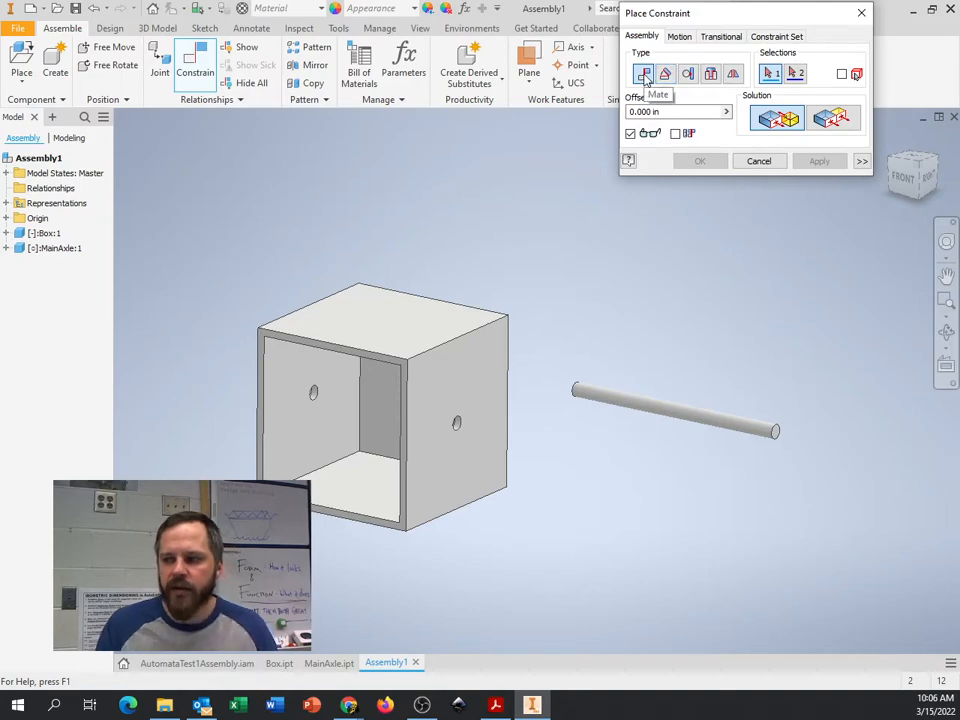
{"action": "mouse_move", "coordinate": [666, 74]}
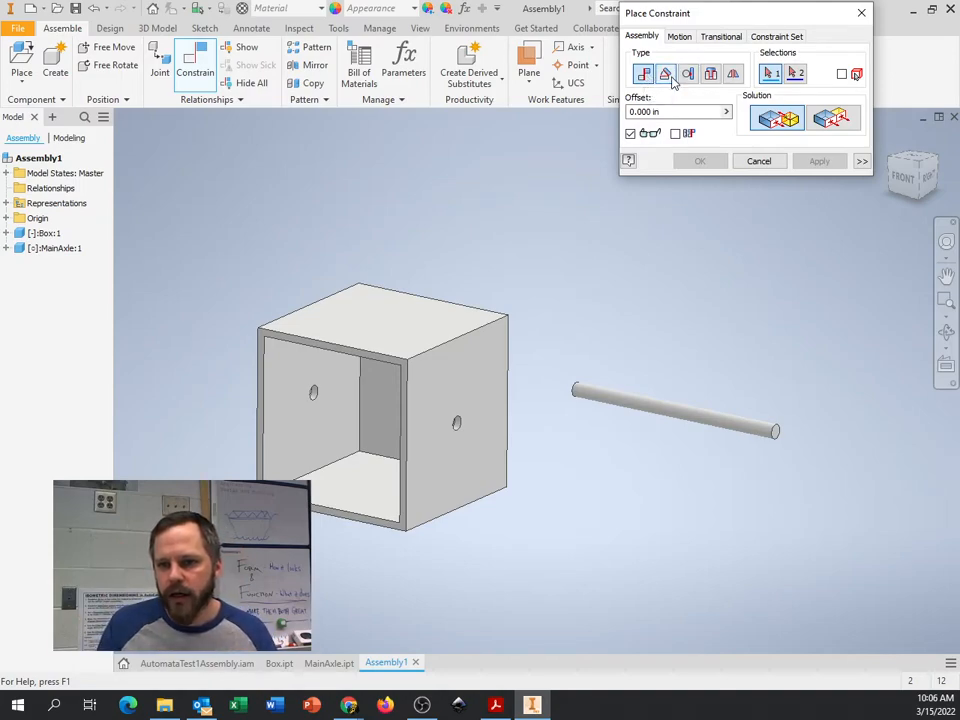
{"action": "mouse_move", "coordinate": [665, 74]}
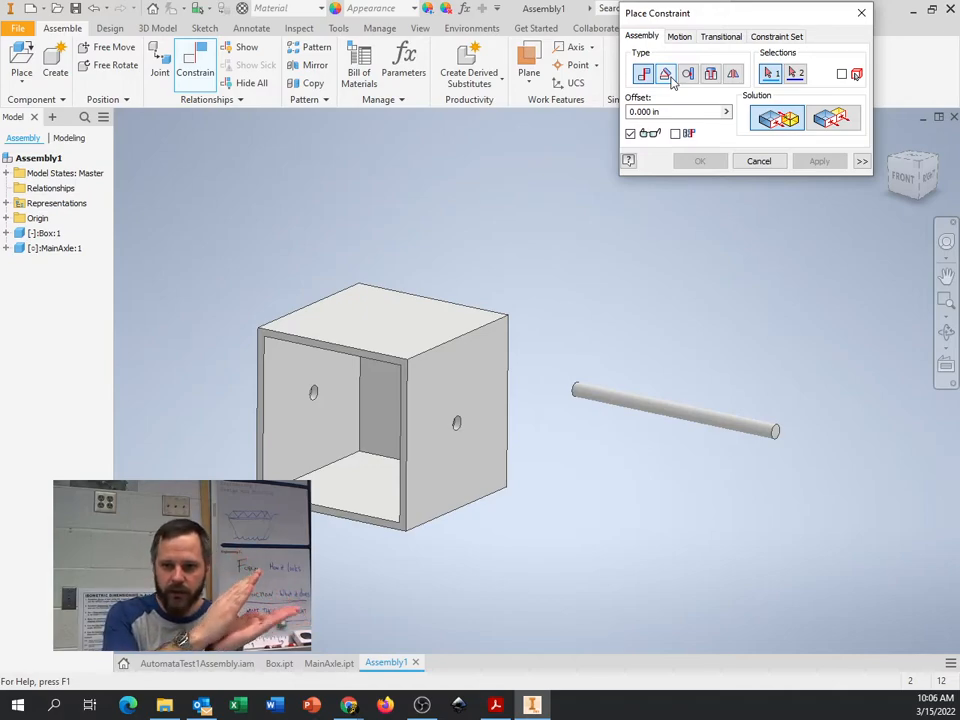
{"action": "mouse_move", "coordinate": [688, 74]}
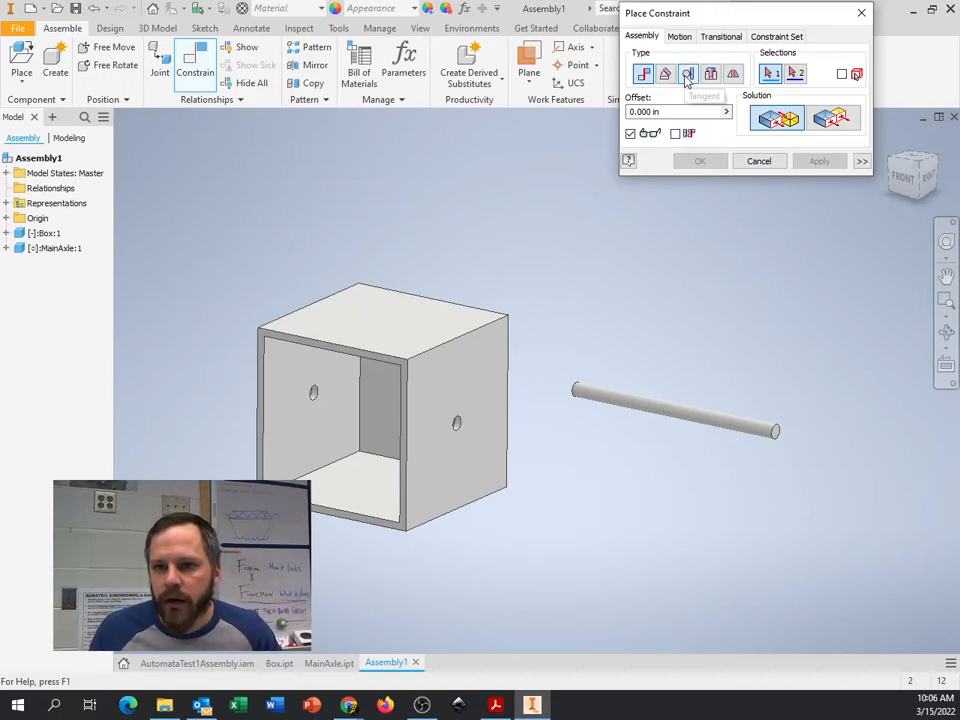
{"action": "mouse_move", "coordinate": [687, 74]}
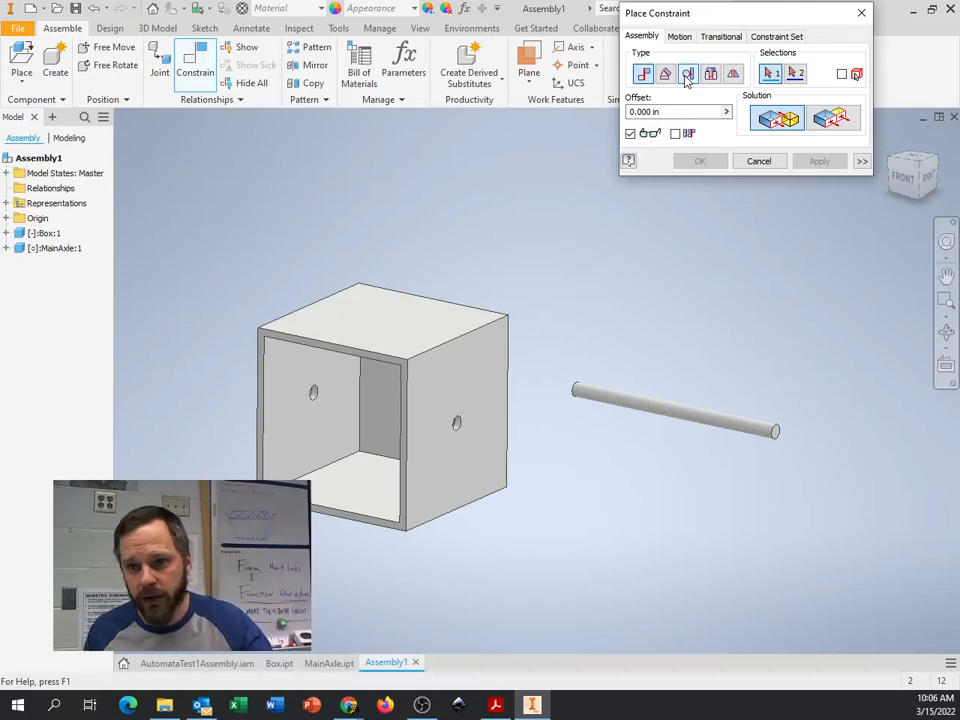
{"action": "mouse_move", "coordinate": [711, 74]}
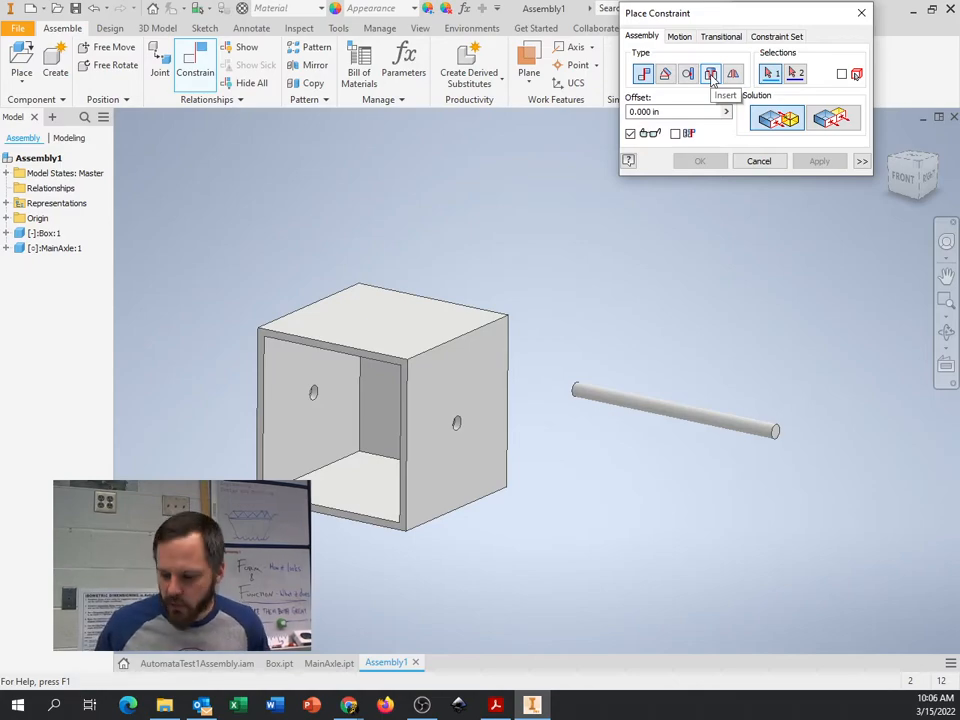
{"action": "left_click", "coordinate": [711, 73]}
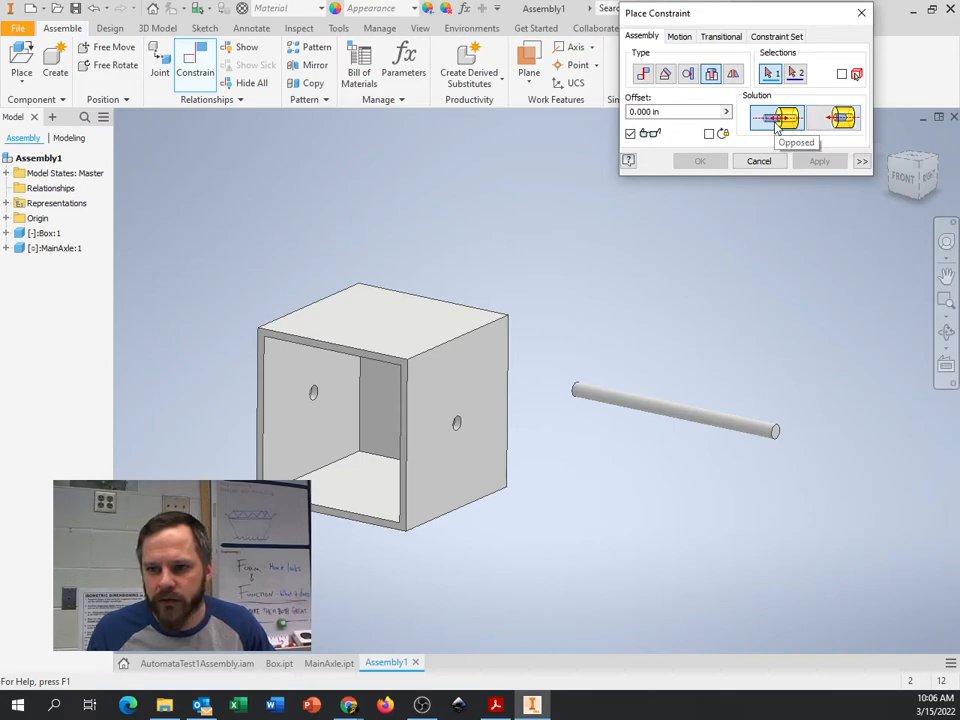
{"action": "mouse_move", "coordinate": [645, 345]}
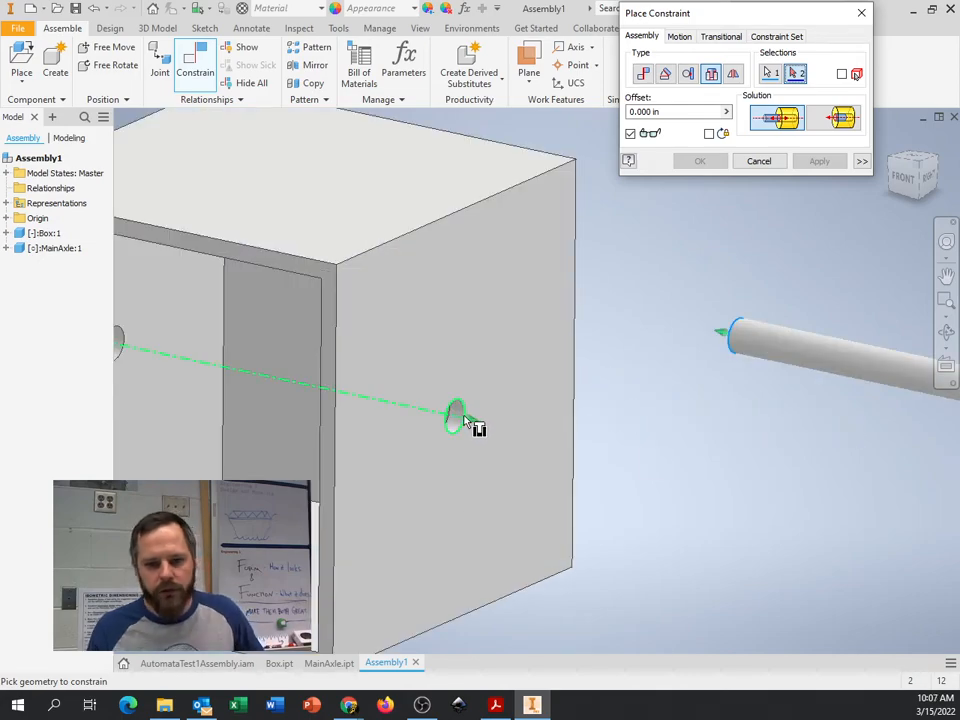
{"action": "mouse_move", "coordinate": [465, 418]}
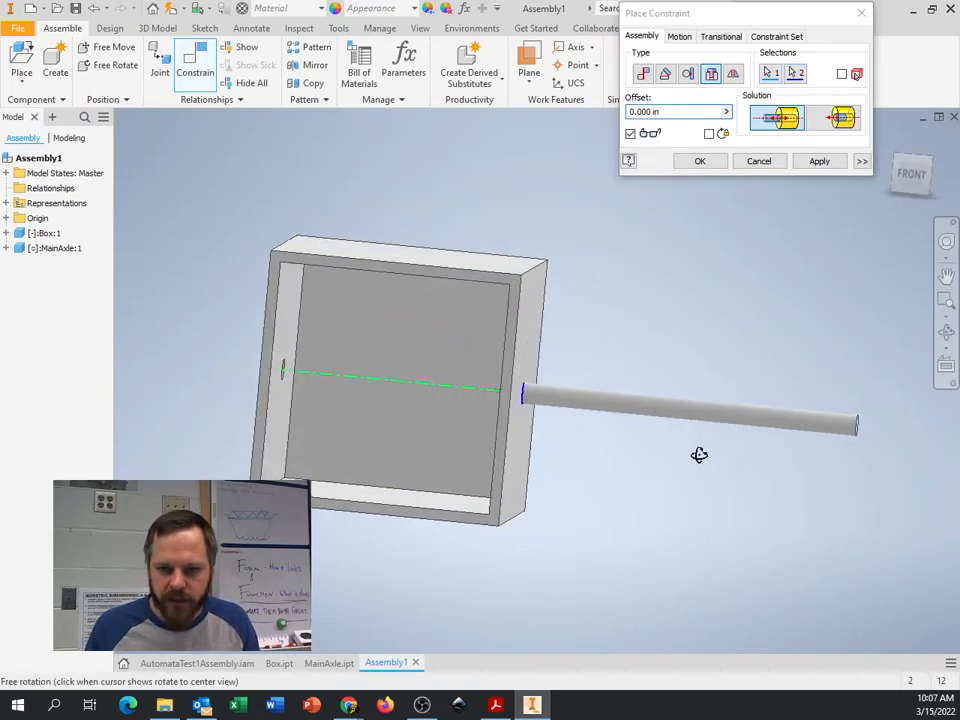
Preview the axle inserted in the box hole with offset 1, then discard the constraint.
{"action": "left_click", "coordinate": [840, 118]}
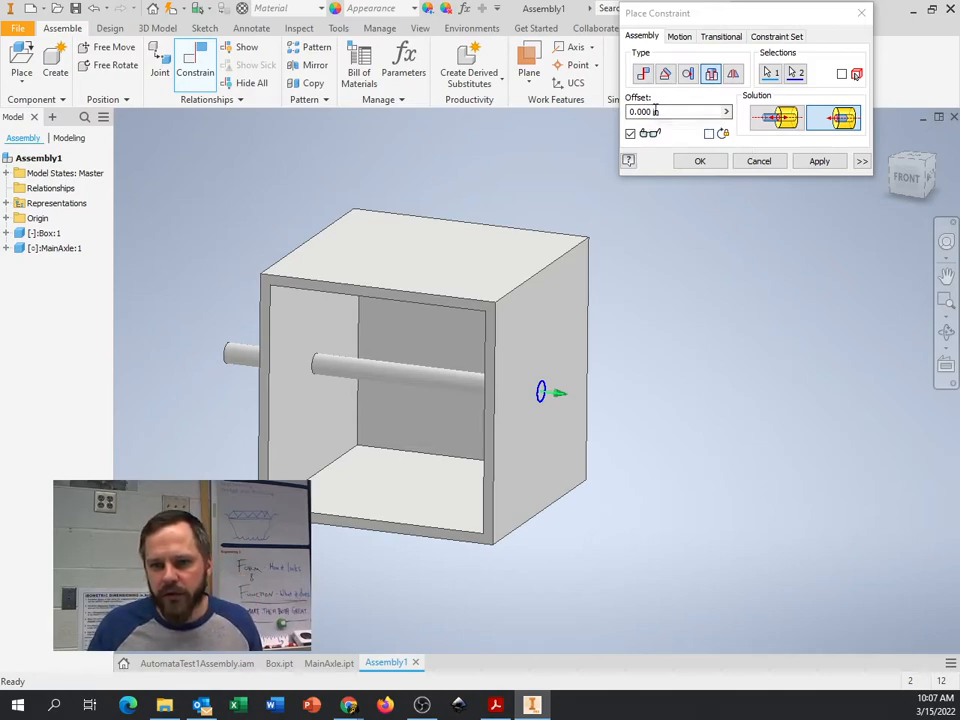
{"action": "triple_click", "coordinate": [675, 111]}
{"action": "type", "text": "1"}
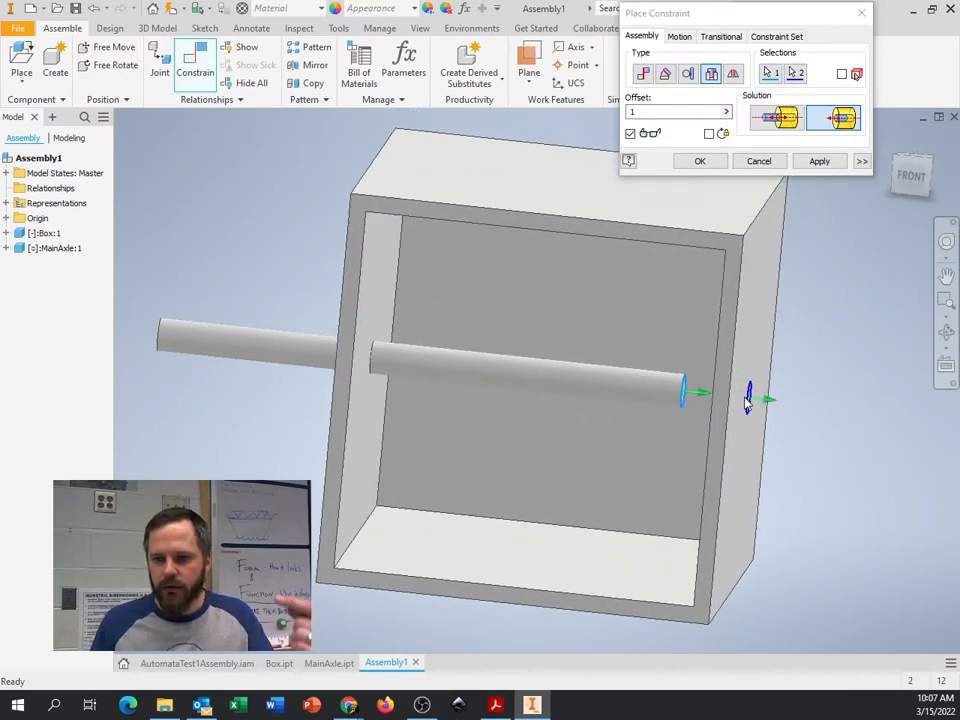
{"action": "left_click", "coordinate": [675, 111]}
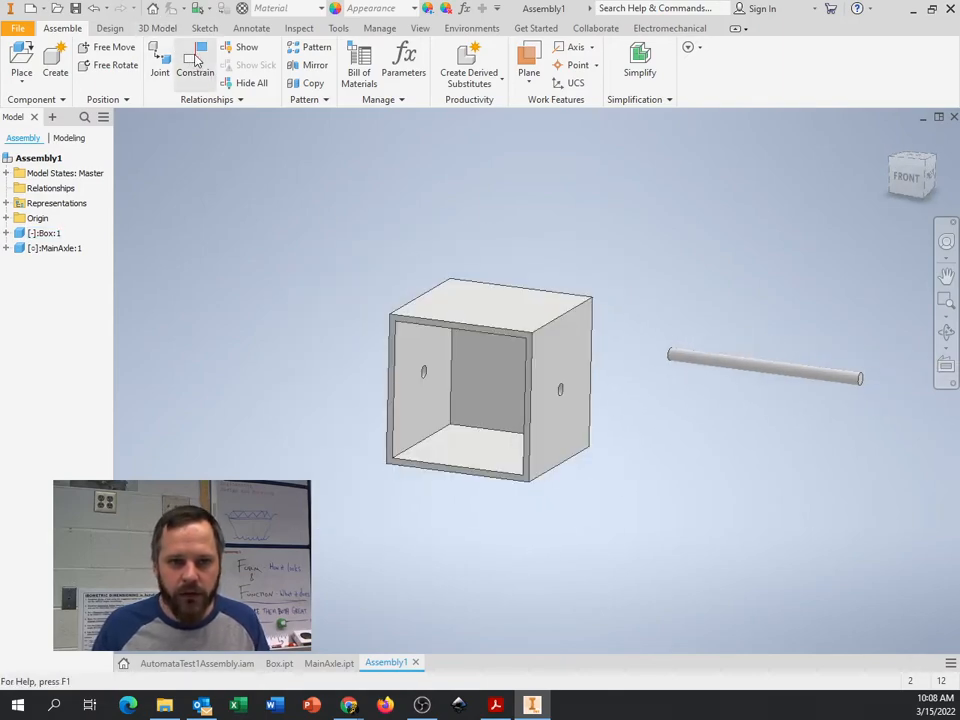
{"action": "mouse_move", "coordinate": [196, 60]}
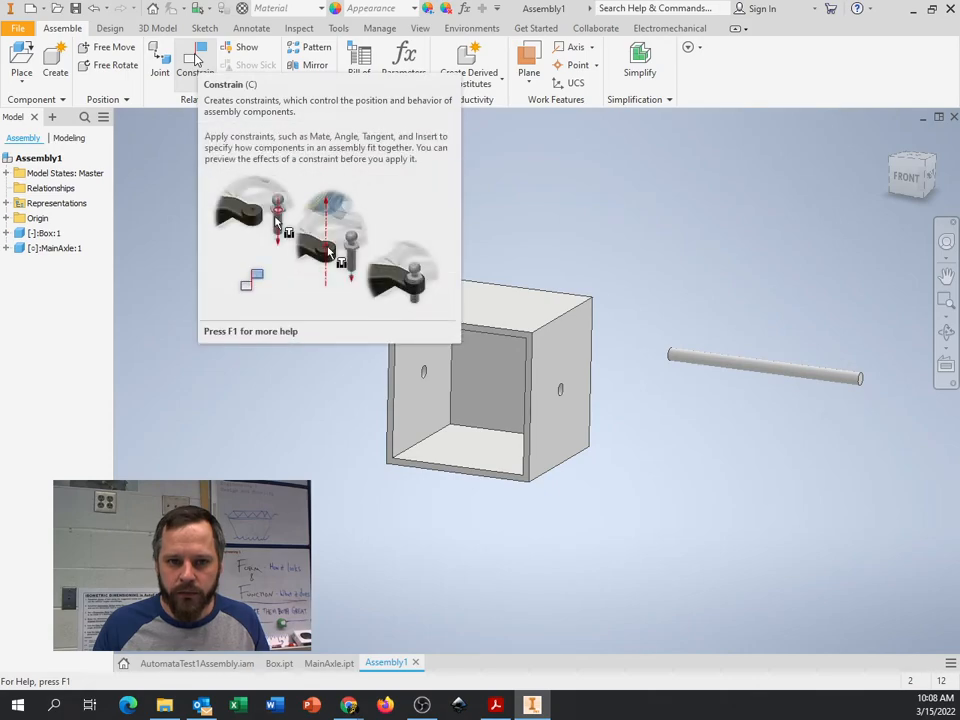
Insert the axle through the box holes with a -1 offset, applied and checked from both sides.
{"action": "left_click", "coordinate": [195, 60]}
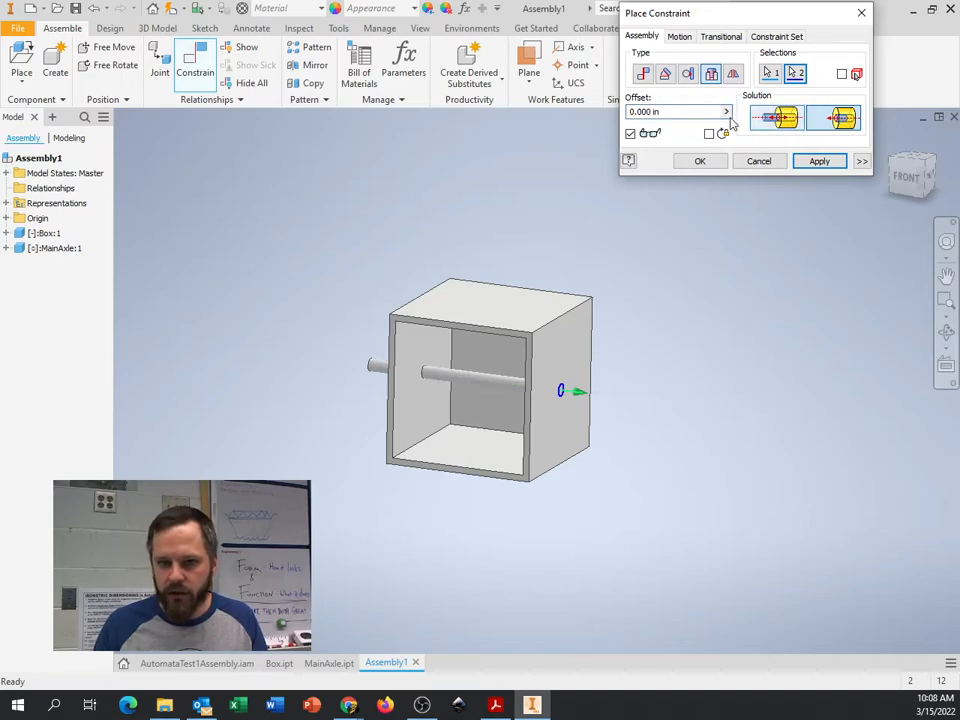
{"action": "triple_click", "coordinate": [675, 111]}
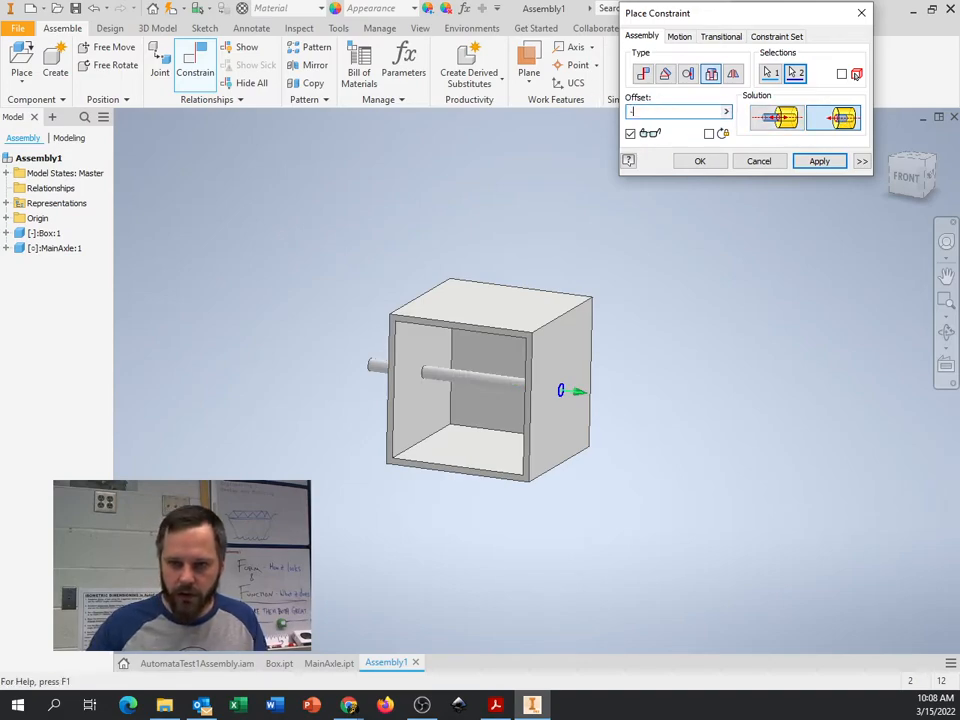
{"action": "left_click", "coordinate": [819, 161]}
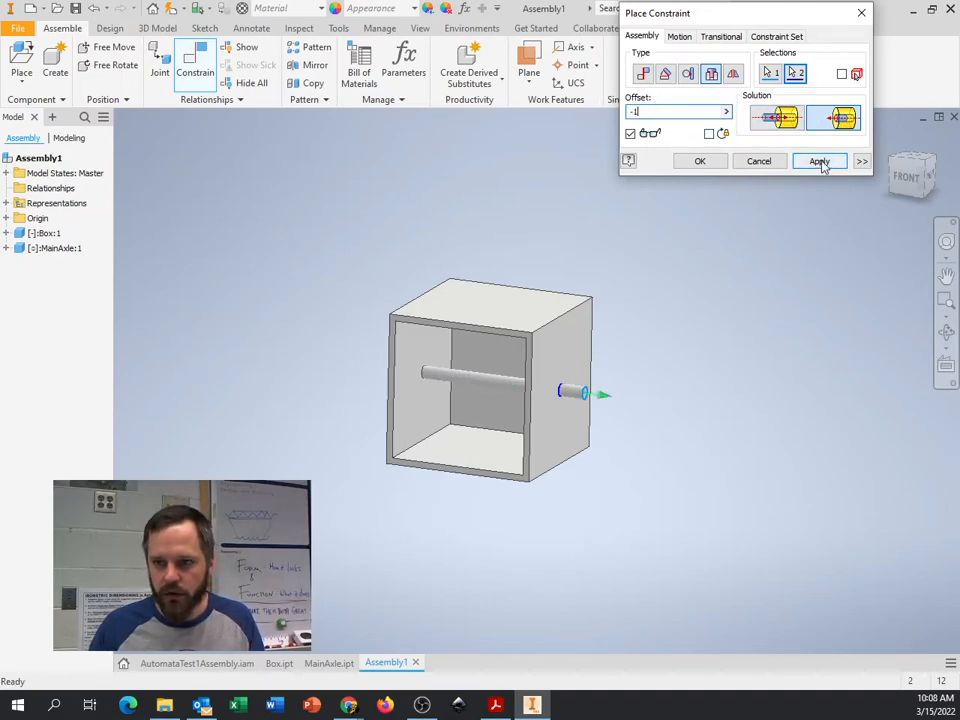
{"action": "left_click", "coordinate": [819, 161]}
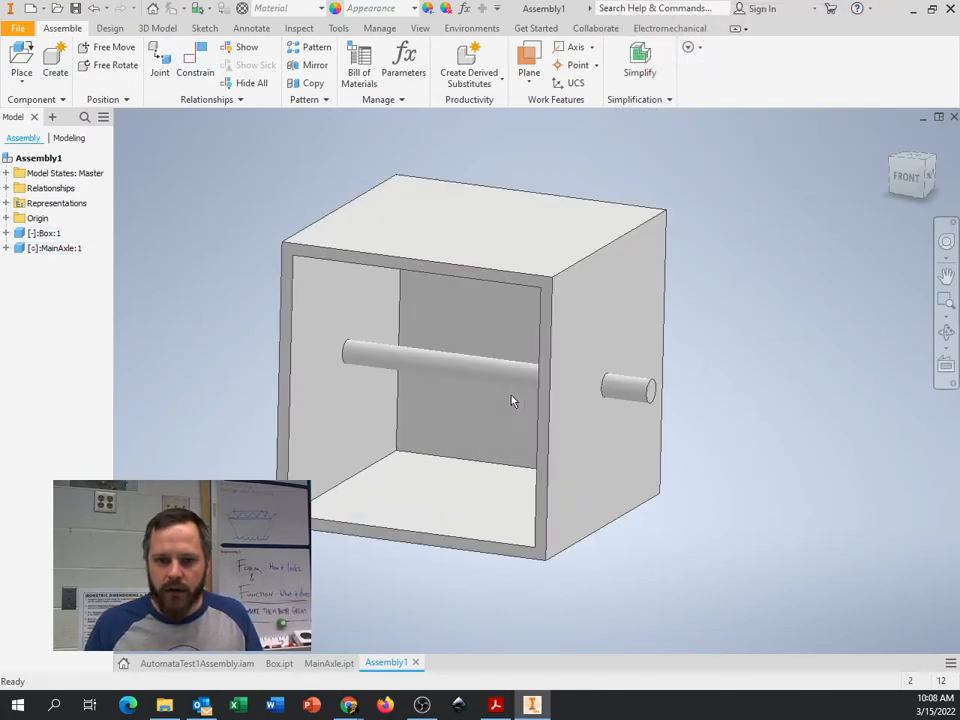
{"action": "left_click_drag", "start_coordinate": [510, 400], "coordinate": [560, 358]}
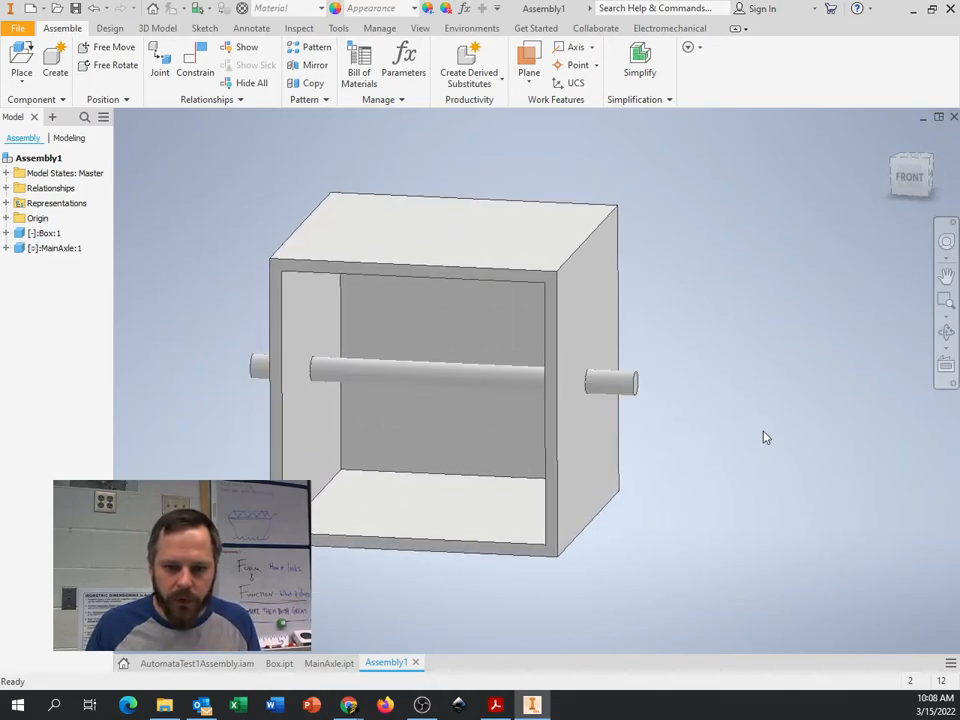
{"action": "left_click_drag", "start_coordinate": [765, 437], "coordinate": [763, 428]}
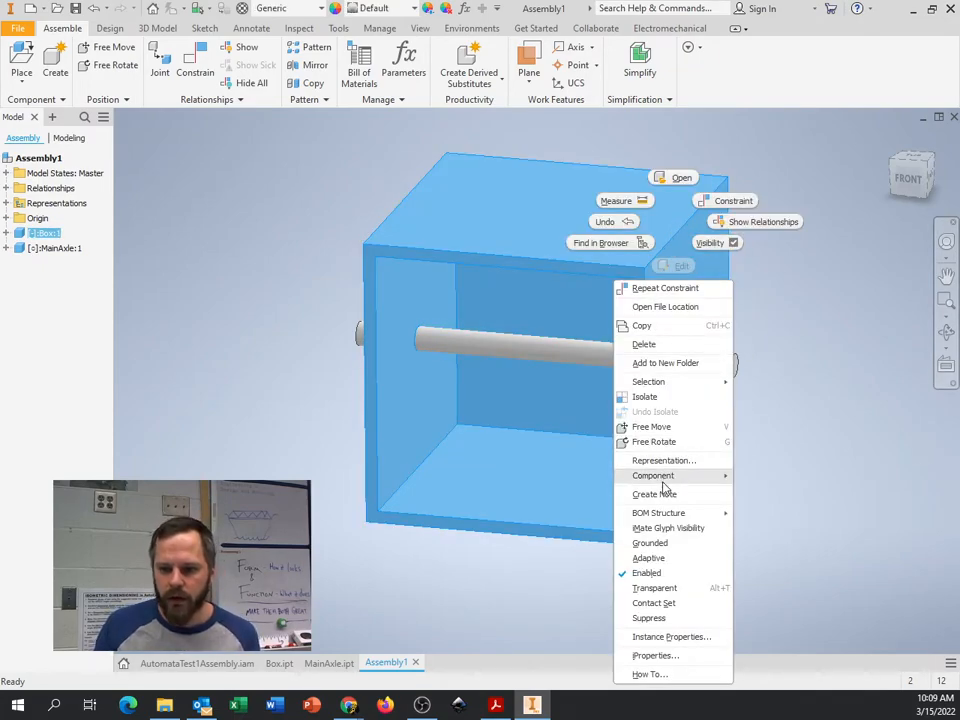
{"action": "mouse_move", "coordinate": [673, 555]}
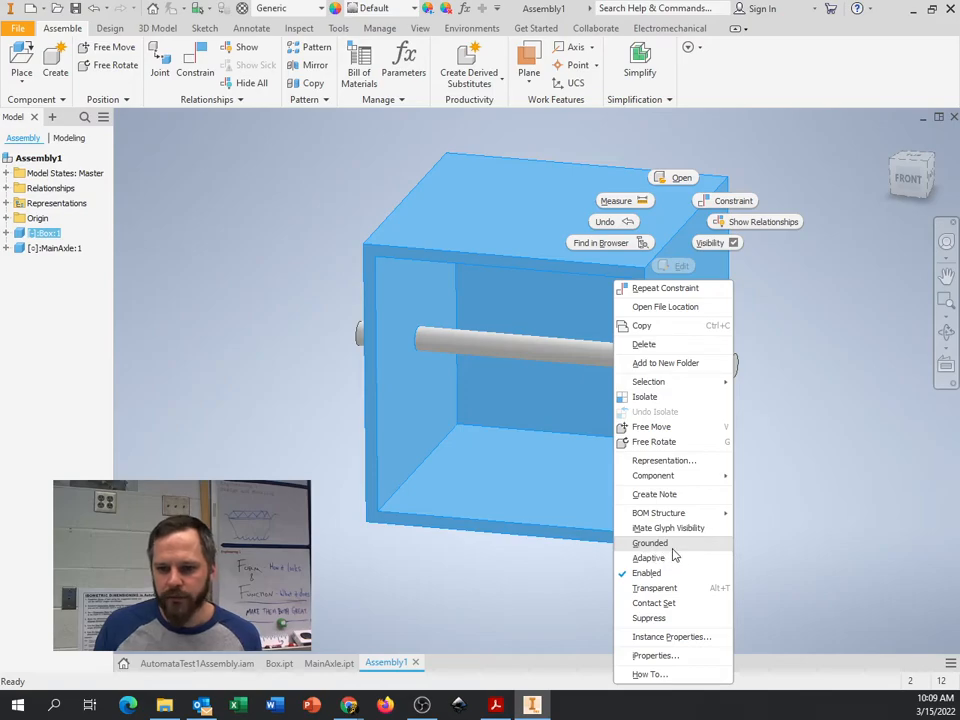
{"action": "mouse_move", "coordinate": [670, 553]}
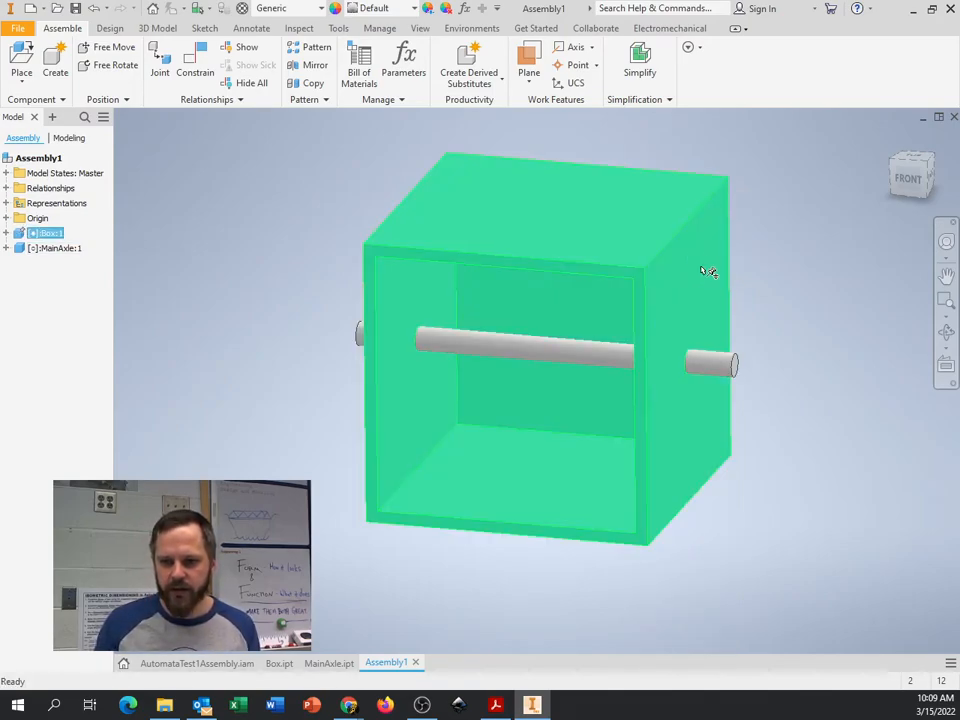
Ground the box and select the MainAxle to check it stays inserted.
{"action": "left_click", "coordinate": [60, 247]}
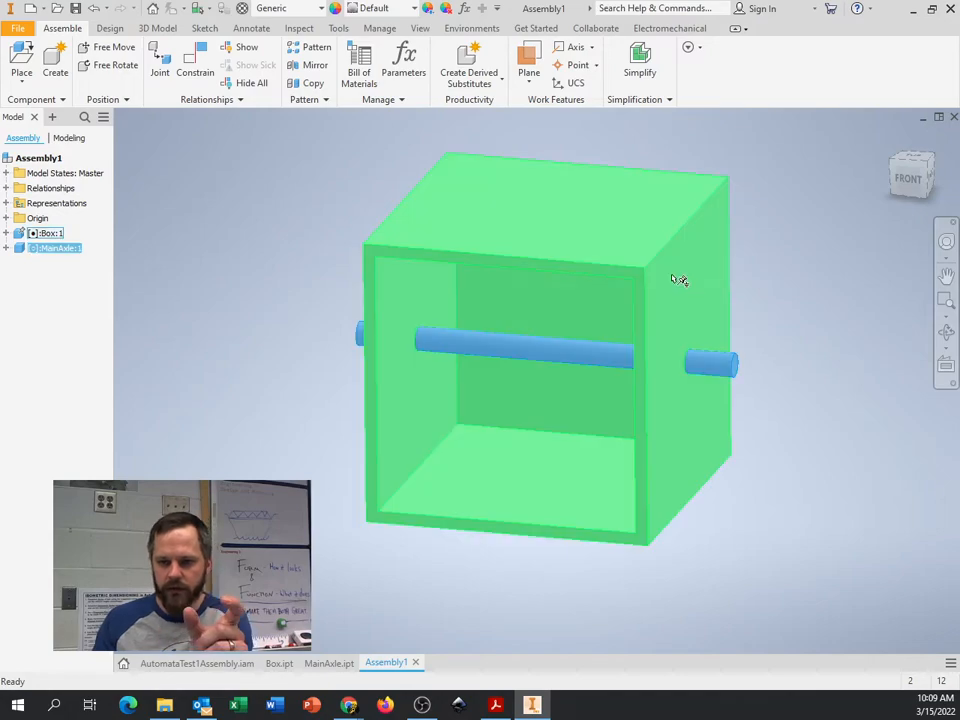
{"action": "mouse_move", "coordinate": [690, 280]}
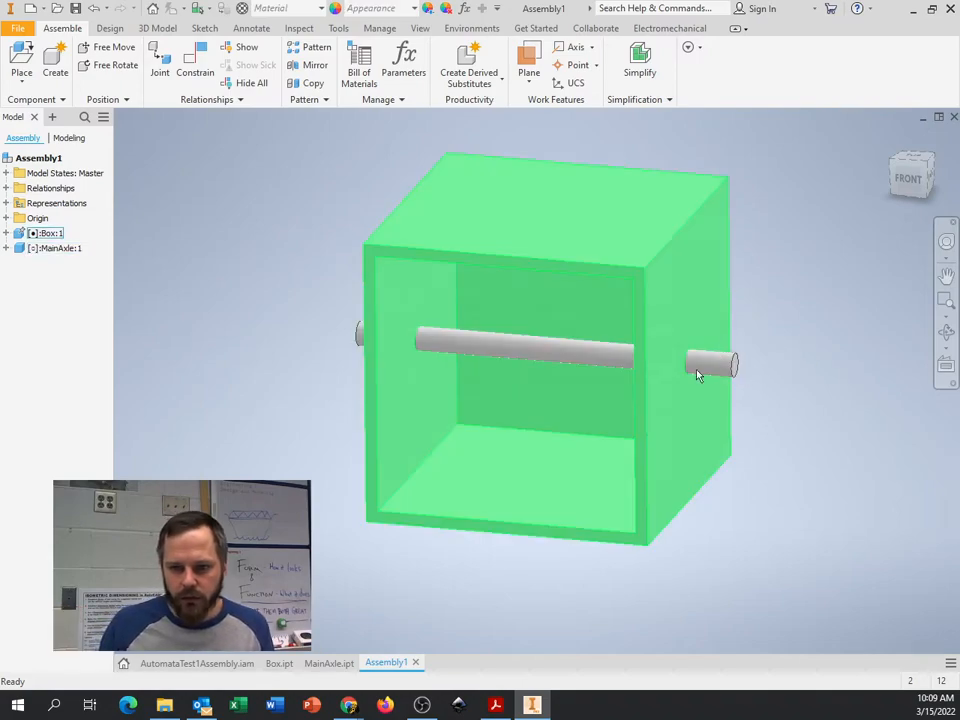
{"action": "left_click", "coordinate": [55, 247]}
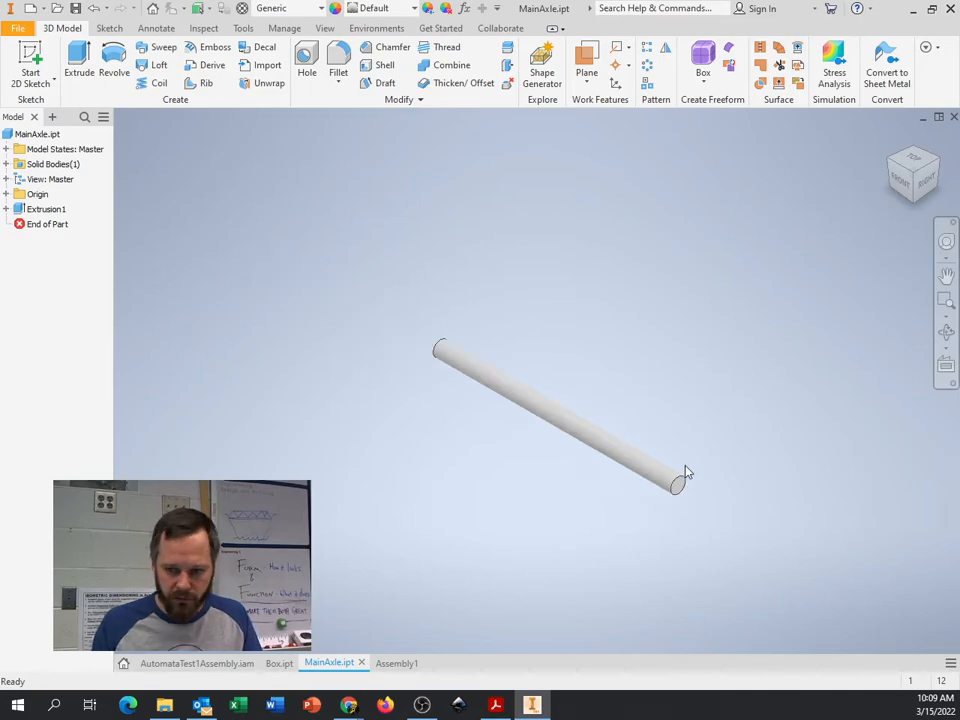
Start Sketch2 on the MainAxle's end face.
{"action": "left_click", "coordinate": [675, 485]}
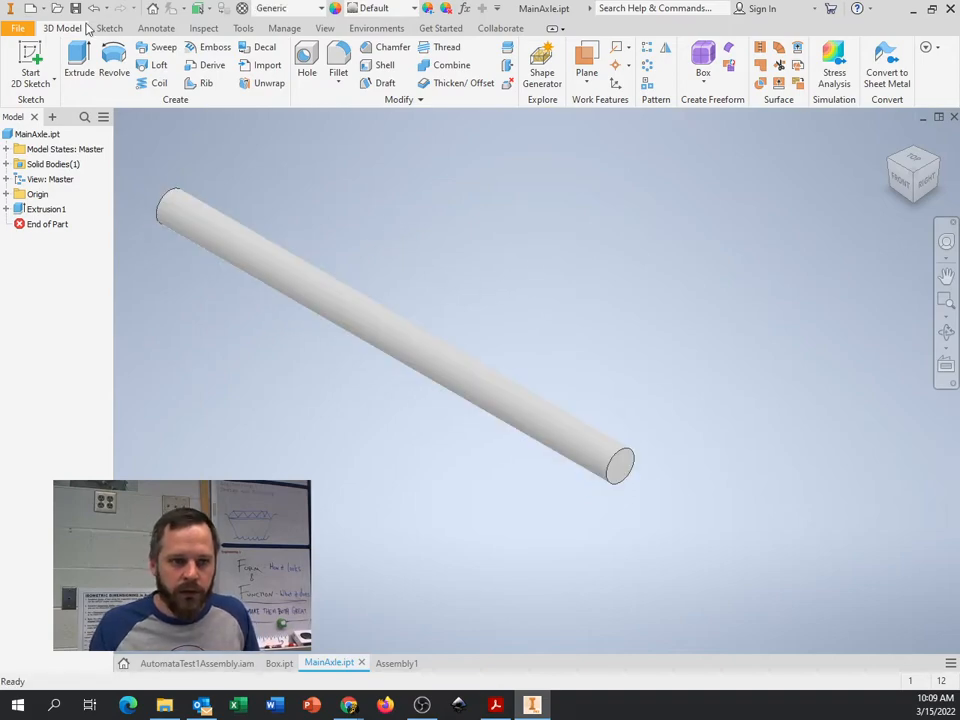
{"action": "mouse_move", "coordinate": [29, 55]}
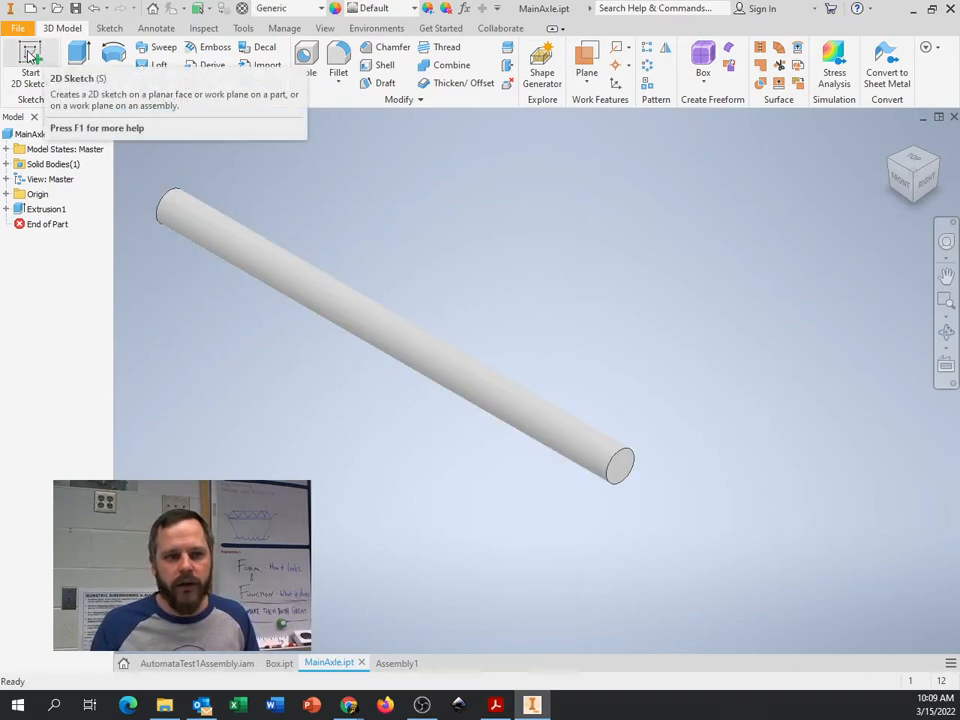
{"action": "left_click", "coordinate": [30, 60]}
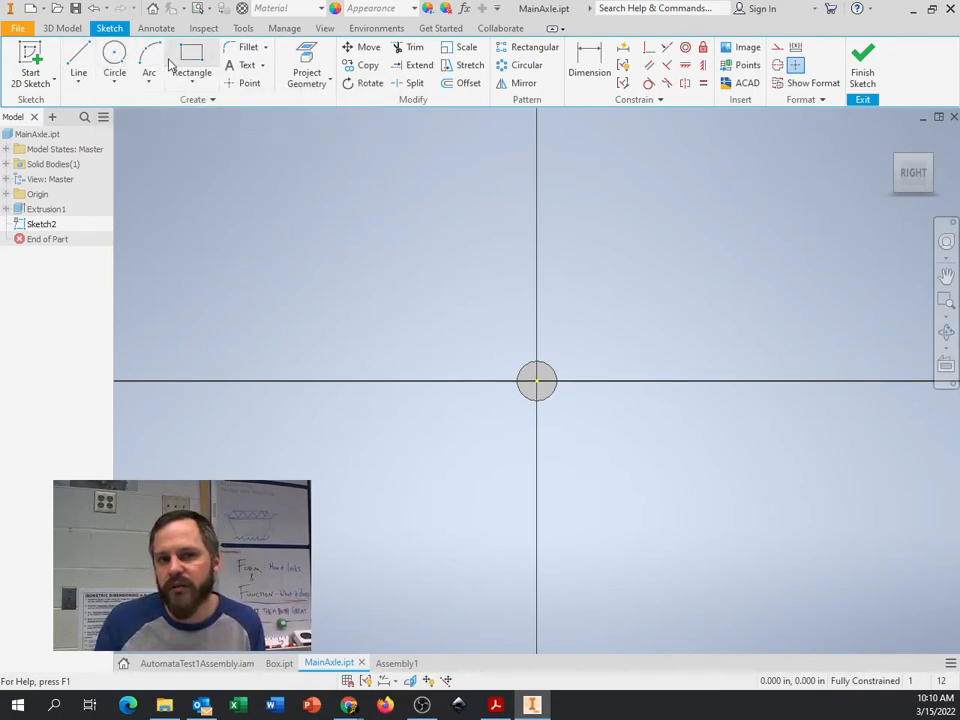
Draw a 1.000 in two-point rectangle from the end circle's top and finish the sketch.
{"action": "left_click", "coordinate": [192, 60]}
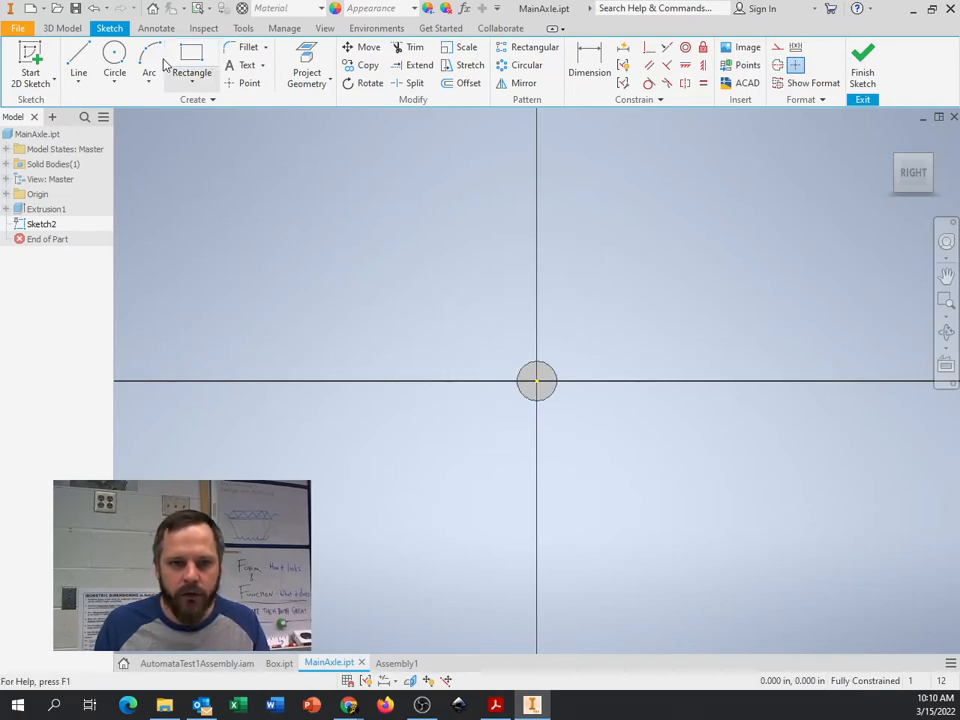
{"action": "left_click", "coordinate": [191, 72]}
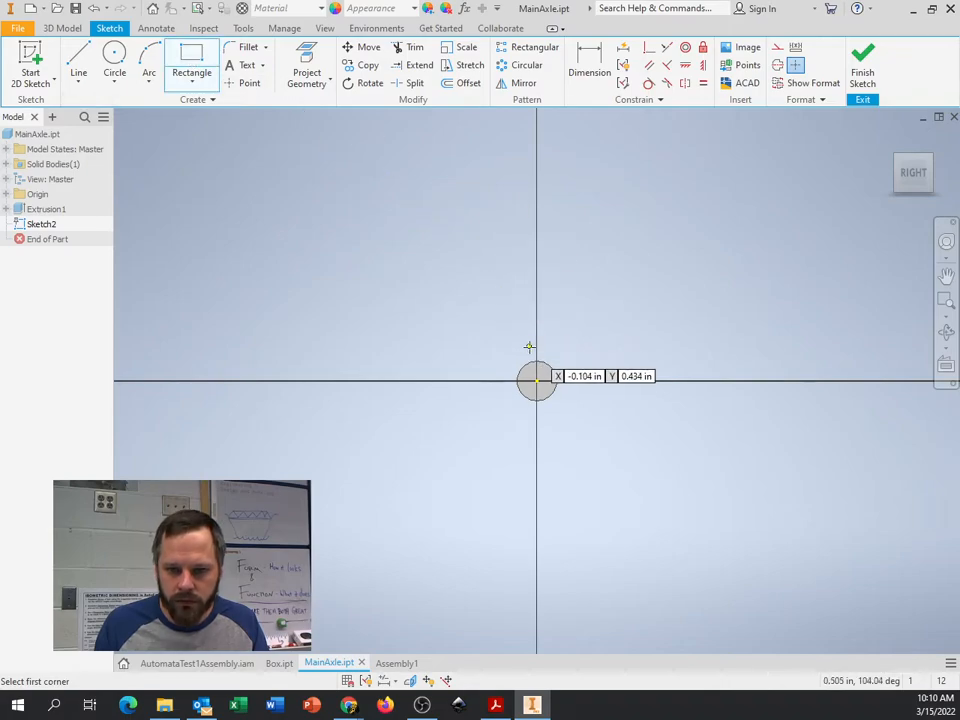
{"action": "left_click", "coordinate": [537, 378]}
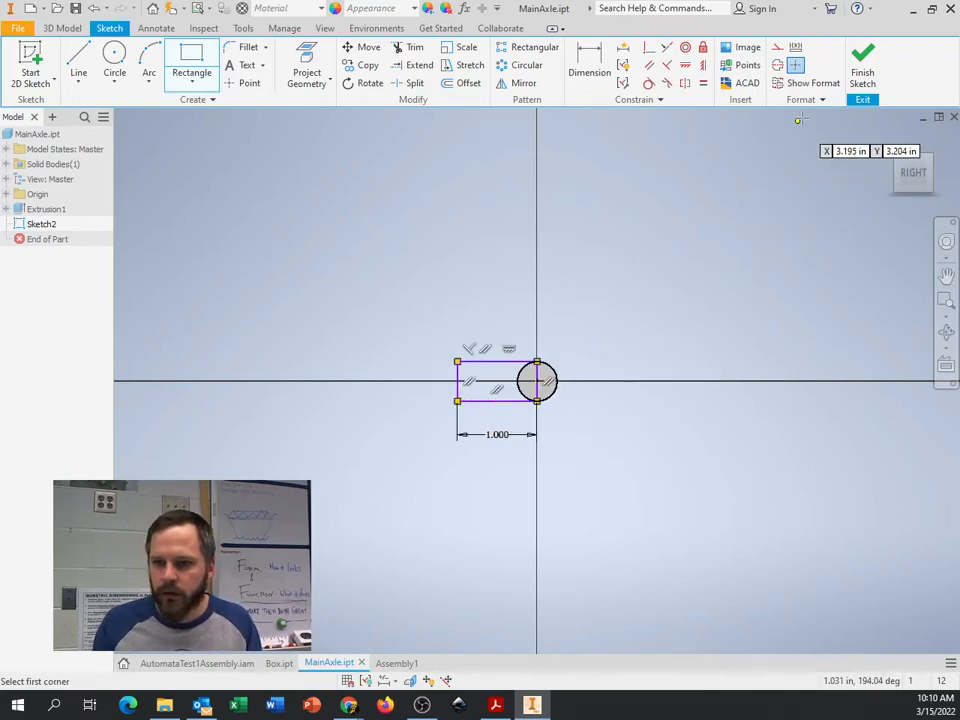
{"action": "left_click", "coordinate": [862, 63]}
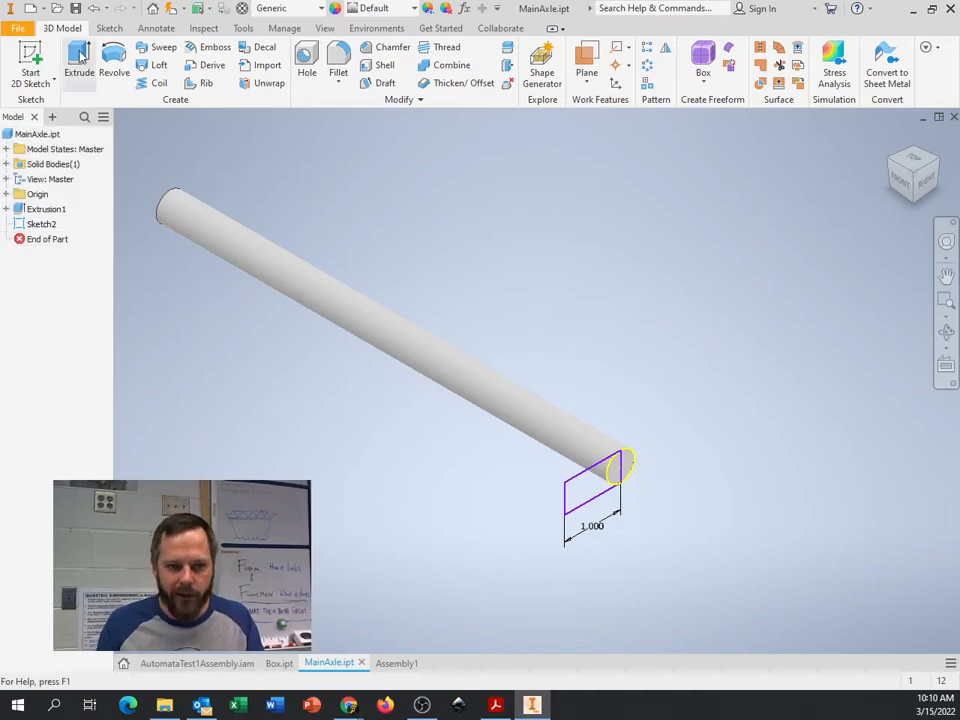
Extrude the rectangle profile 0.250 in into a handle block on the axle's end.
{"action": "left_click", "coordinate": [79, 65]}
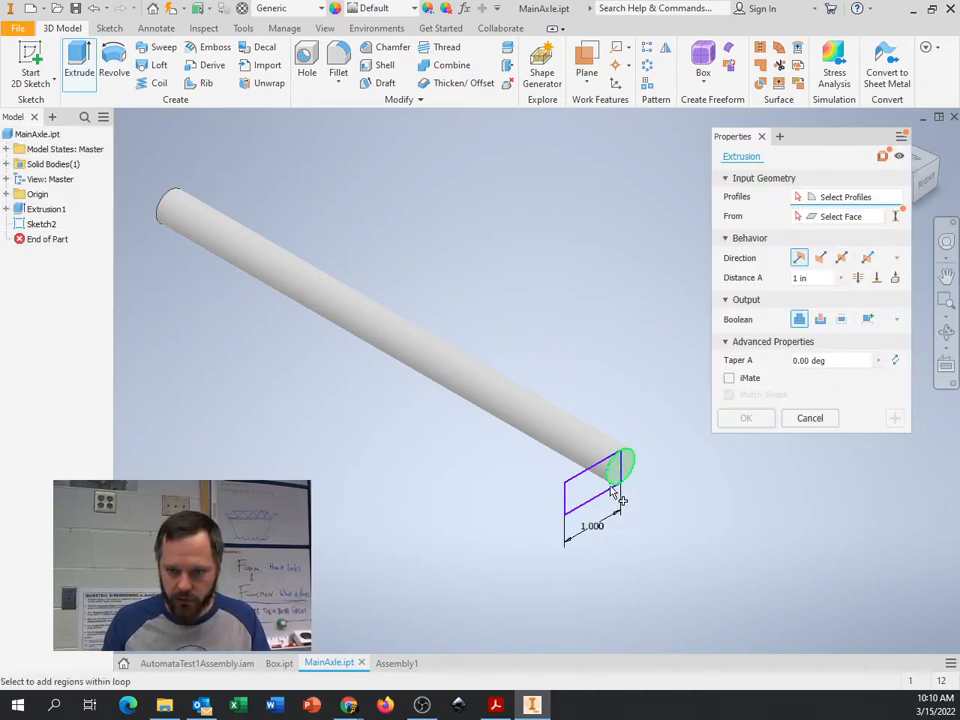
{"action": "left_click", "coordinate": [620, 500]}
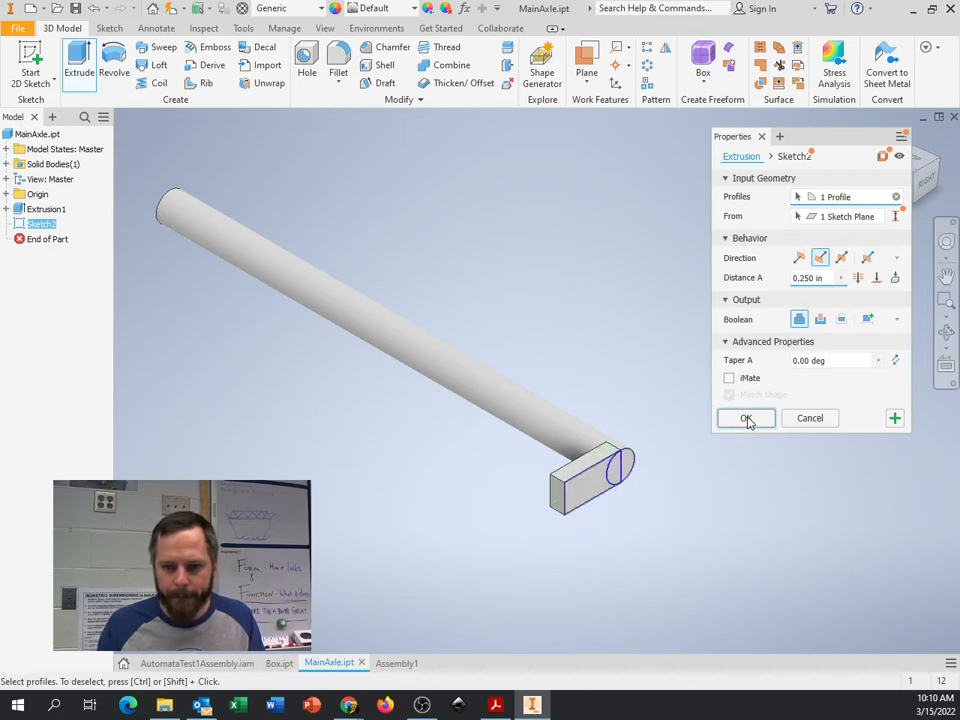
{"action": "left_click", "coordinate": [745, 418]}
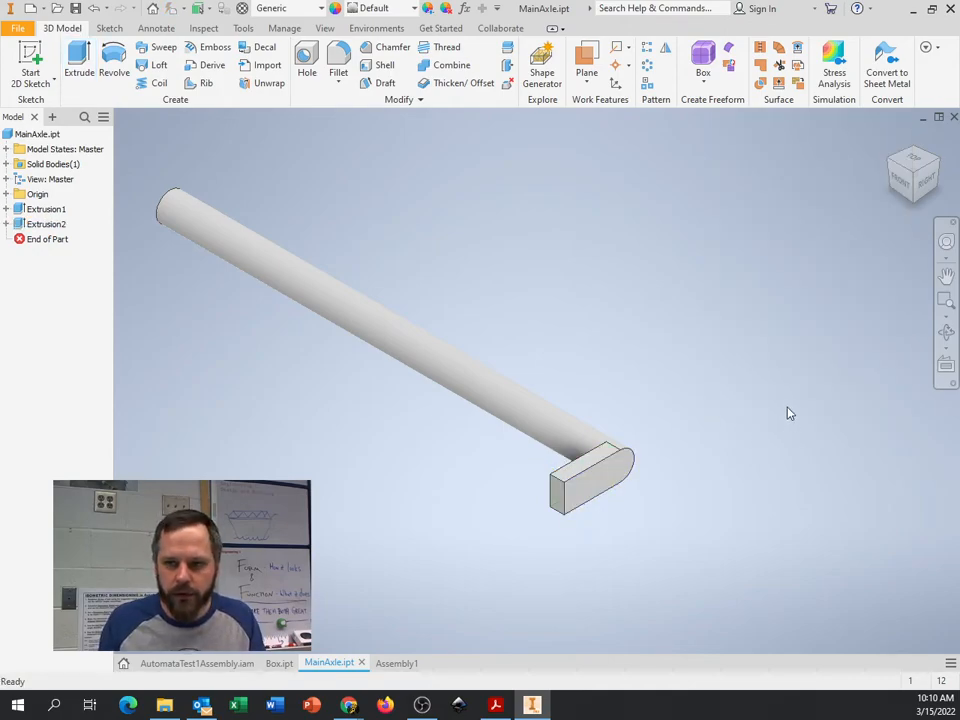
{"action": "mouse_move", "coordinate": [343, 446]}
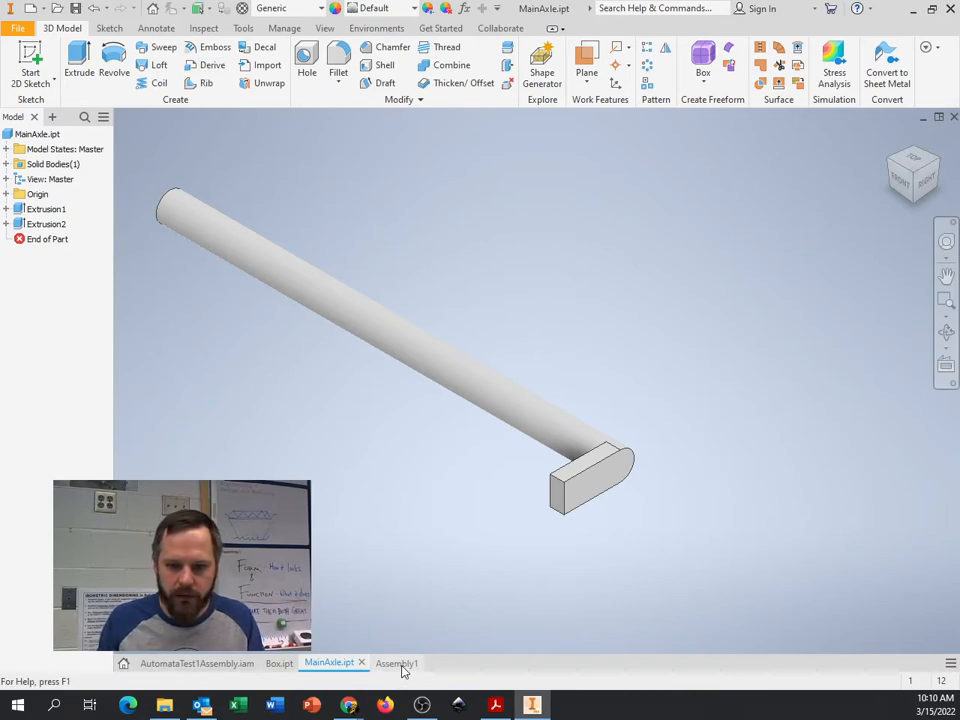
{"action": "left_click", "coordinate": [396, 663]}
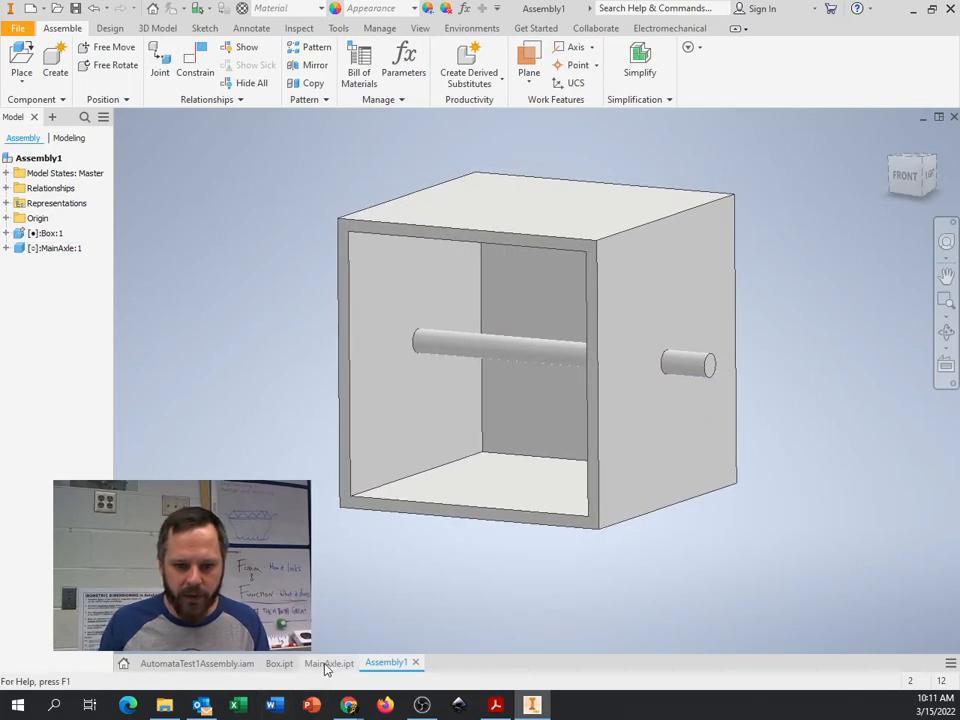
{"action": "left_click", "coordinate": [328, 662]}
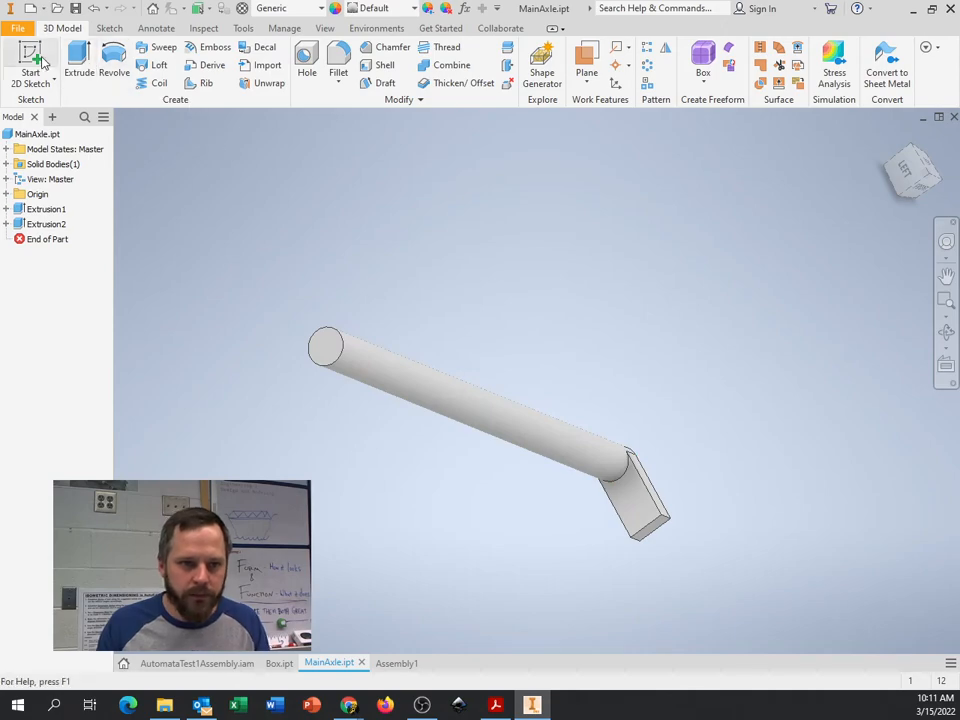
Draw a 1.000 center-point slot on the axle's other end in Sketch3 and finish it.
{"action": "left_click", "coordinate": [31, 62]}
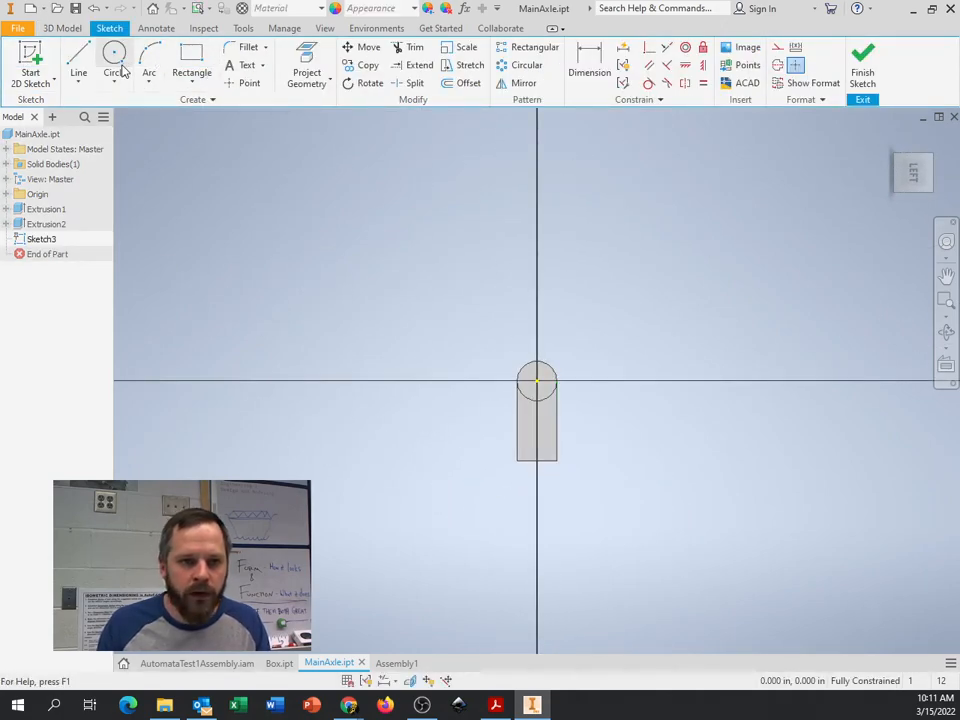
{"action": "left_click", "coordinate": [130, 75]}
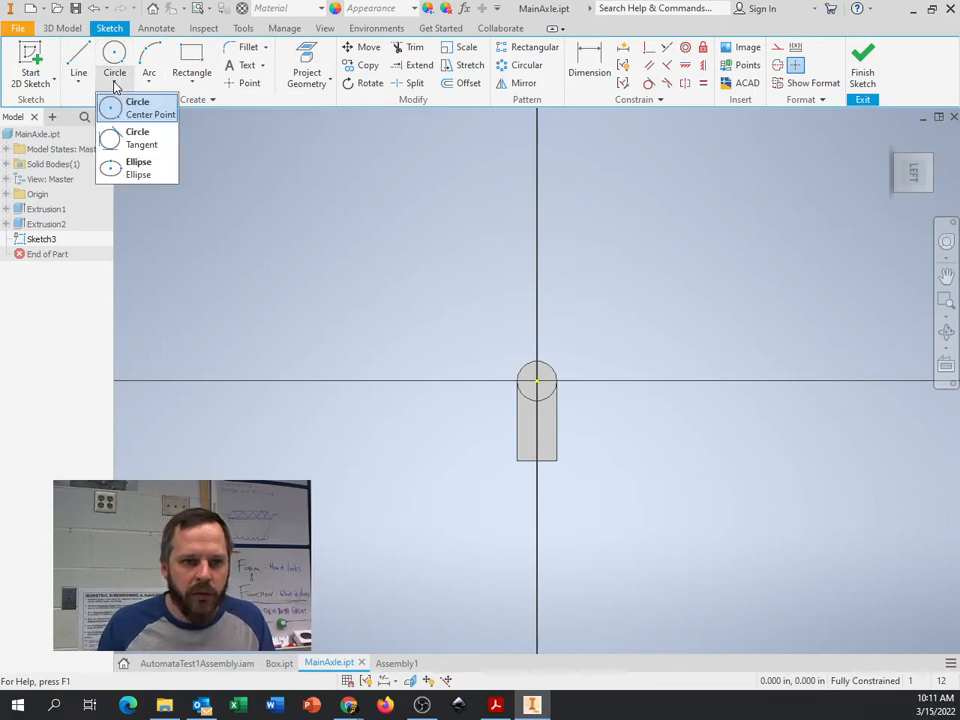
{"action": "left_click", "coordinate": [191, 72]}
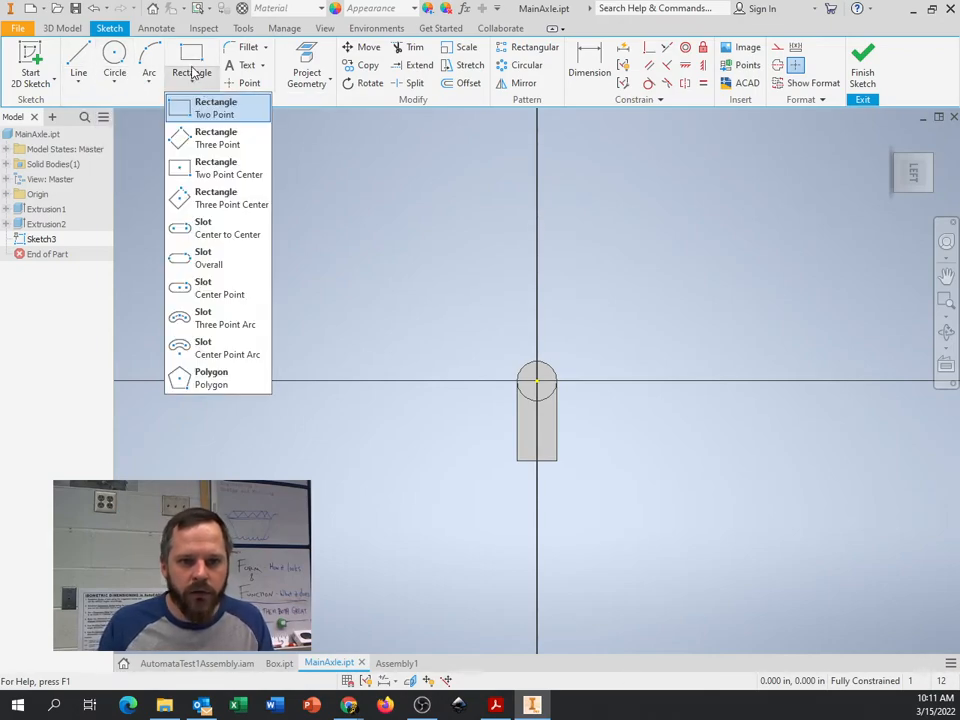
{"action": "mouse_move", "coordinate": [218, 288]}
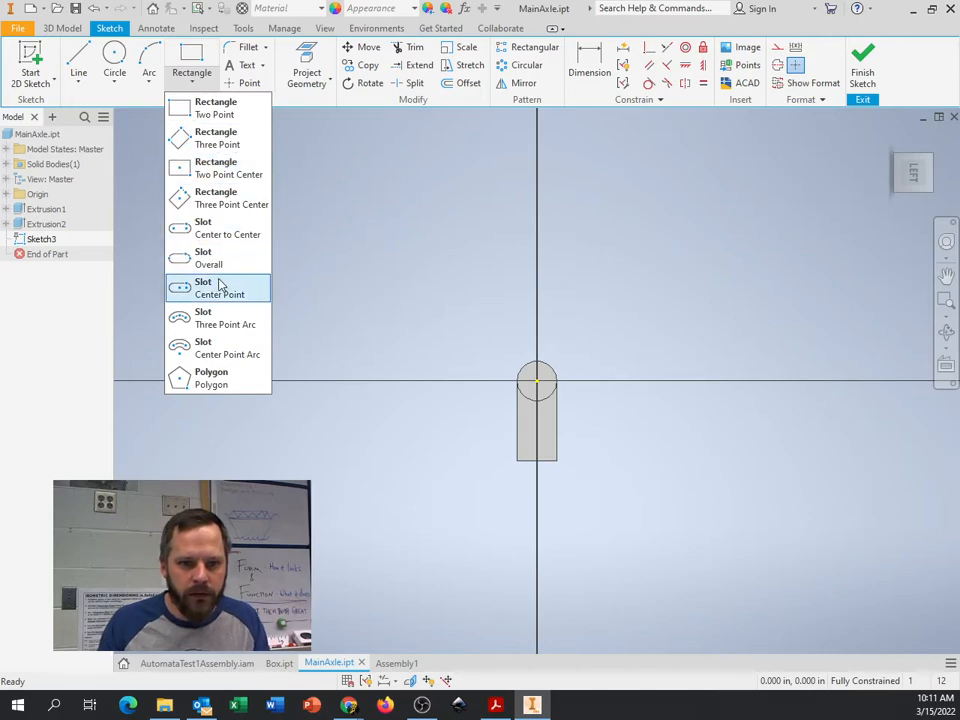
{"action": "mouse_move", "coordinate": [203, 287]}
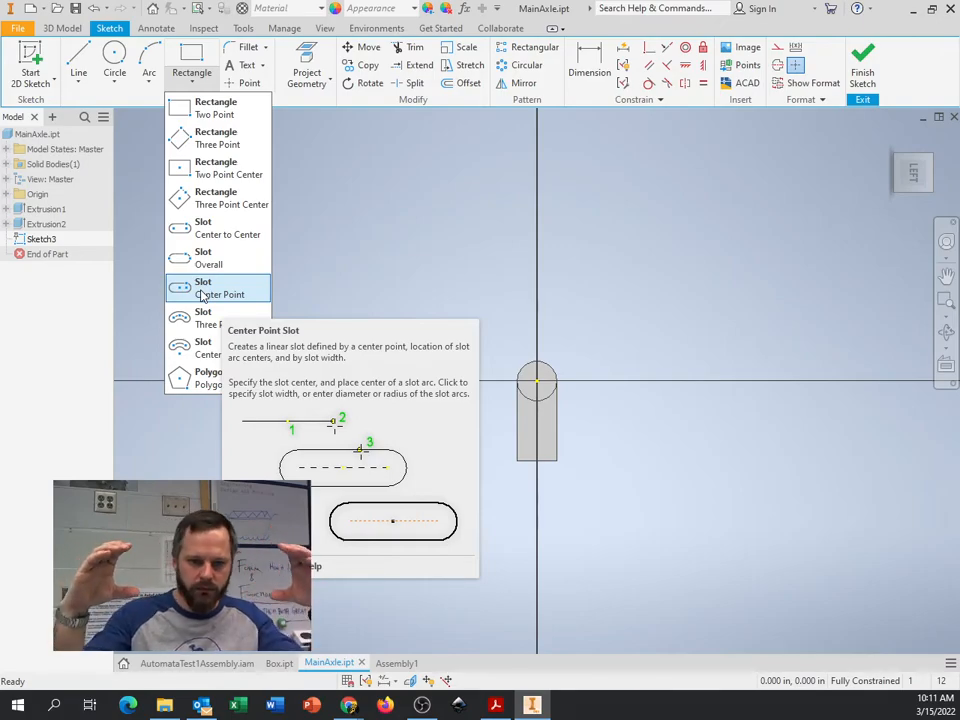
{"action": "left_click", "coordinate": [203, 287]}
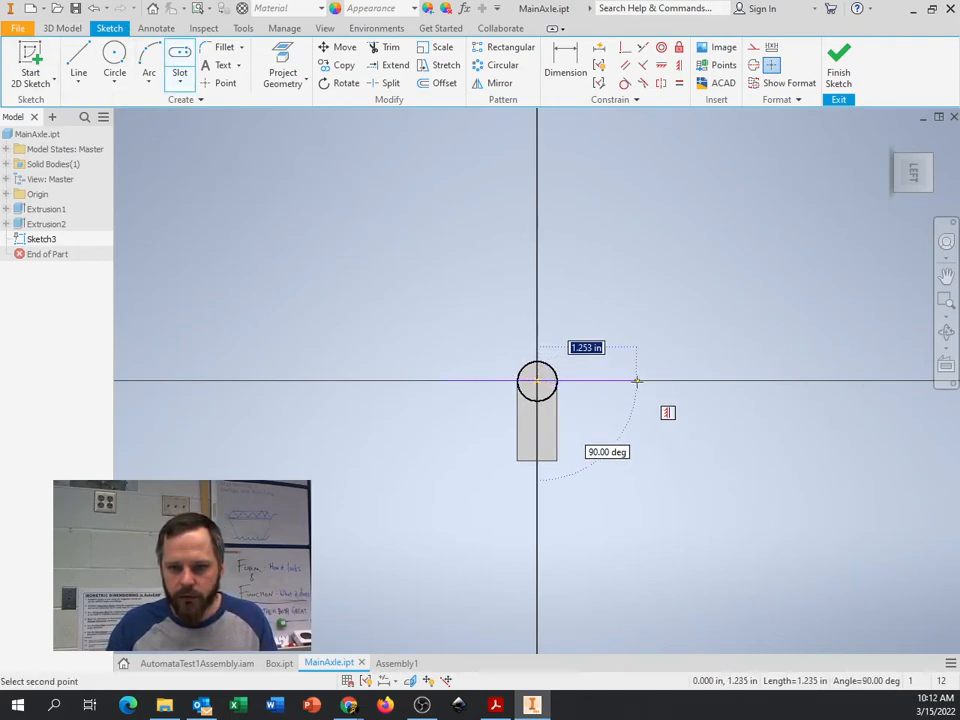
{"action": "mouse_move", "coordinate": [643, 380]}
{"action": "type", "text": "1.000"}
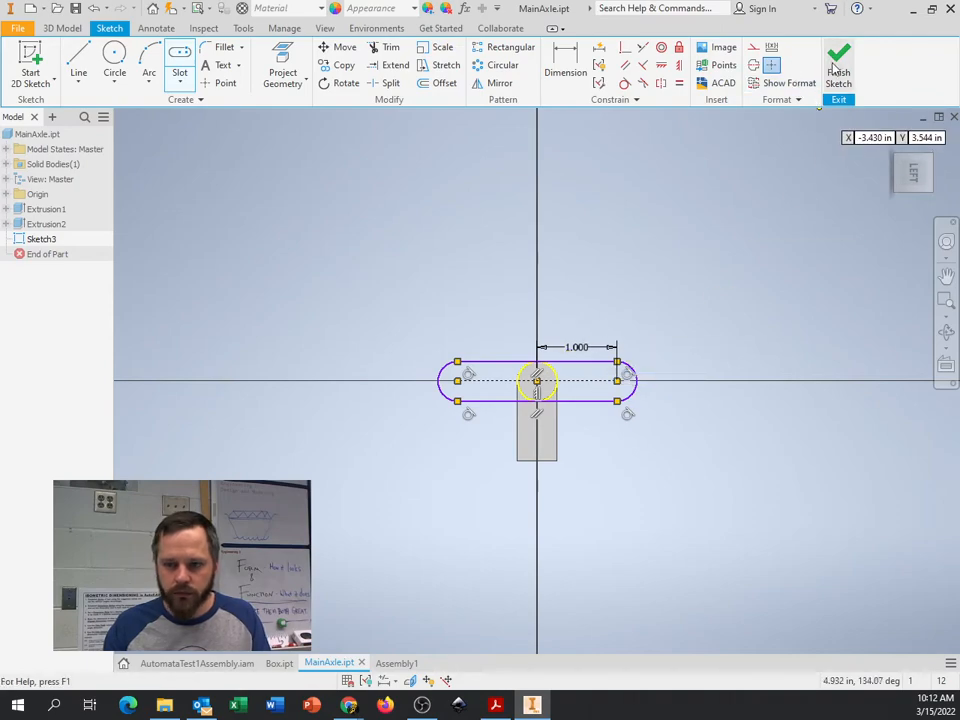
{"action": "left_click", "coordinate": [838, 70]}
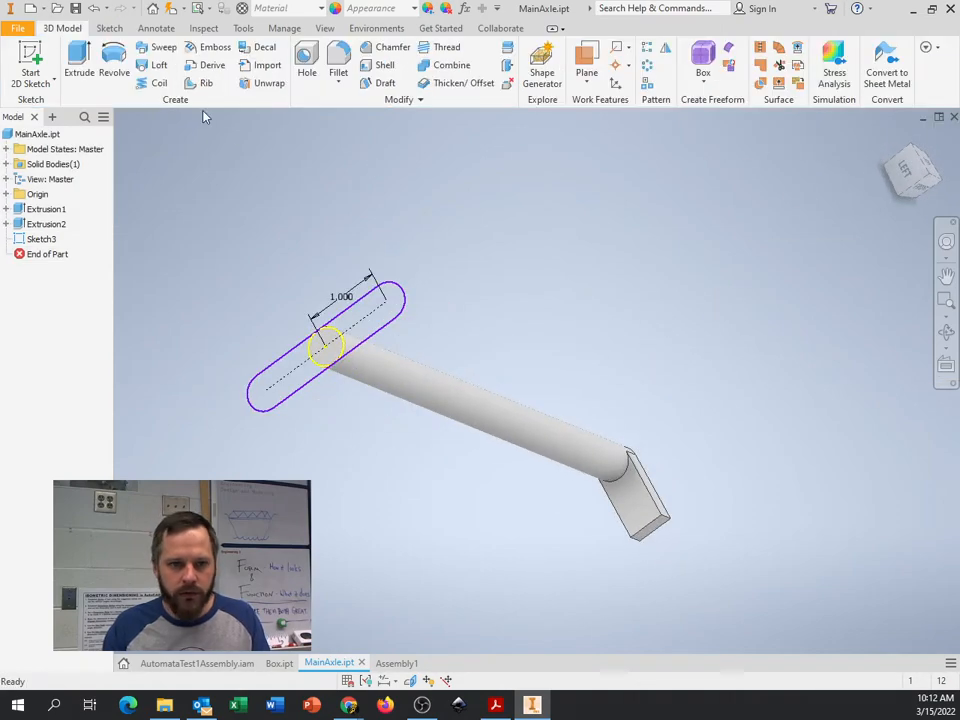
Extrude both slot profiles 0.250 in with flipped direction into a second handle.
{"action": "left_click", "coordinate": [78, 60]}
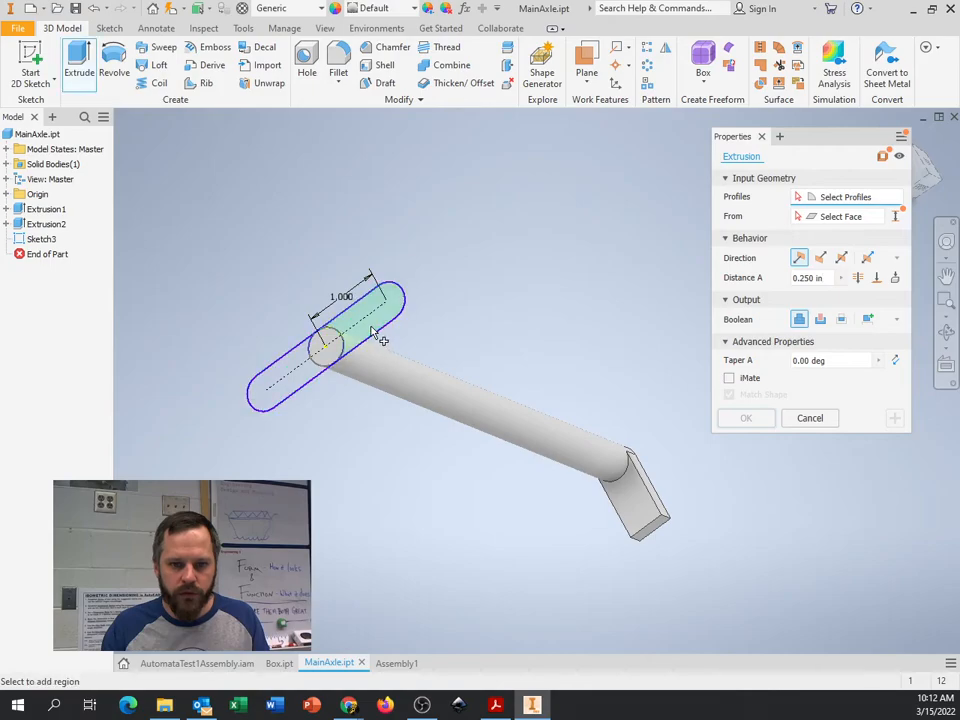
{"action": "left_click", "coordinate": [360, 335]}
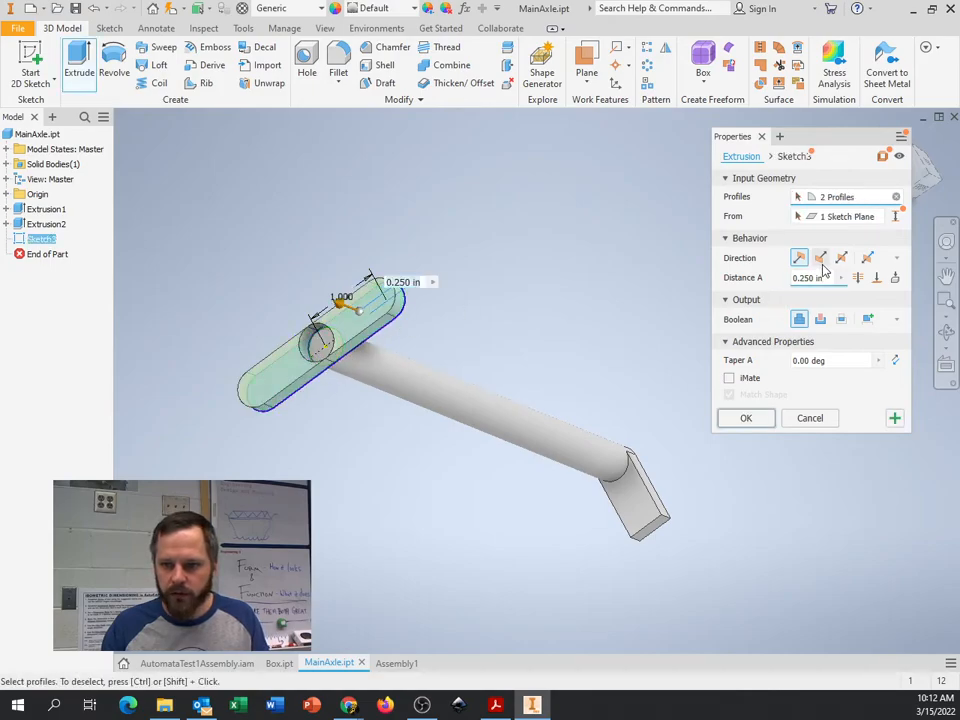
{"action": "left_click", "coordinate": [820, 258]}
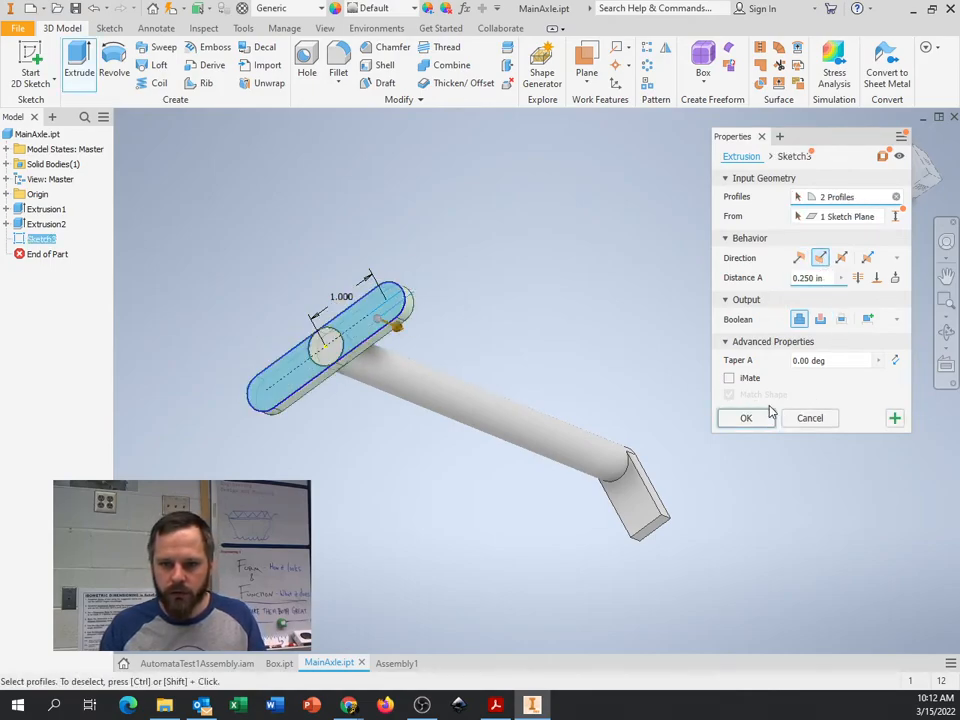
{"action": "left_click", "coordinate": [745, 418]}
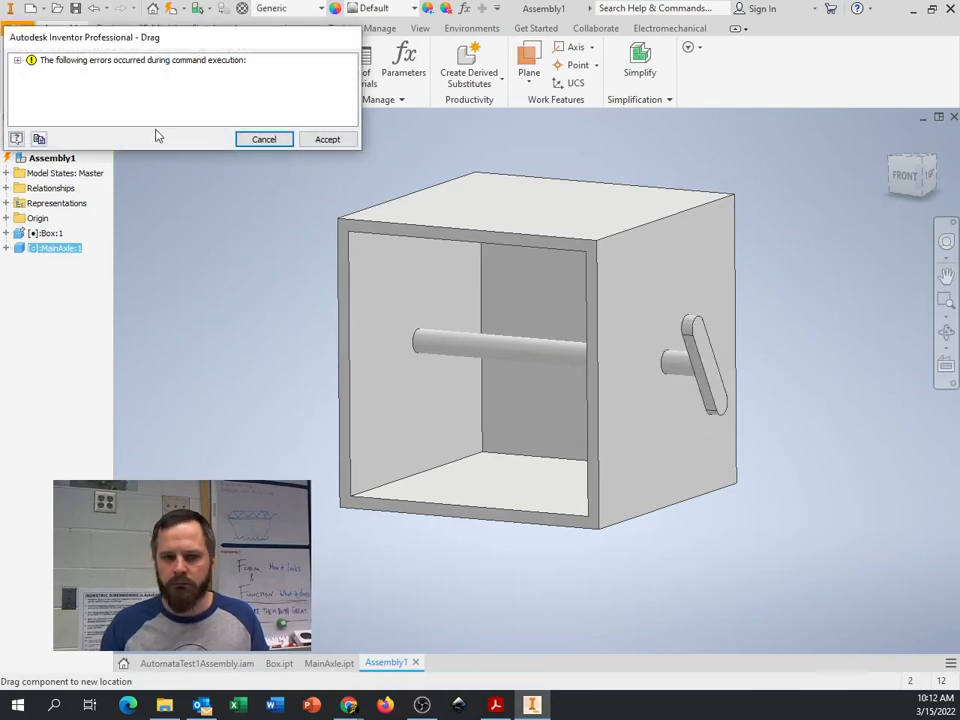
Read the lost-geometry error details and accept the update, freeing the axle.
{"action": "left_click", "coordinate": [18, 60]}
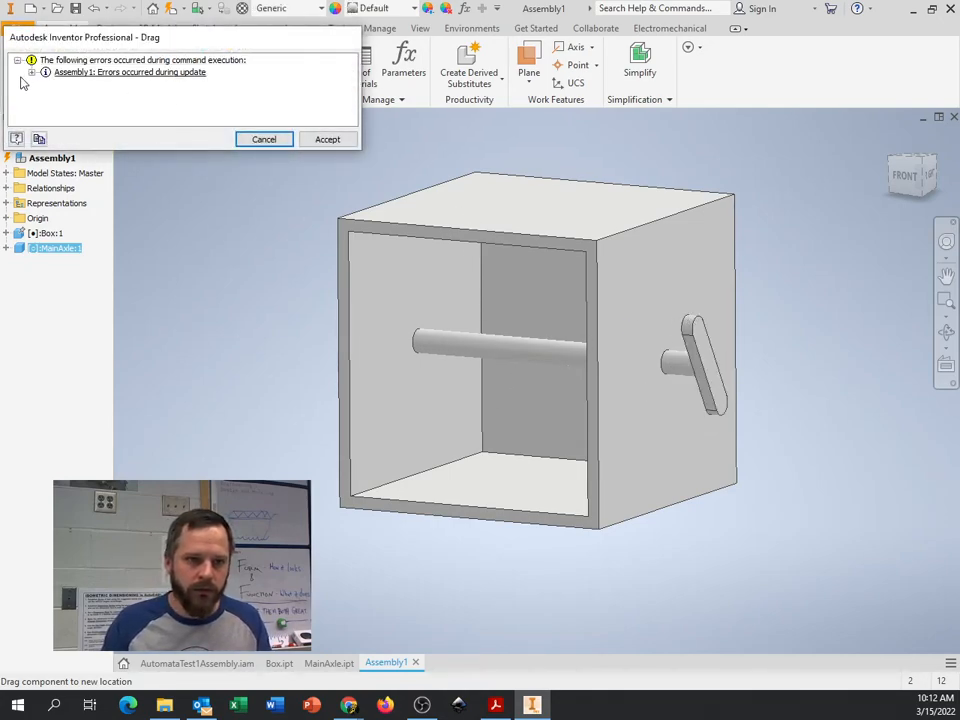
{"action": "left_click", "coordinate": [30, 72]}
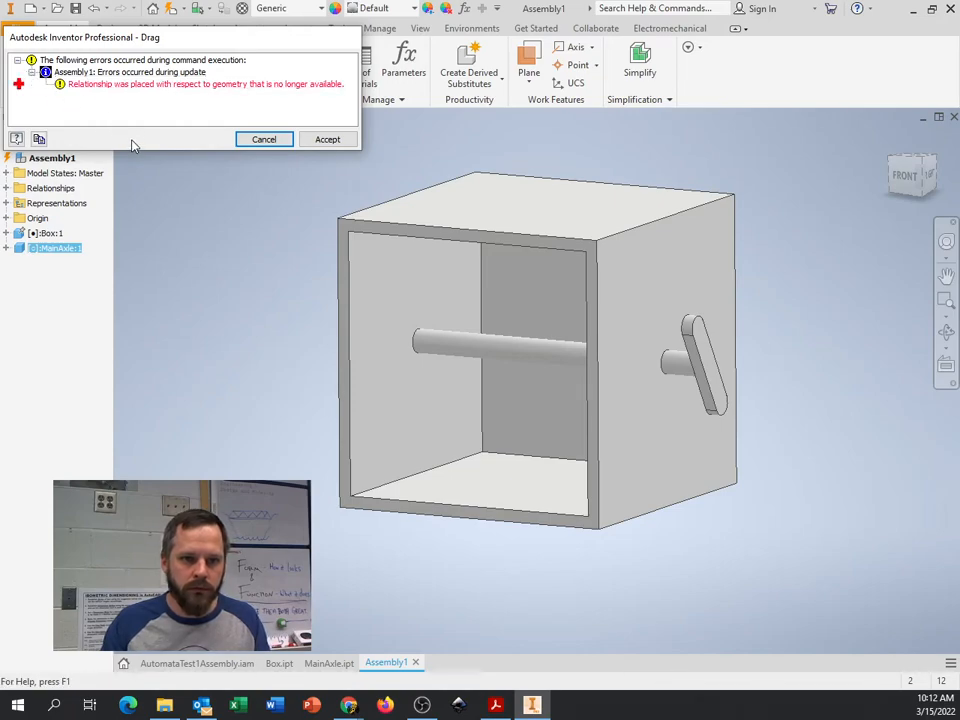
{"action": "mouse_move", "coordinate": [205, 84]}
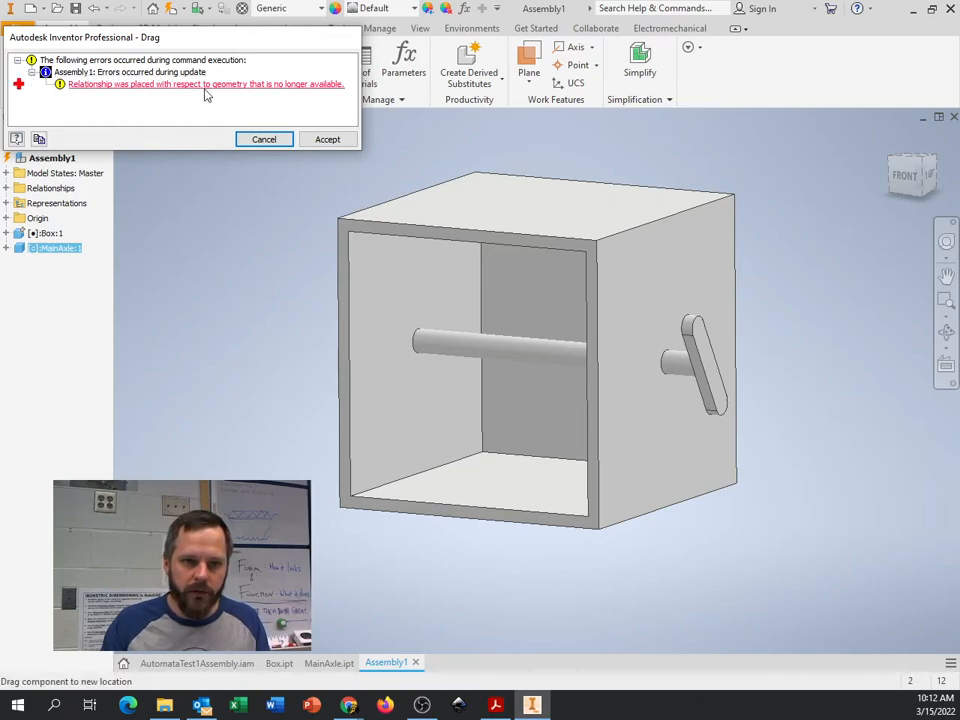
{"action": "mouse_move", "coordinate": [150, 102]}
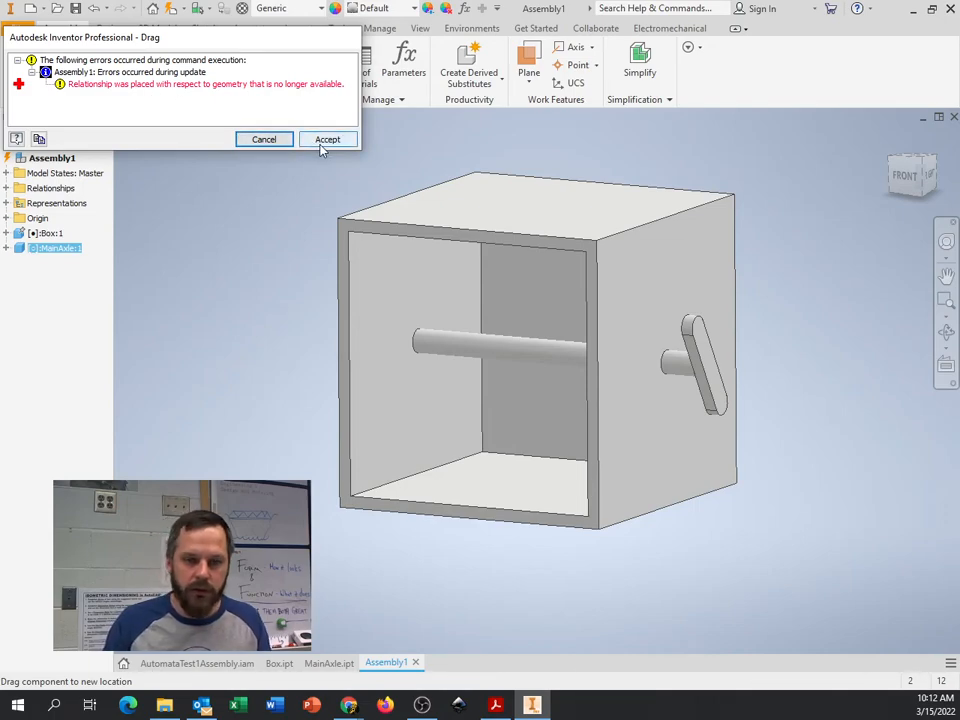
{"action": "left_click", "coordinate": [327, 139]}
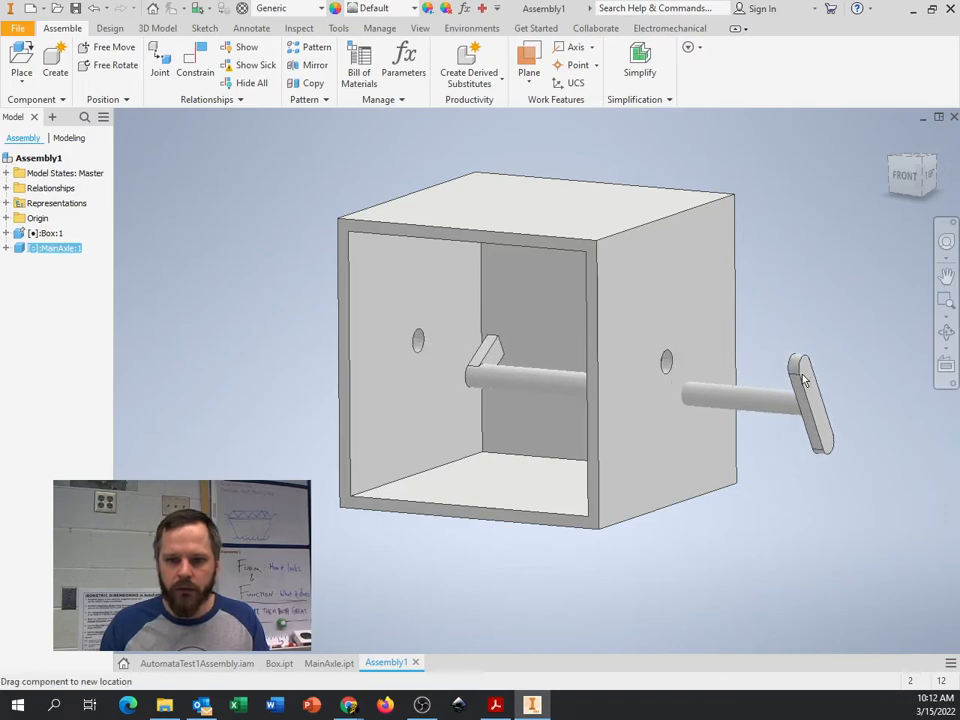
Drag the MainAxle aside and expand MainAxle:1 in the browser to show Insert:1.
{"action": "left_click", "coordinate": [760, 400]}
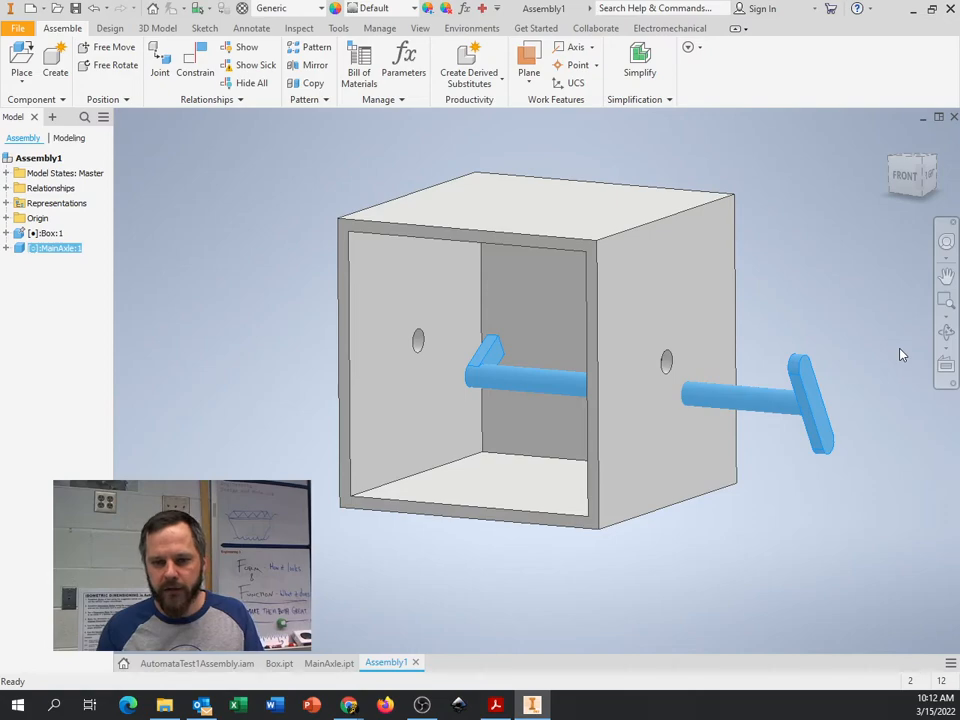
{"action": "left_click", "coordinate": [800, 400]}
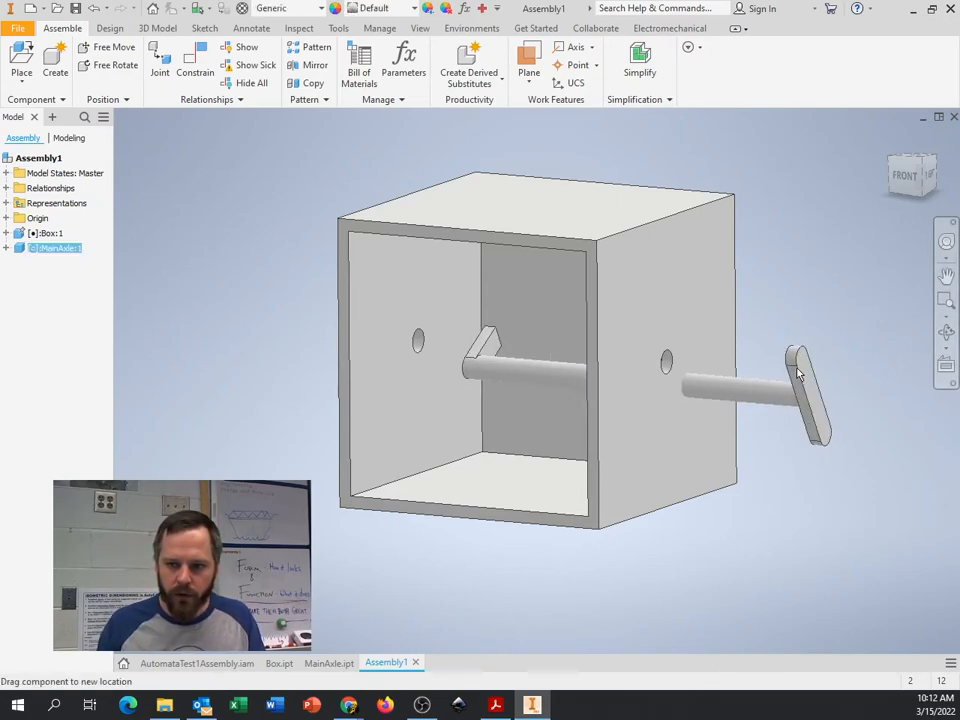
{"action": "left_click", "coordinate": [750, 390]}
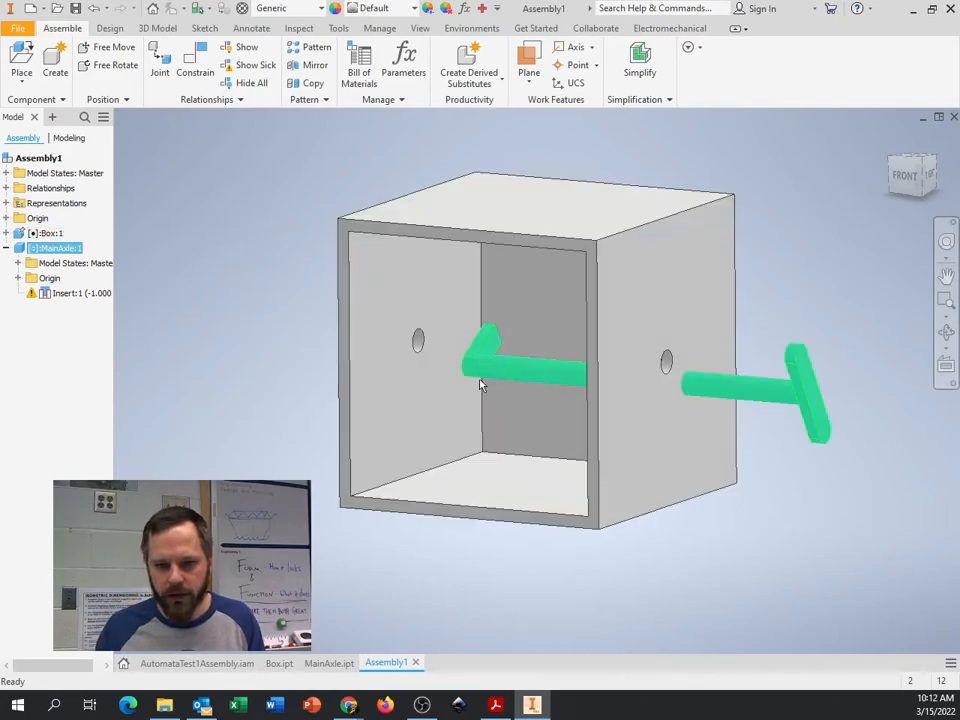
{"action": "left_click", "coordinate": [85, 292]}
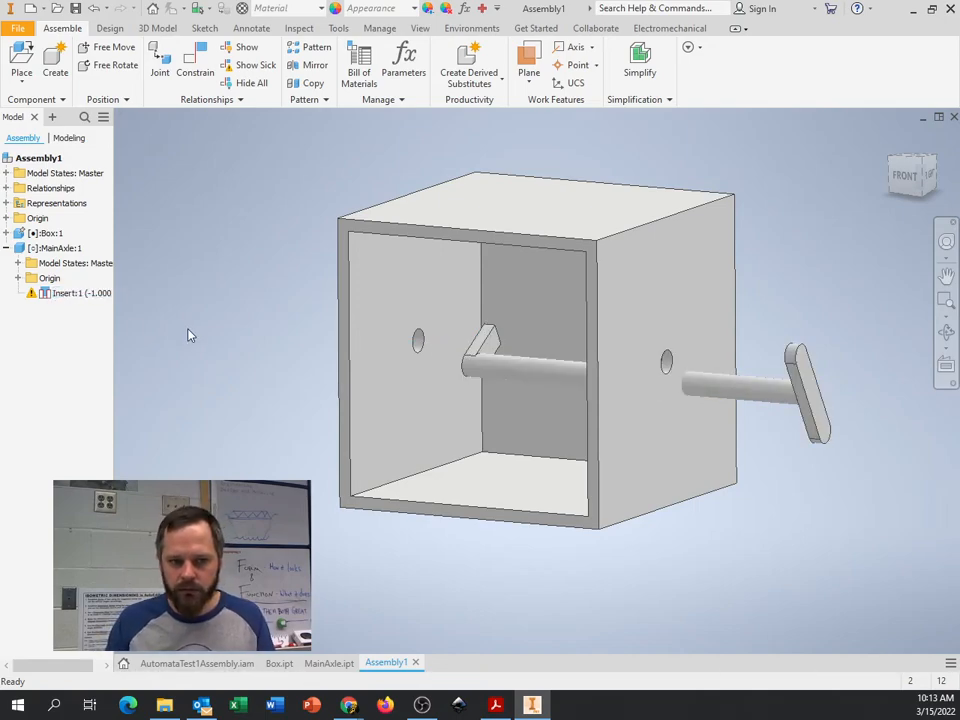
Expand the Relationships and MainAxle nodes to inspect Insert:1, then view the AutomataTest1Assembly document.
{"action": "left_click", "coordinate": [10, 248]}
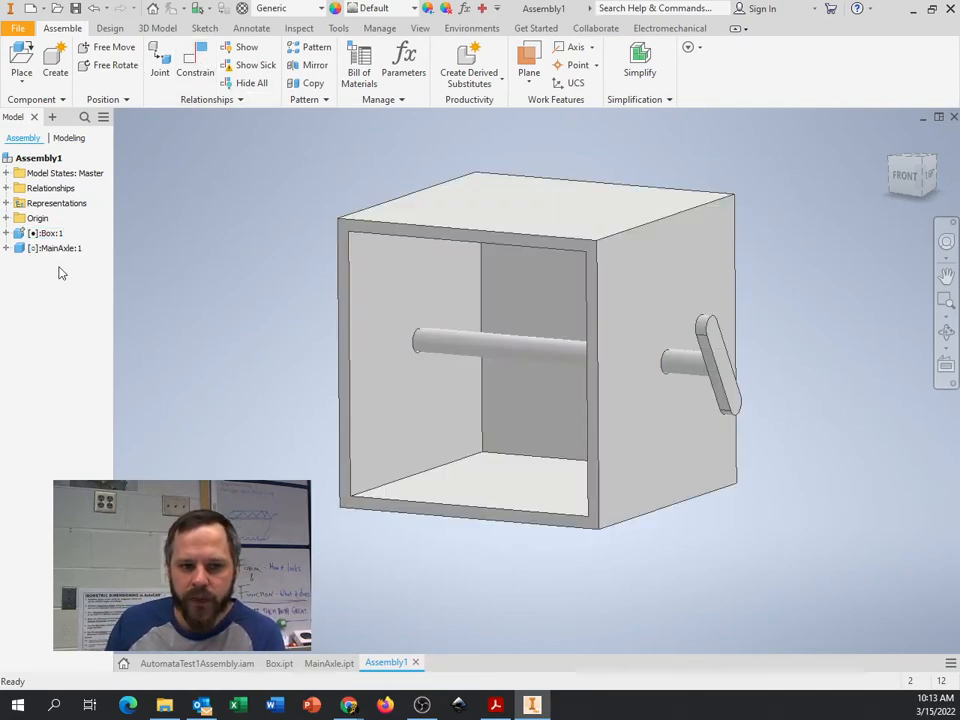
{"action": "left_click", "coordinate": [50, 233]}
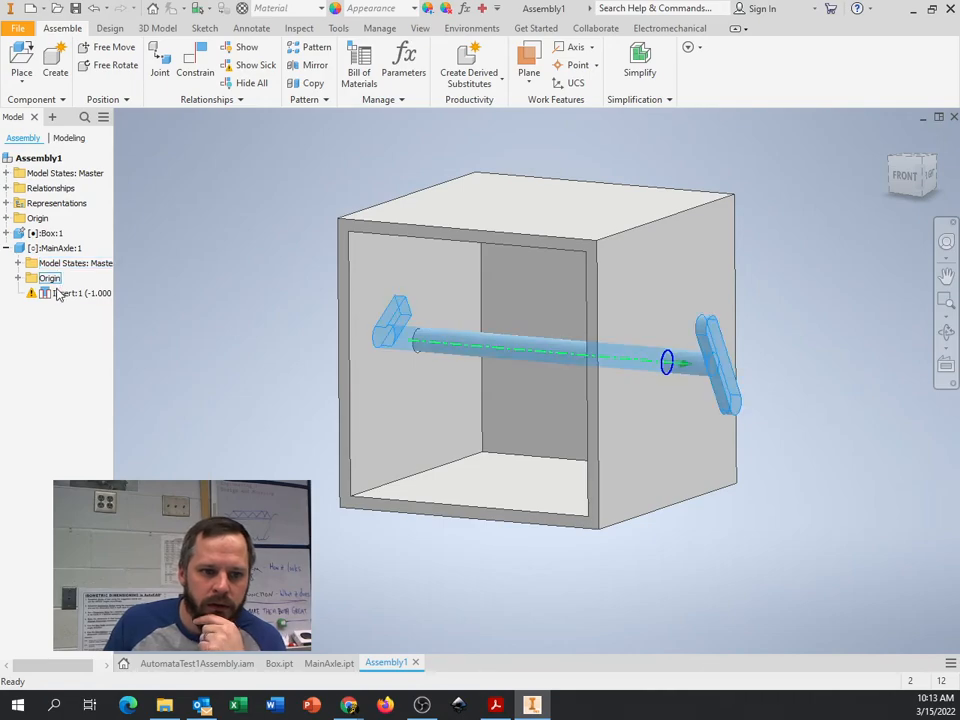
{"action": "left_click", "coordinate": [70, 293]}
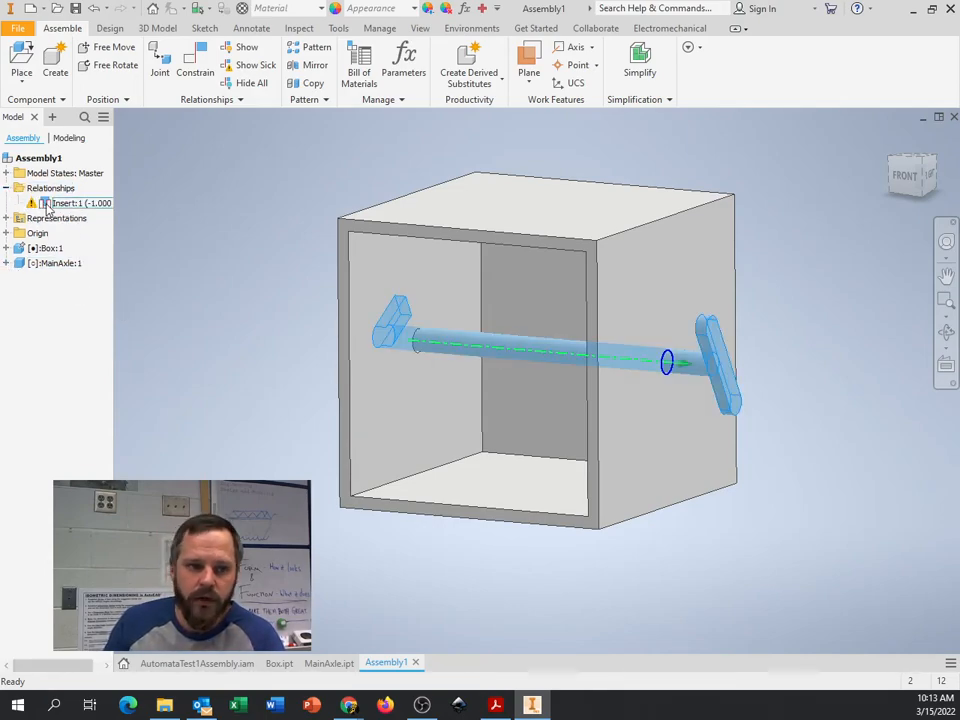
{"action": "left_click", "coordinate": [18, 263]}
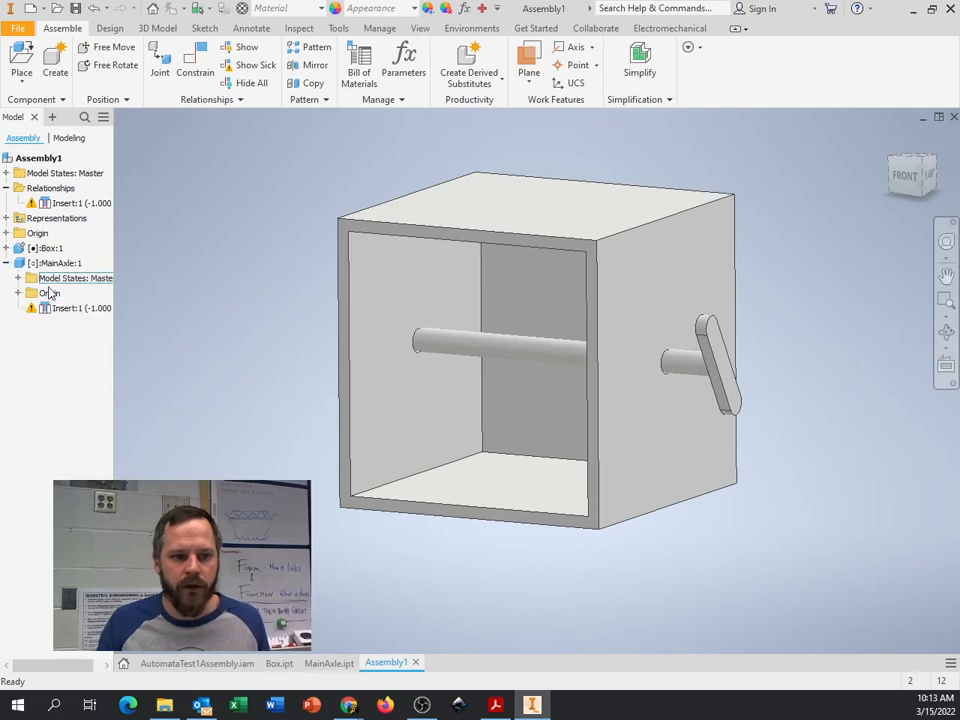
{"action": "left_click", "coordinate": [75, 307]}
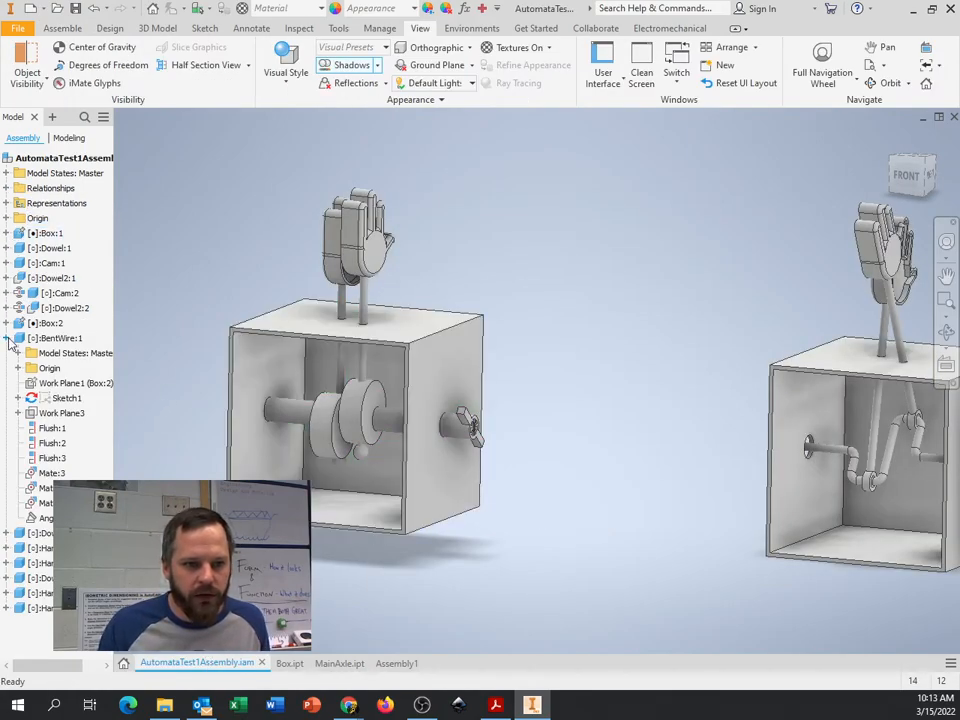
Expand Box:1 in the example to review its Cylindrical, Insert and Angle constraints, then return to Assembly1.
{"action": "left_click", "coordinate": [19, 338]}
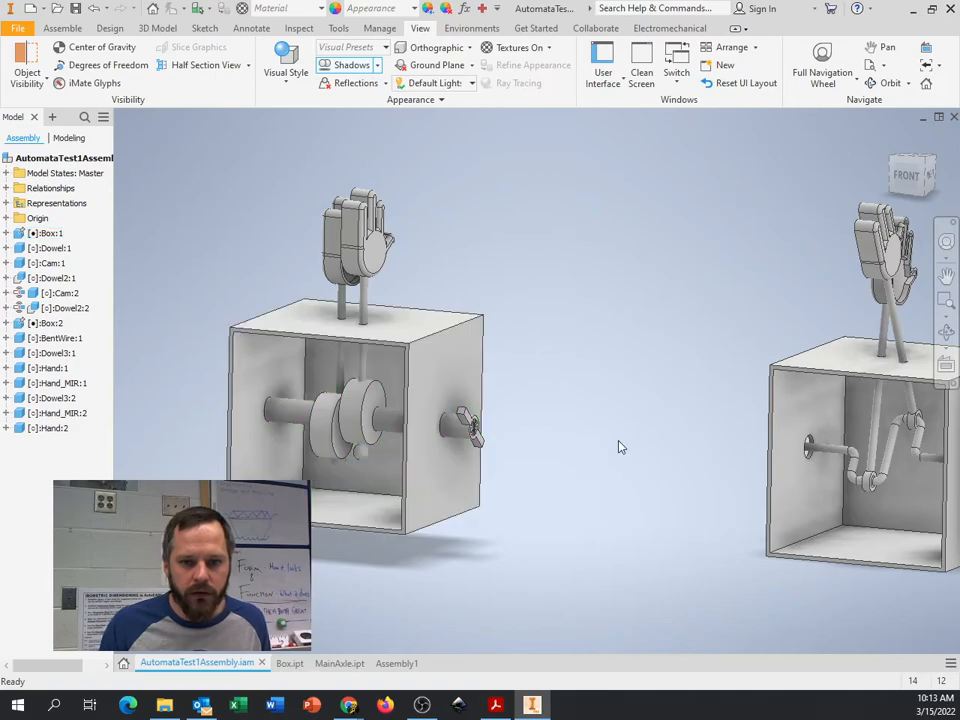
{"action": "left_click", "coordinate": [51, 233]}
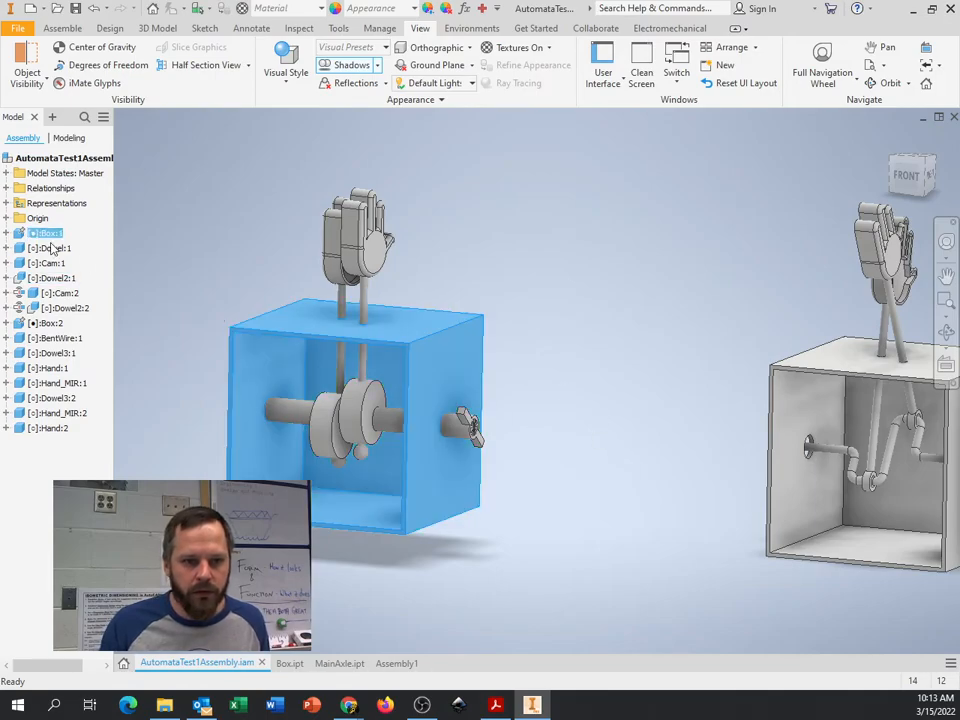
{"action": "left_click", "coordinate": [7, 233]}
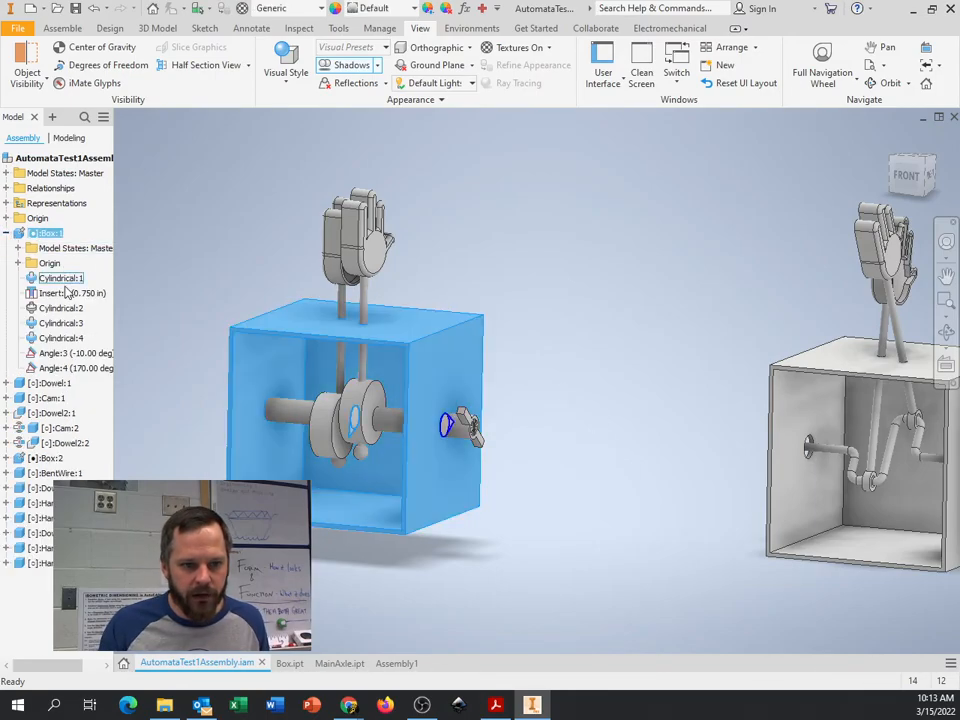
{"action": "left_click", "coordinate": [75, 353]}
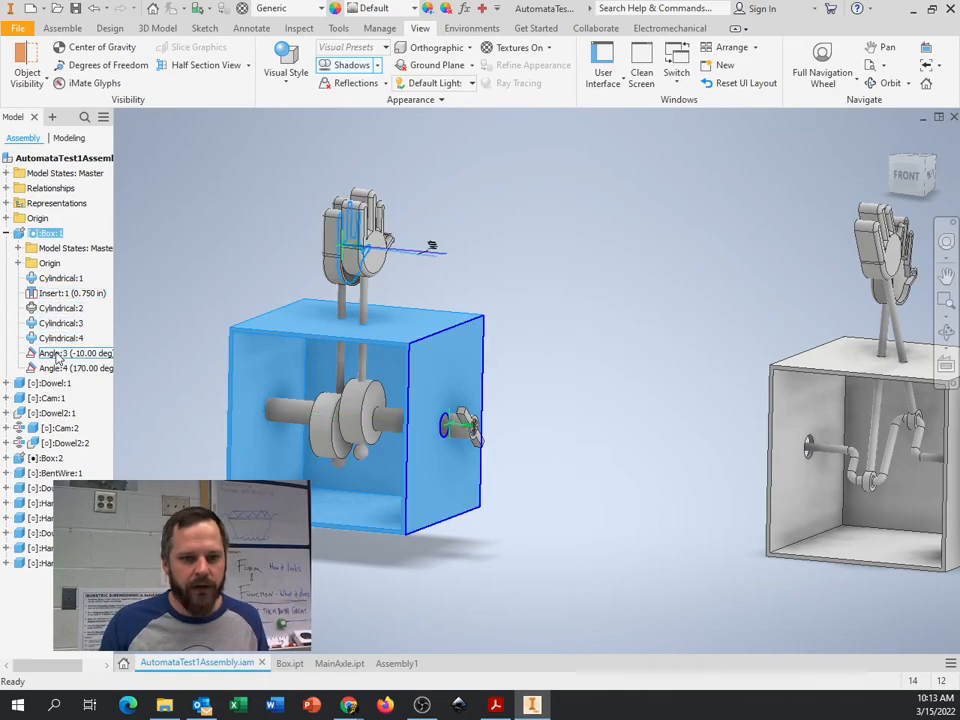
{"action": "left_click", "coordinate": [7, 233]}
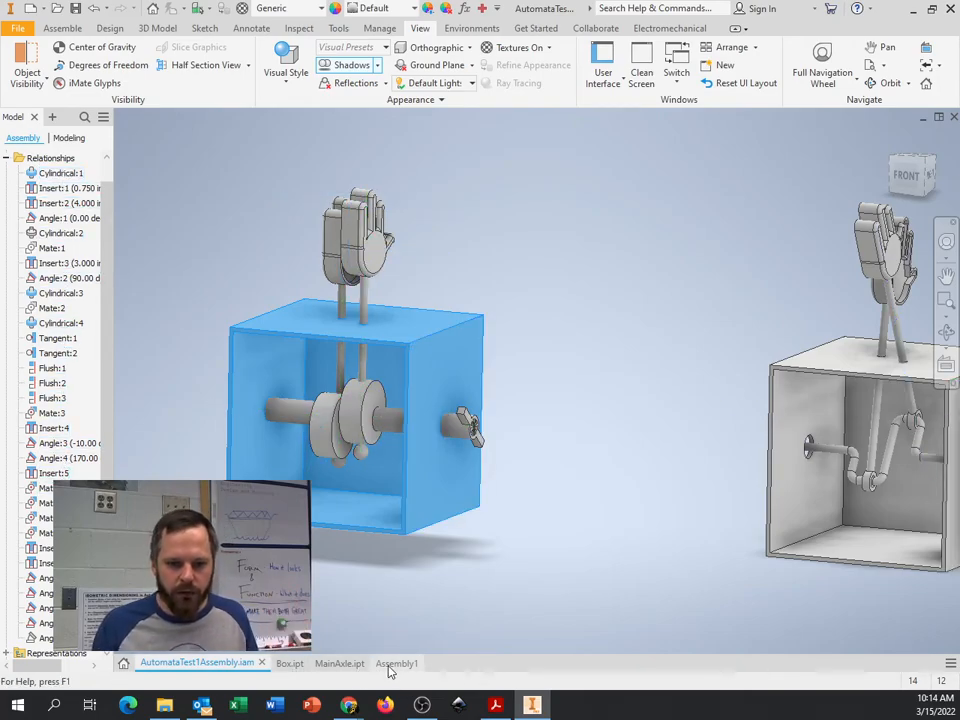
{"action": "left_click", "coordinate": [396, 663]}
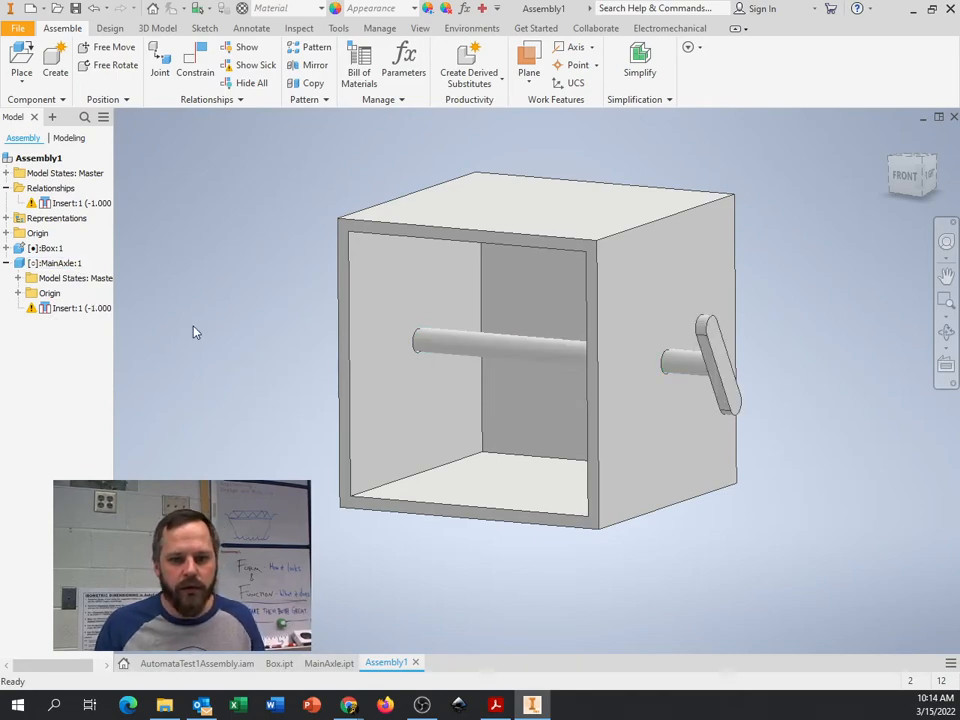
Select Insert:1 under MainAxle:1 and choose Edit from its context menu.
{"action": "left_click", "coordinate": [75, 307]}
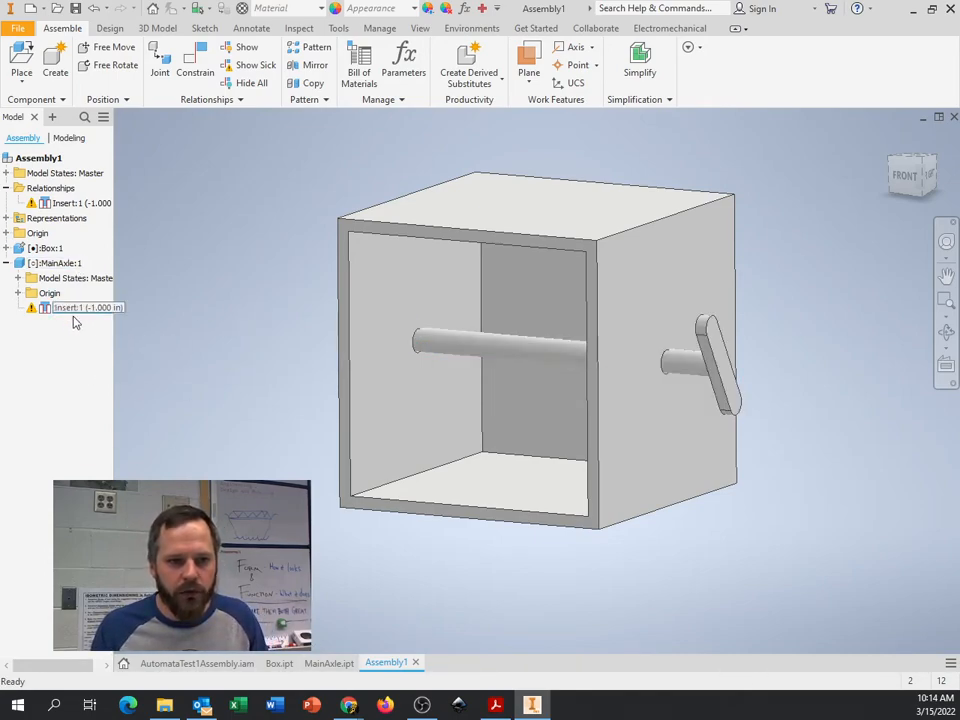
{"action": "left_click", "coordinate": [80, 307]}
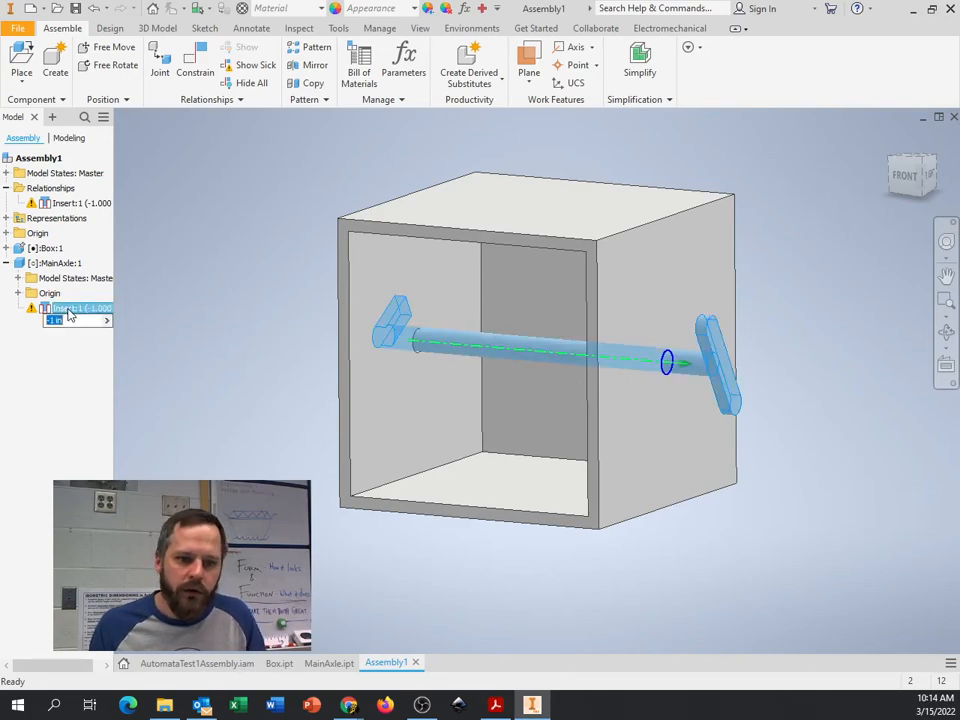
{"action": "right_click", "coordinate": [80, 308]}
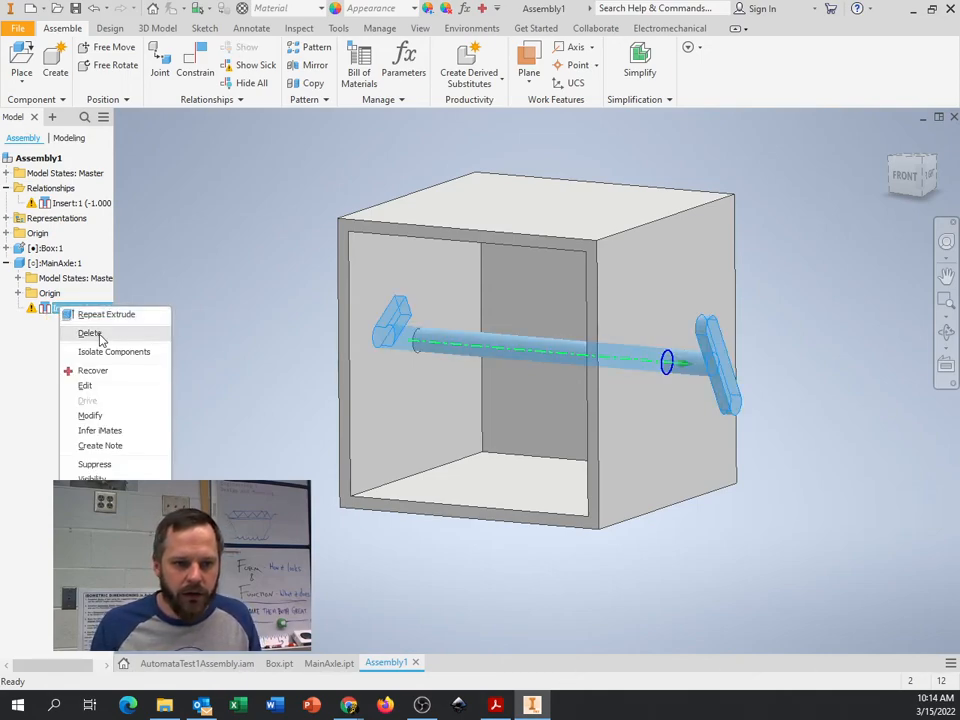
{"action": "mouse_move", "coordinate": [92, 378]}
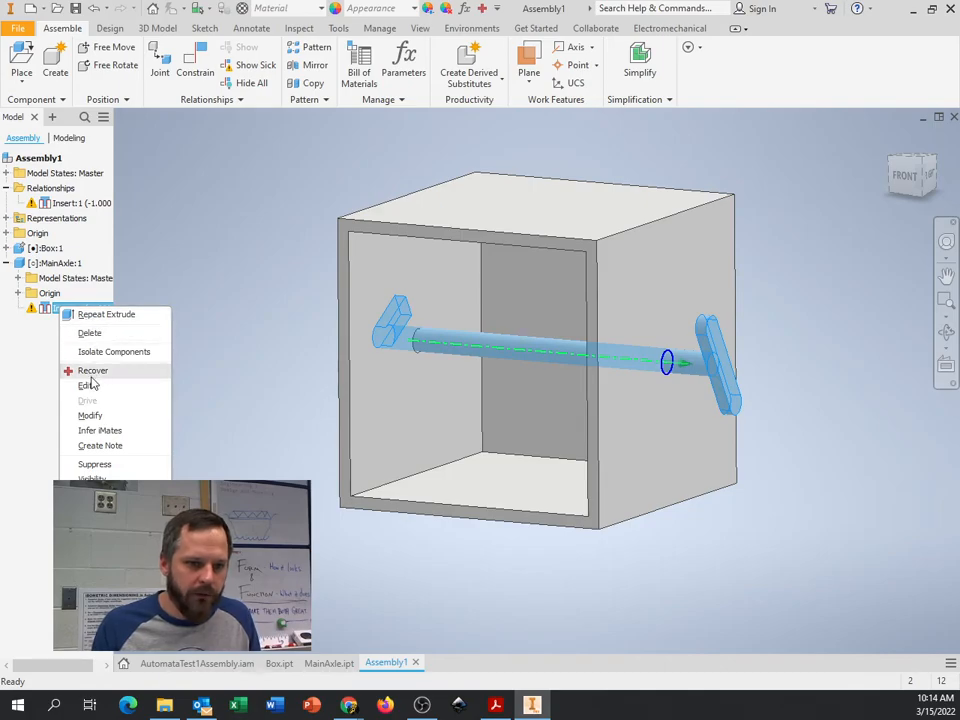
{"action": "left_click", "coordinate": [88, 385]}
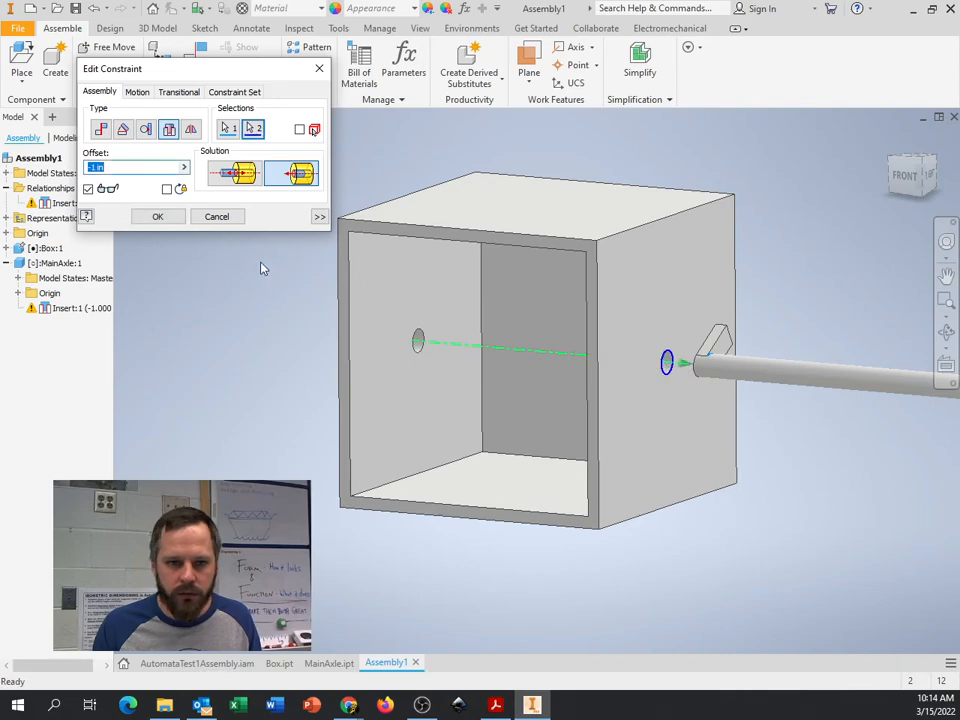
{"action": "mouse_move", "coordinate": [228, 129]}
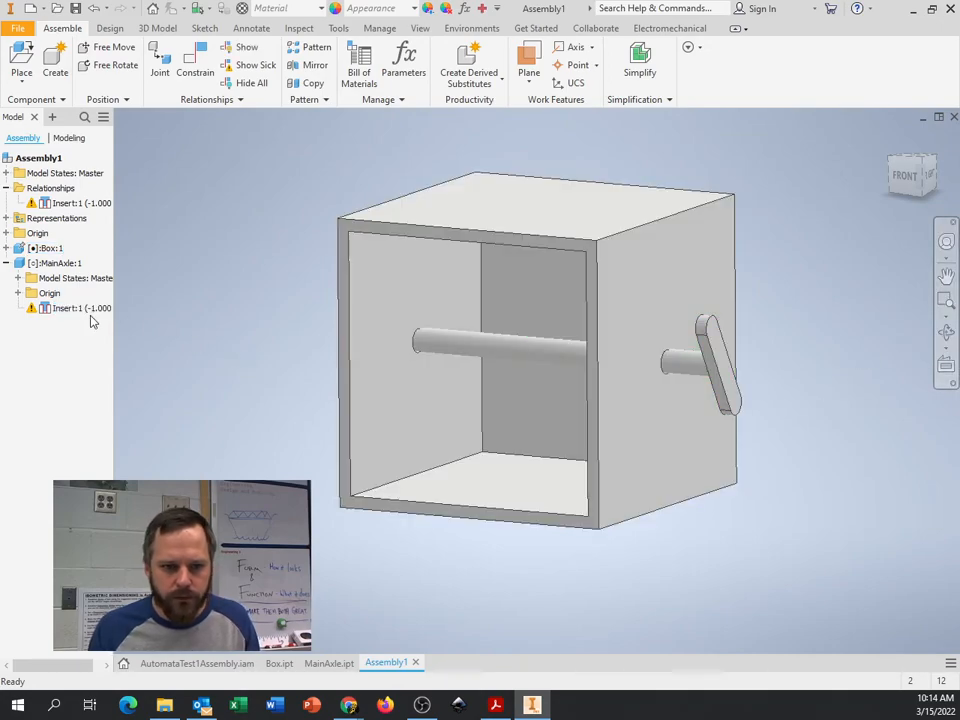
Select Insert:1 in the browser and delete it, freeing the axle from the box holes.
{"action": "left_click", "coordinate": [82, 308]}
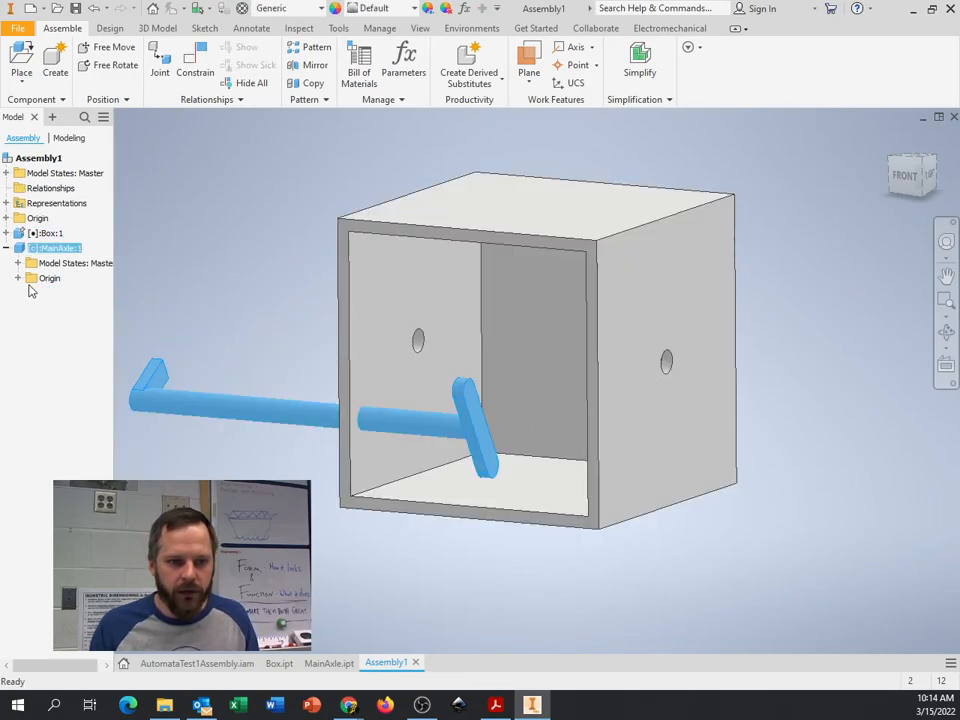
Place an Insert constraint between the axle and box hole edges with a 1 in offset and apply it.
{"action": "left_click", "coordinate": [250, 400]}
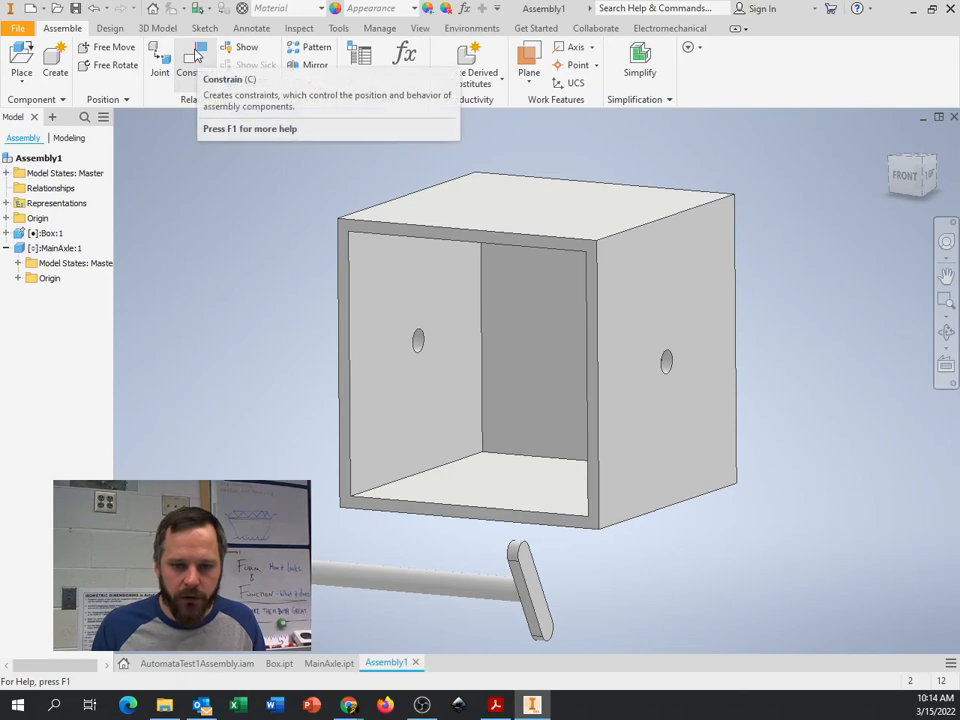
{"action": "left_click", "coordinate": [187, 55]}
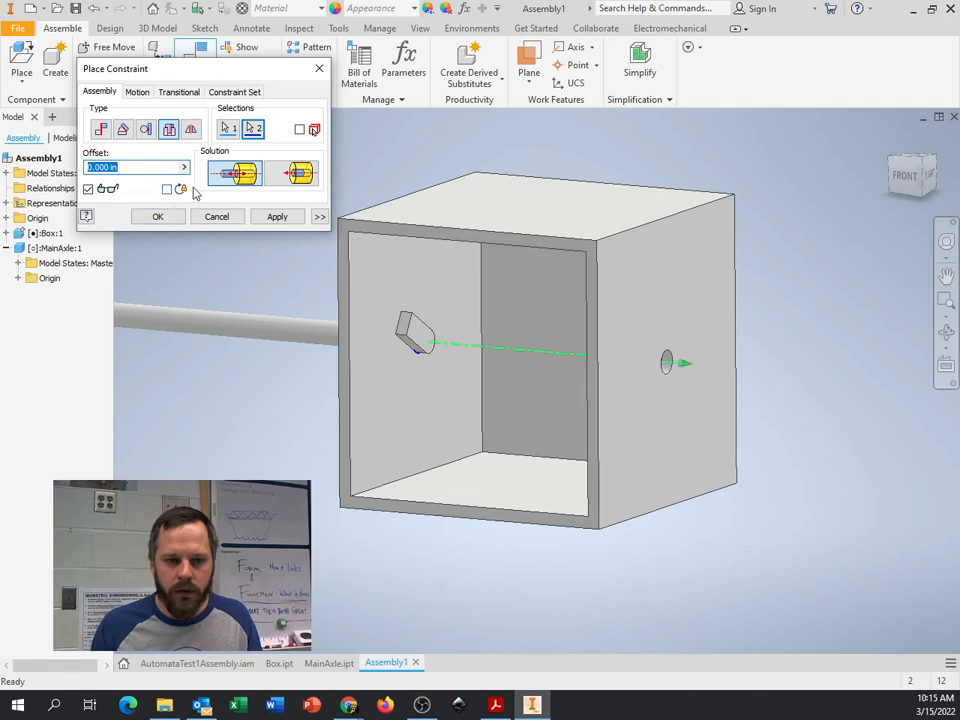
{"action": "left_click", "coordinate": [277, 216]}
{"action": "type", "text": "1"}
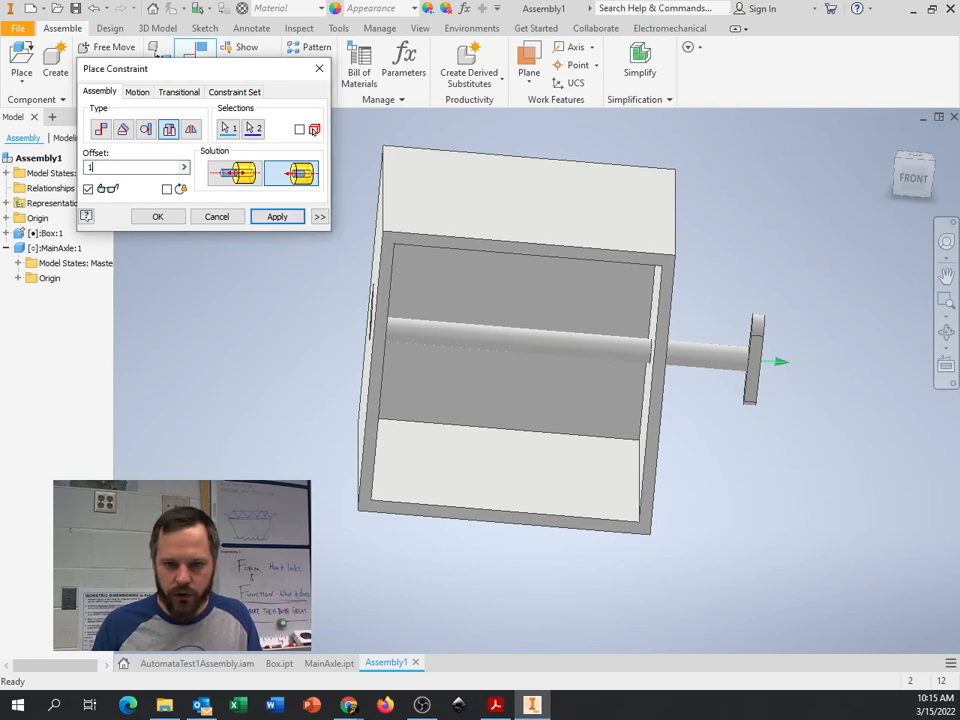
{"action": "left_click", "coordinate": [277, 217]}
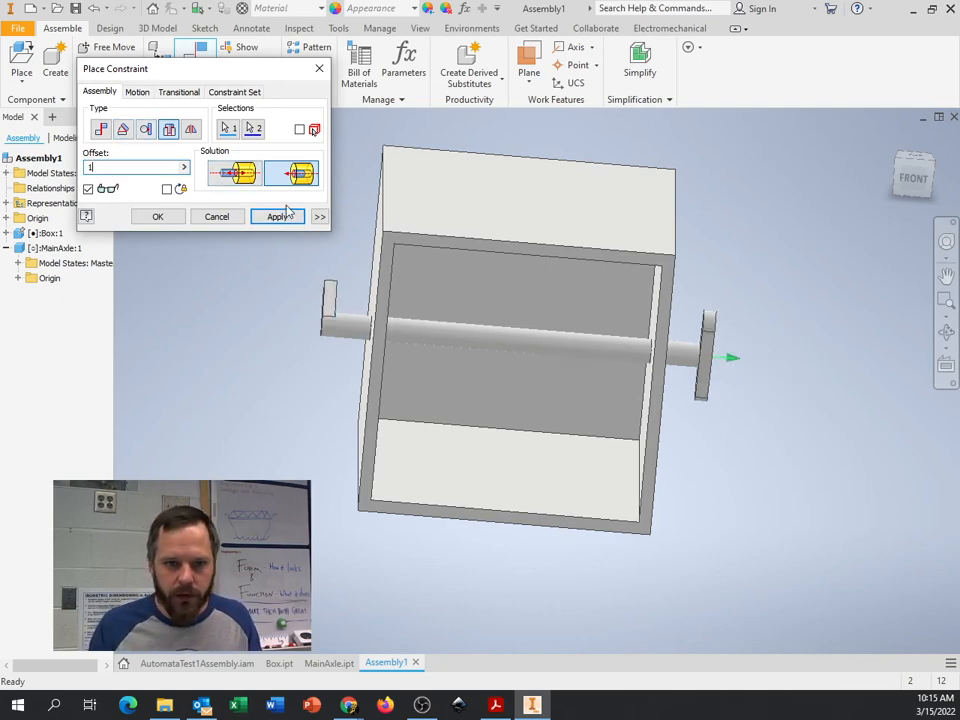
{"action": "left_click", "coordinate": [277, 216]}
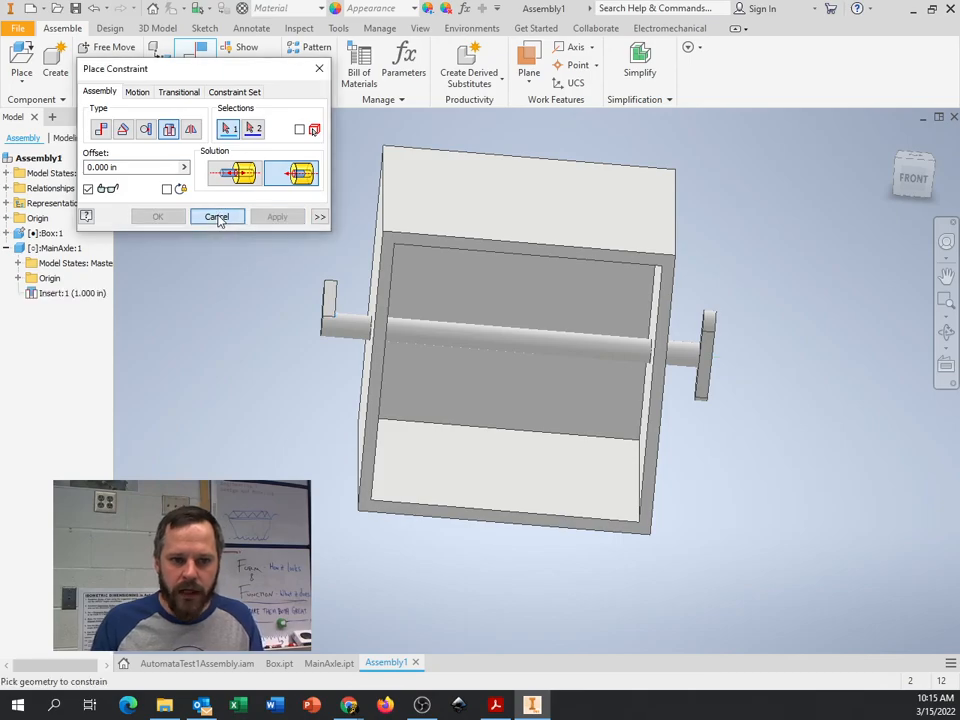
{"action": "left_click", "coordinate": [217, 217]}
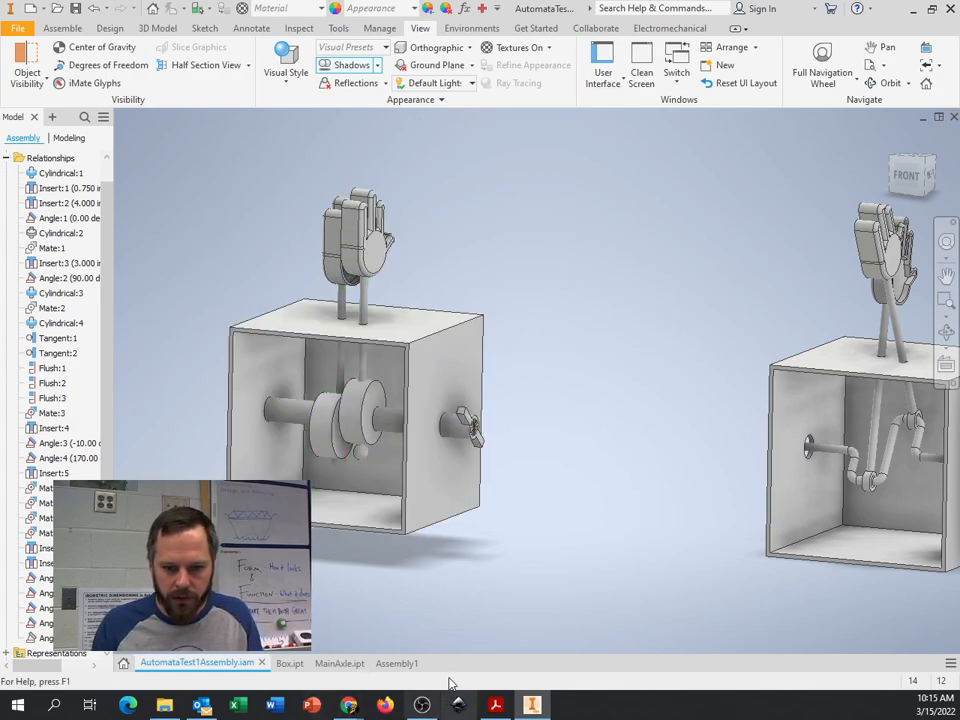
Close Place Constraint and switch back to the Assembly1 document with the axle seated.
{"action": "left_click", "coordinate": [385, 662]}
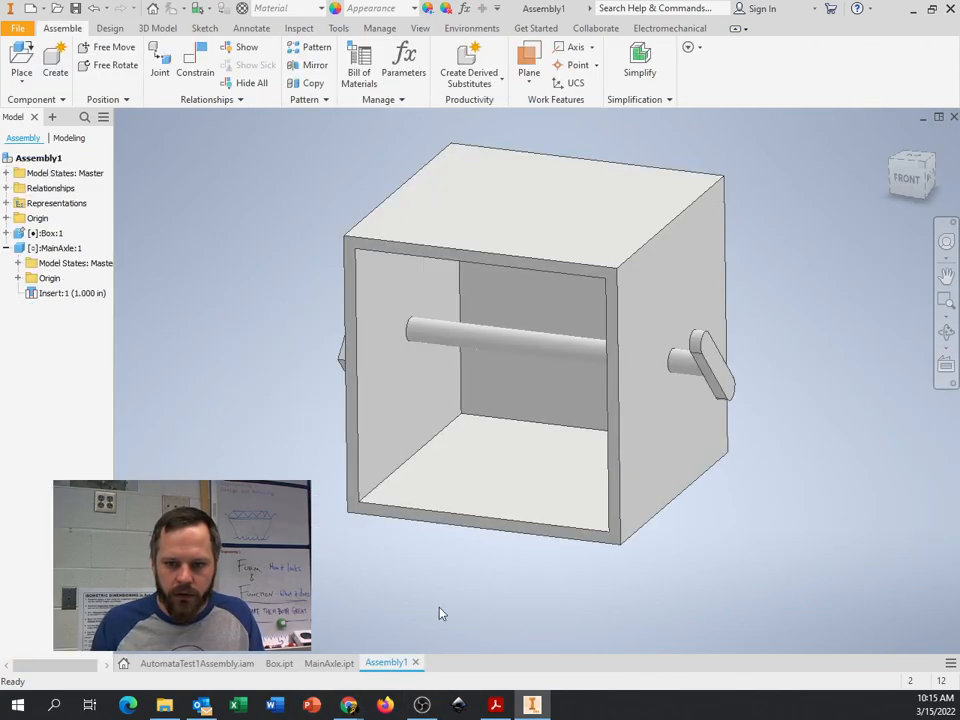